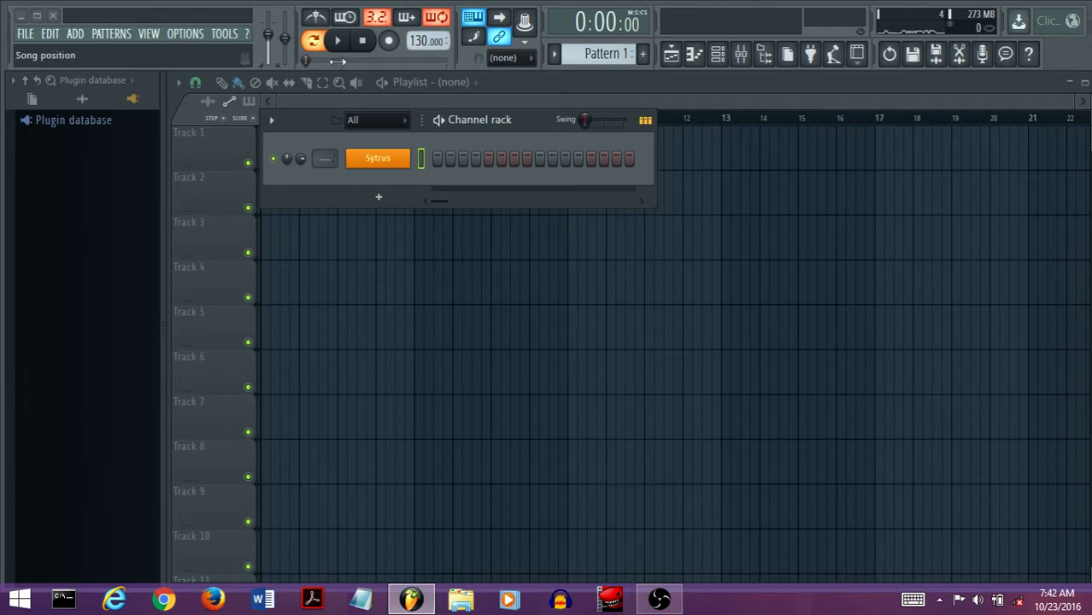
- Bring up the Sytrus channel's plugin window and its empty piano roll
{"action": "left_click", "coordinate": [377, 159]}
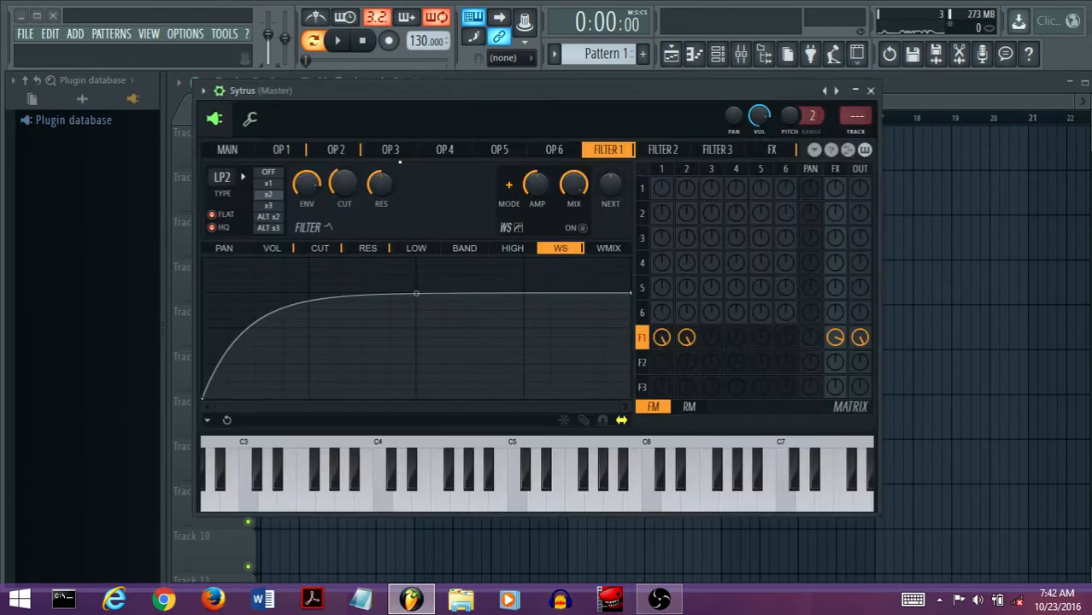
{"action": "left_click", "coordinate": [878, 89]}
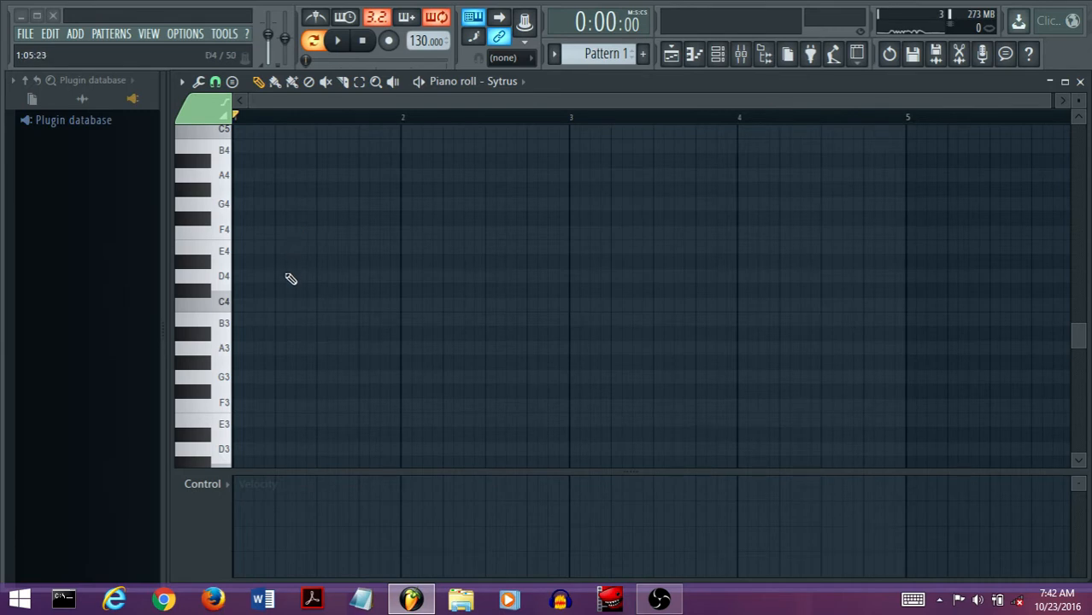
- Draw a single E3 note spanning four bars in the Sytrus piano roll
{"action": "scroll", "scroll_direction": "down", "scroll_amount": 3}
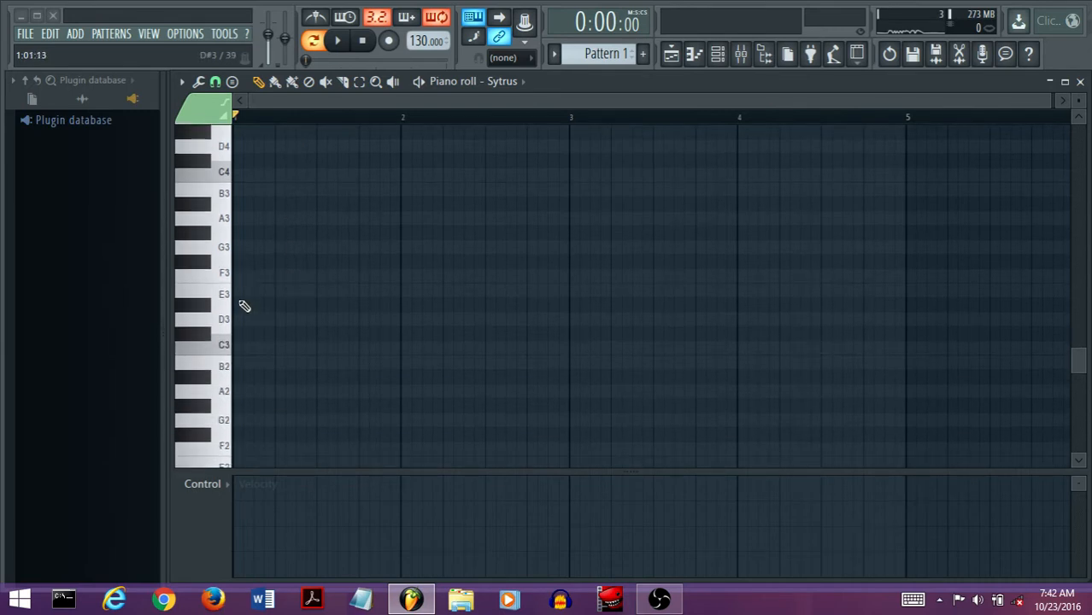
{"action": "left_click_drag", "start_coordinate": [234, 291], "coordinate": [905, 292]}
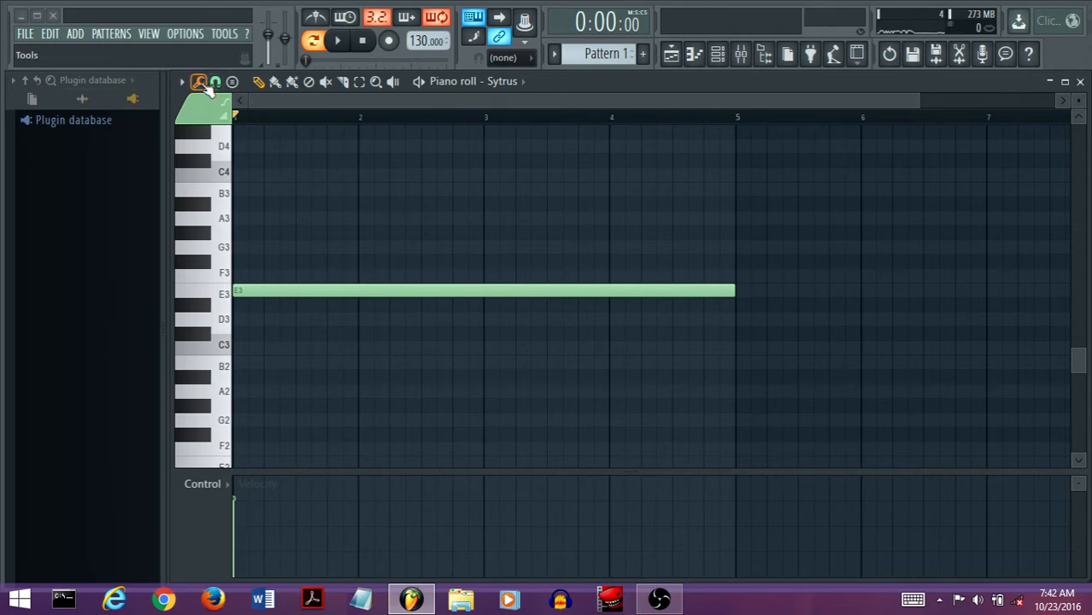
- Launch the Riff Machine generator from the piano roll Tools menu
{"action": "left_click", "coordinate": [197, 82]}
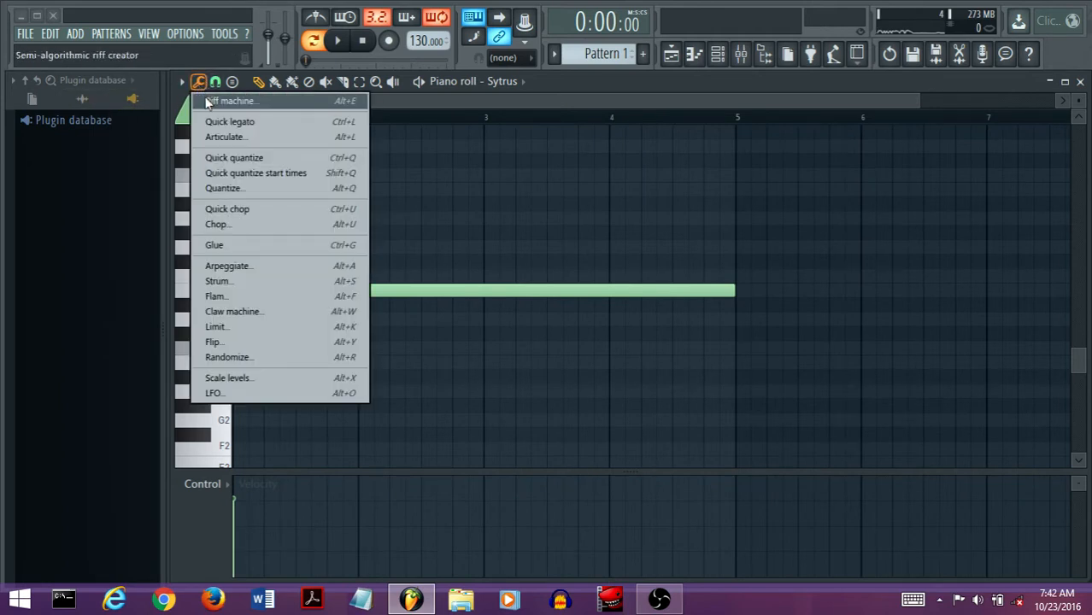
{"action": "left_click", "coordinate": [229, 101]}
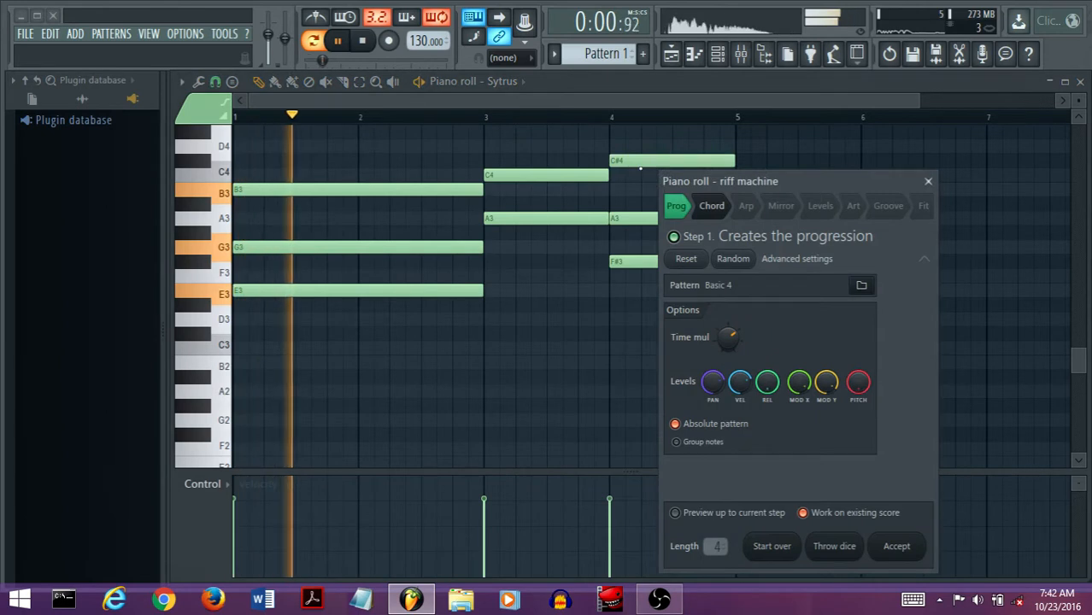
- Browse the Prog, Arp and Levels steps, then land on the Chord progression step
{"action": "left_click", "coordinate": [677, 206]}
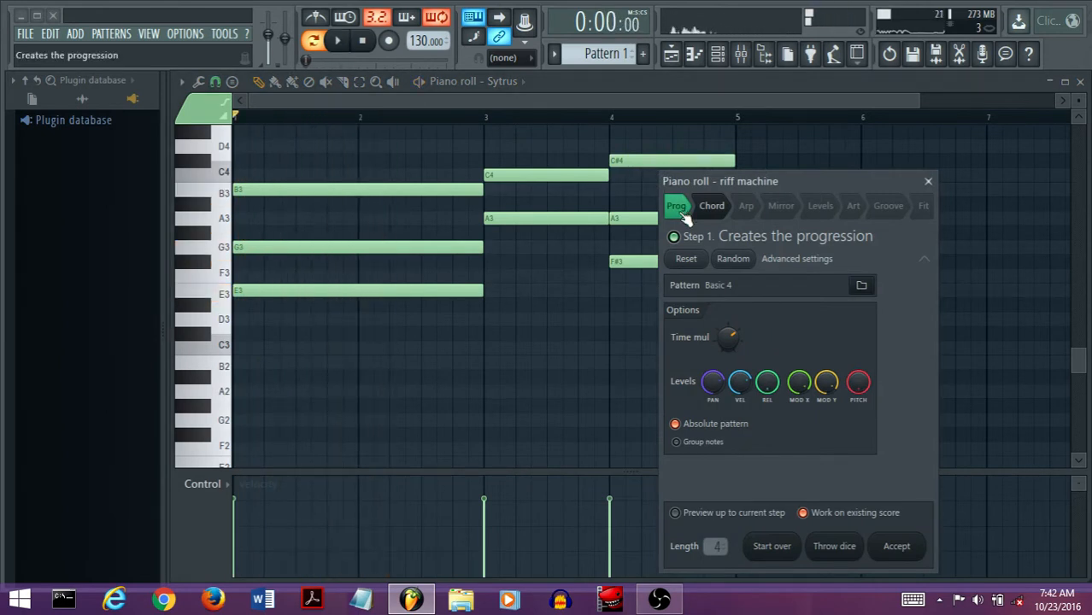
{"action": "left_click", "coordinate": [745, 206]}
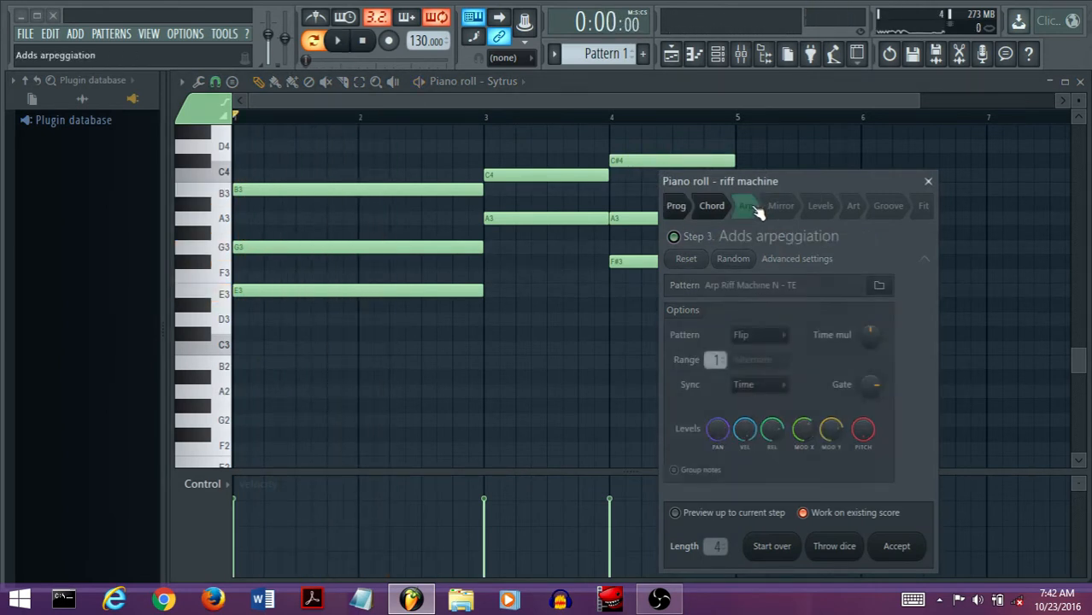
{"action": "left_click", "coordinate": [820, 205]}
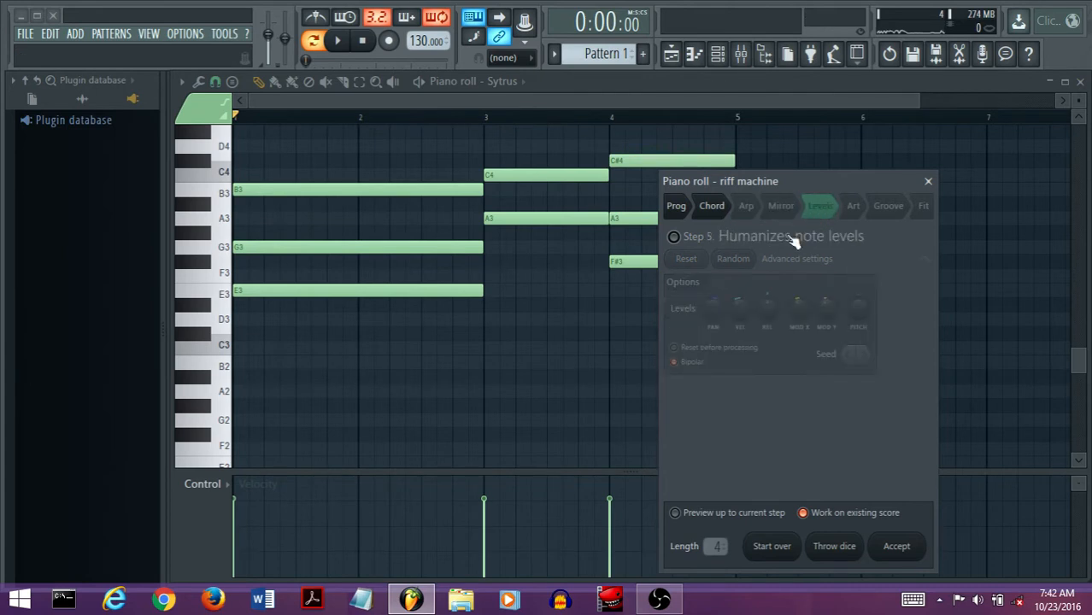
{"action": "left_click", "coordinate": [746, 205]}
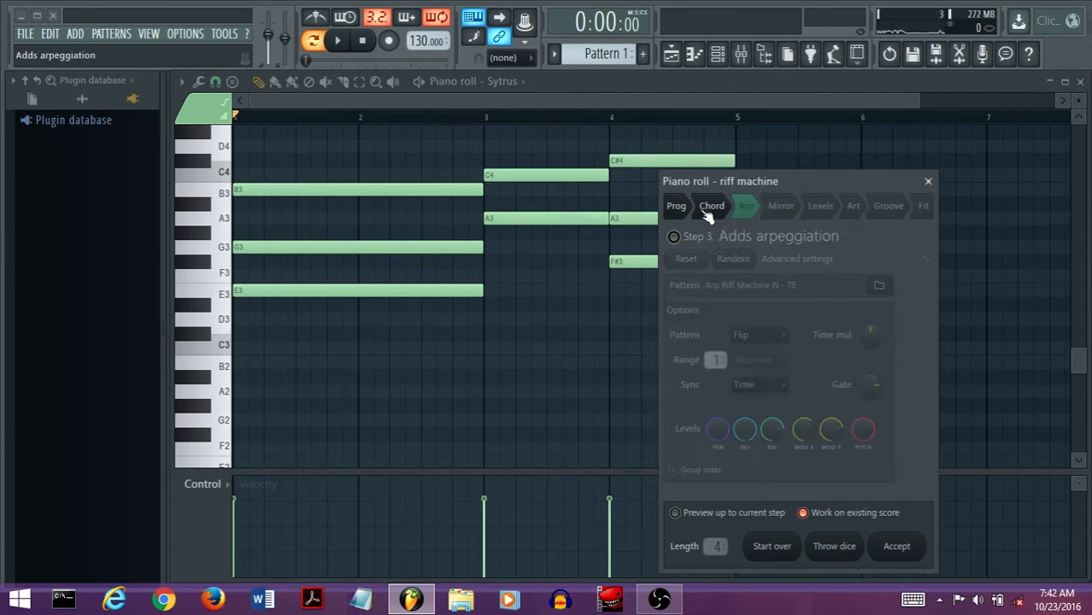
{"action": "left_click", "coordinate": [711, 205]}
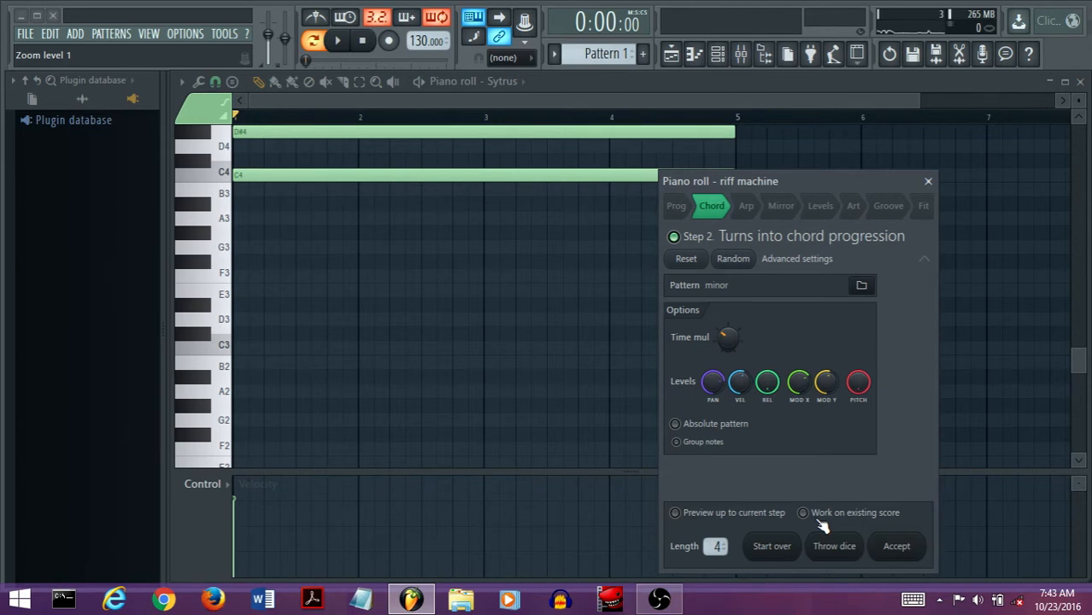
- Apply the 'minor' chord preset to the existing note, giving an E3–G3–B3 chord, and preview it
{"action": "left_click", "coordinate": [810, 514]}
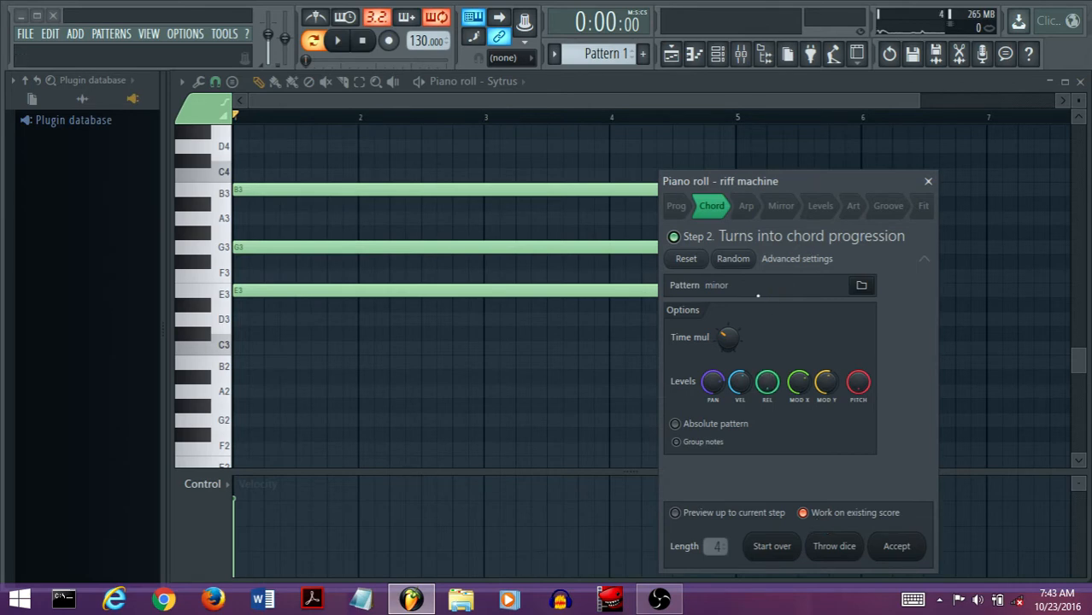
{"action": "left_click", "coordinate": [862, 286]}
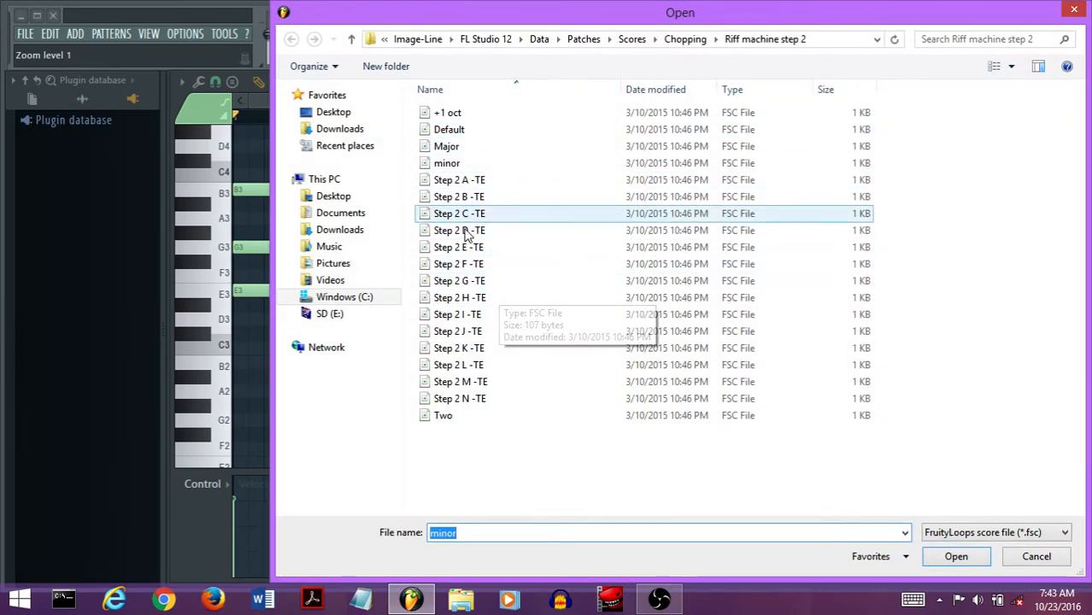
{"action": "left_click", "coordinate": [444, 162]}
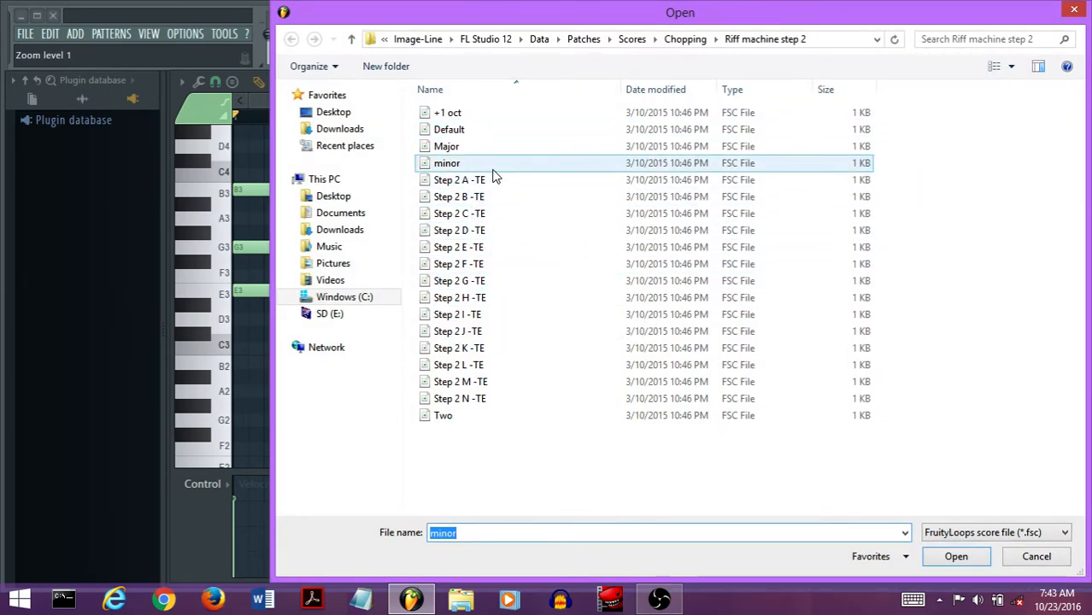
{"action": "left_click", "coordinate": [955, 557]}
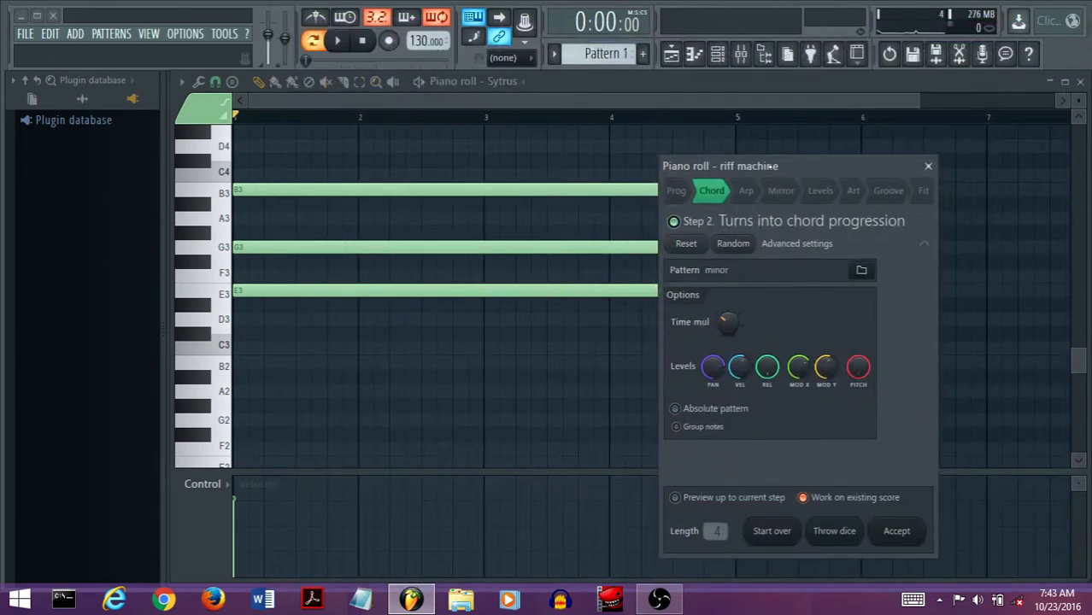
{"action": "left_click", "coordinate": [326, 41]}
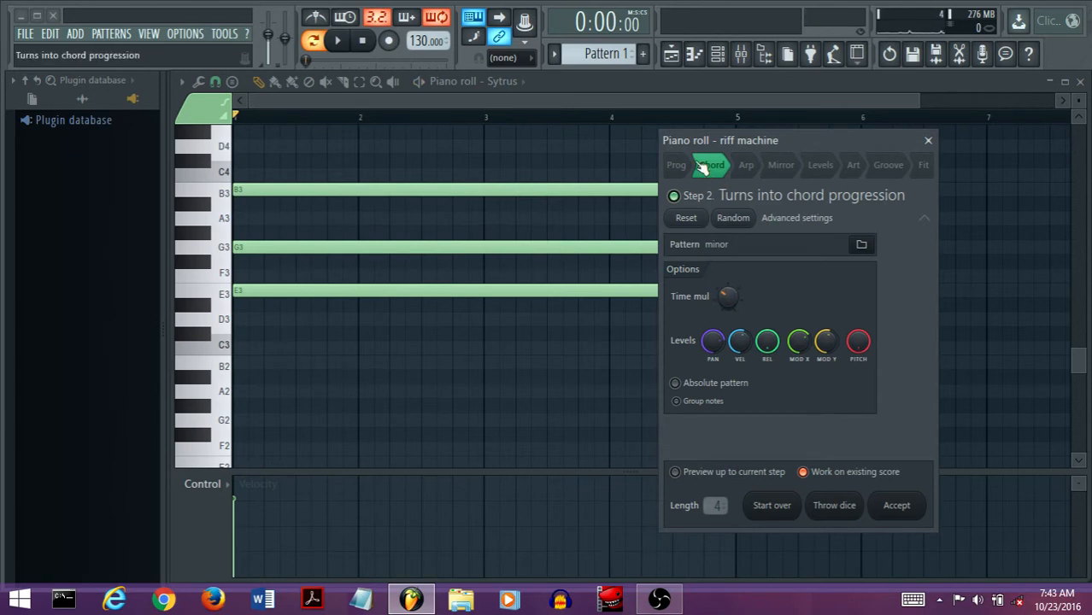
- On the Prog step, audition the Step 1 A progression and return to Basic 4
{"action": "left_click", "coordinate": [678, 165]}
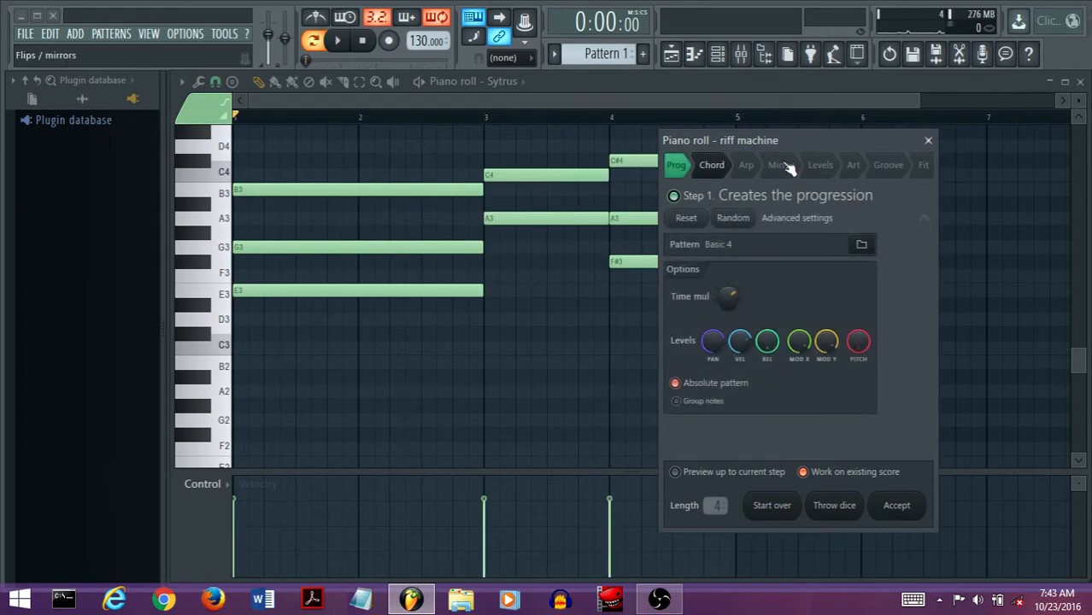
{"action": "left_click_drag", "start_coordinate": [721, 140], "coordinate": [799, 231]}
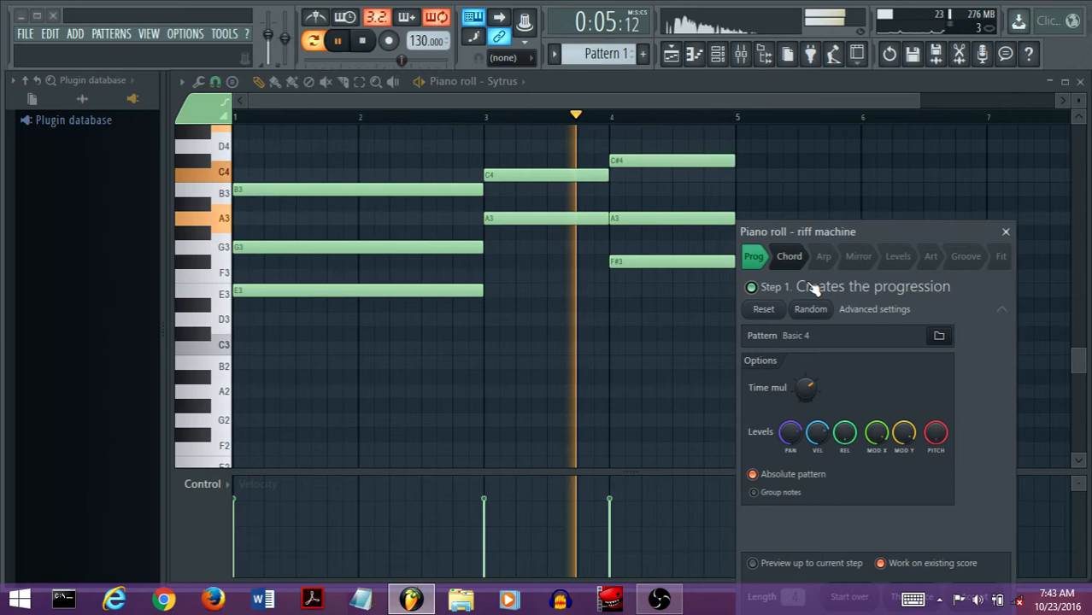
{"action": "left_click", "coordinate": [353, 42]}
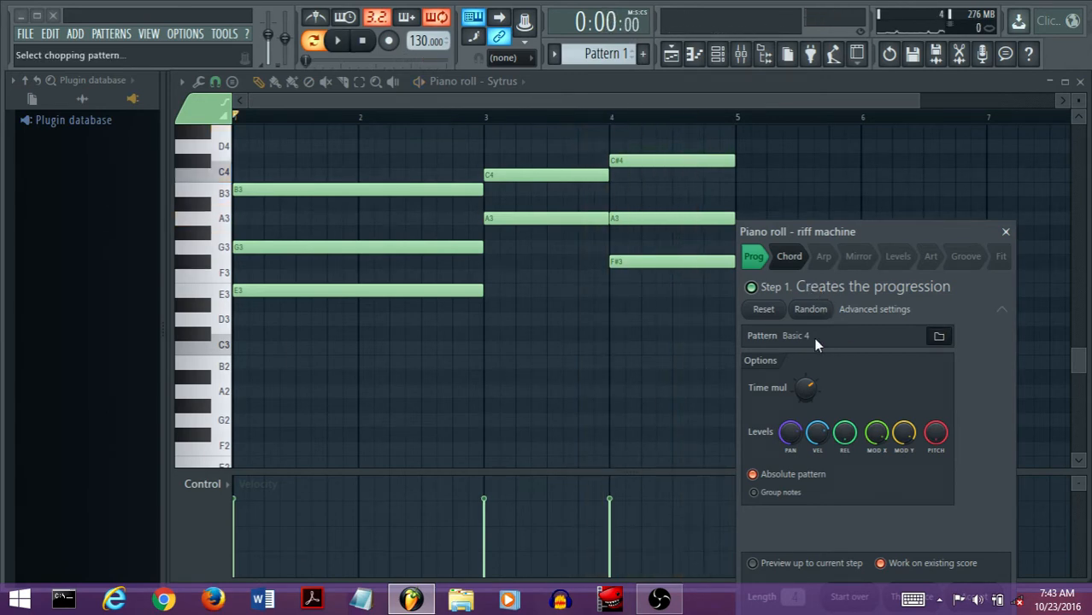
{"action": "left_click", "coordinate": [938, 336]}
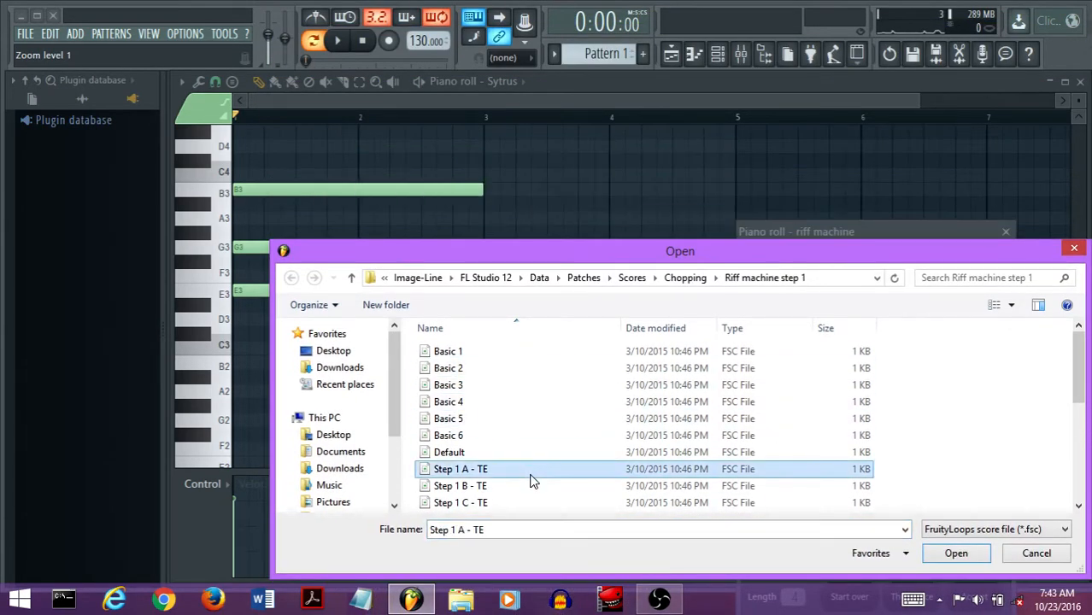
{"action": "left_click", "coordinate": [449, 402]}
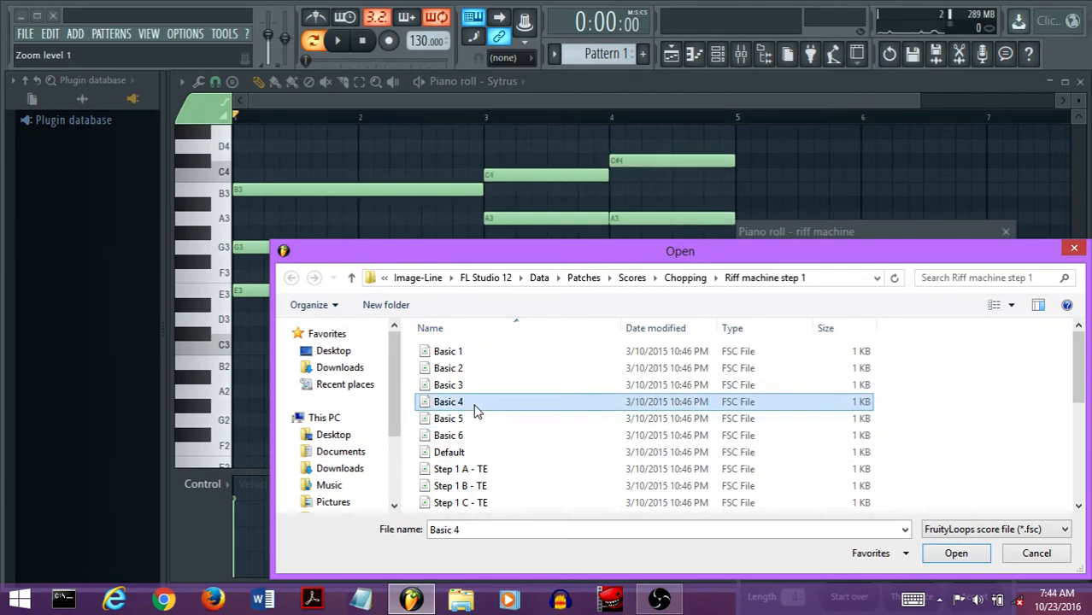
{"action": "left_click", "coordinate": [957, 553]}
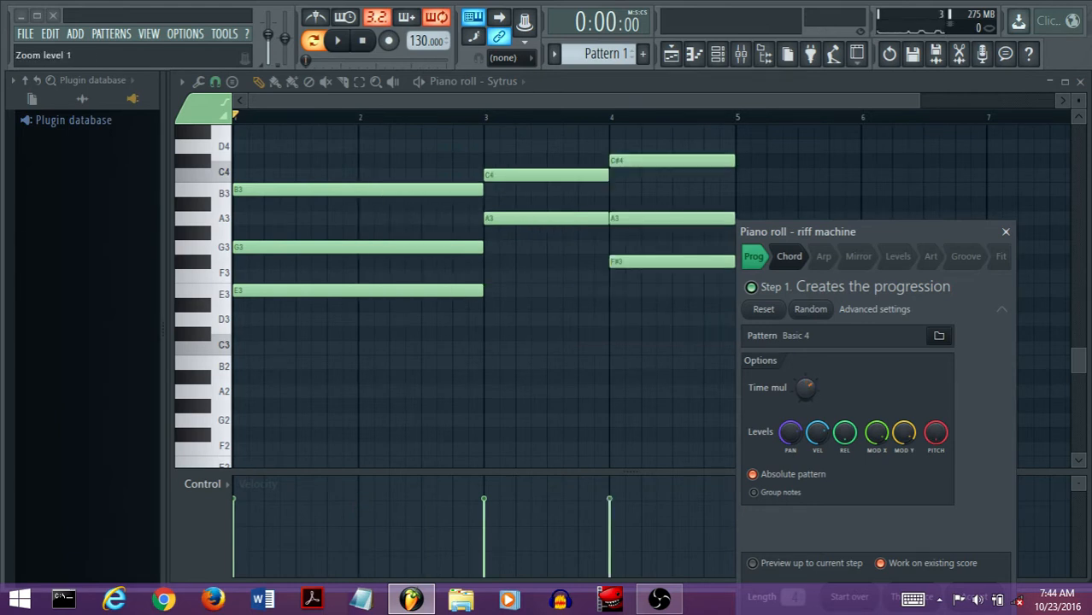
- Try two Random progression variants and the Step 1 B pattern, settling on Basic 4
{"action": "left_click", "coordinate": [811, 309]}
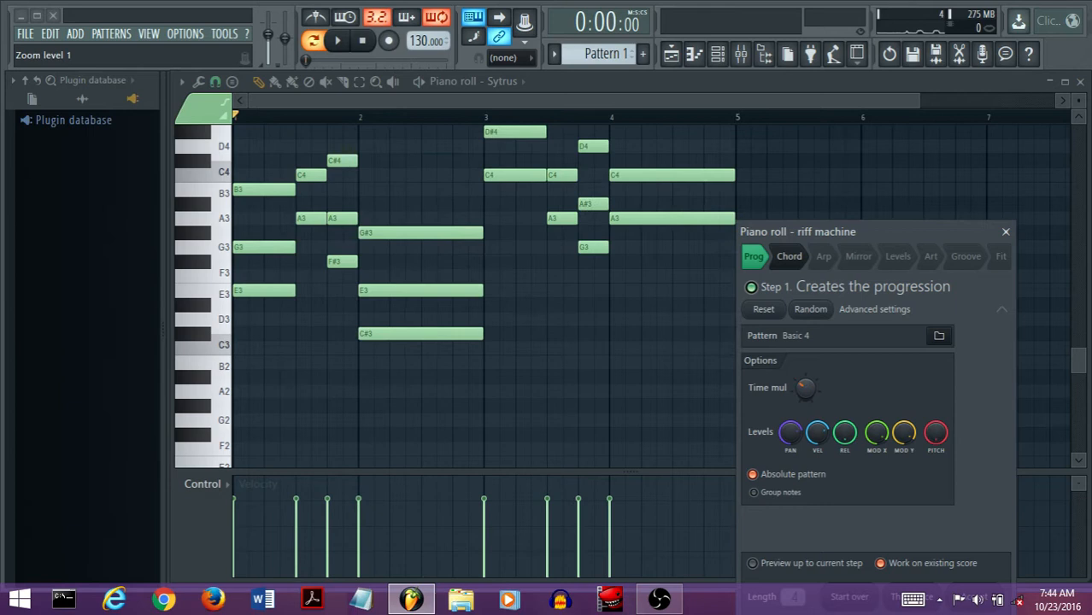
{"action": "left_click", "coordinate": [330, 43]}
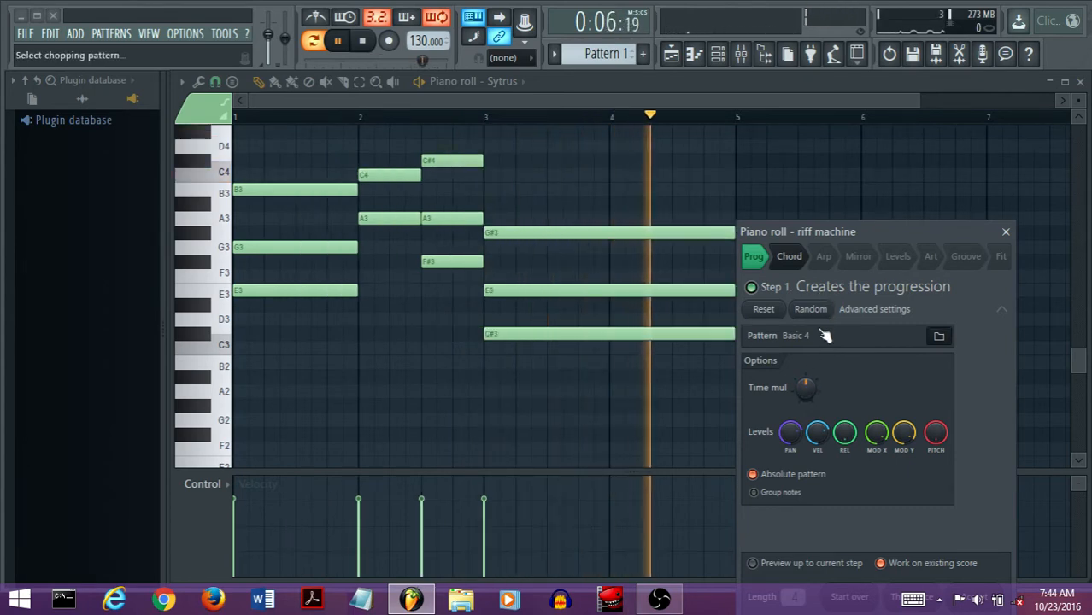
{"action": "left_click", "coordinate": [939, 336]}
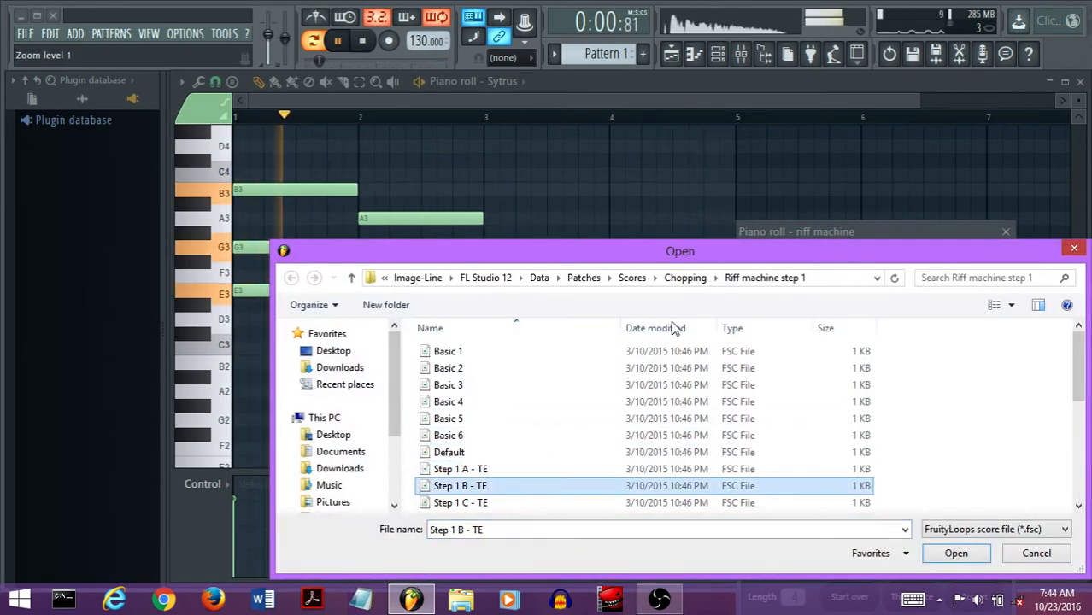
{"action": "left_click", "coordinate": [957, 553]}
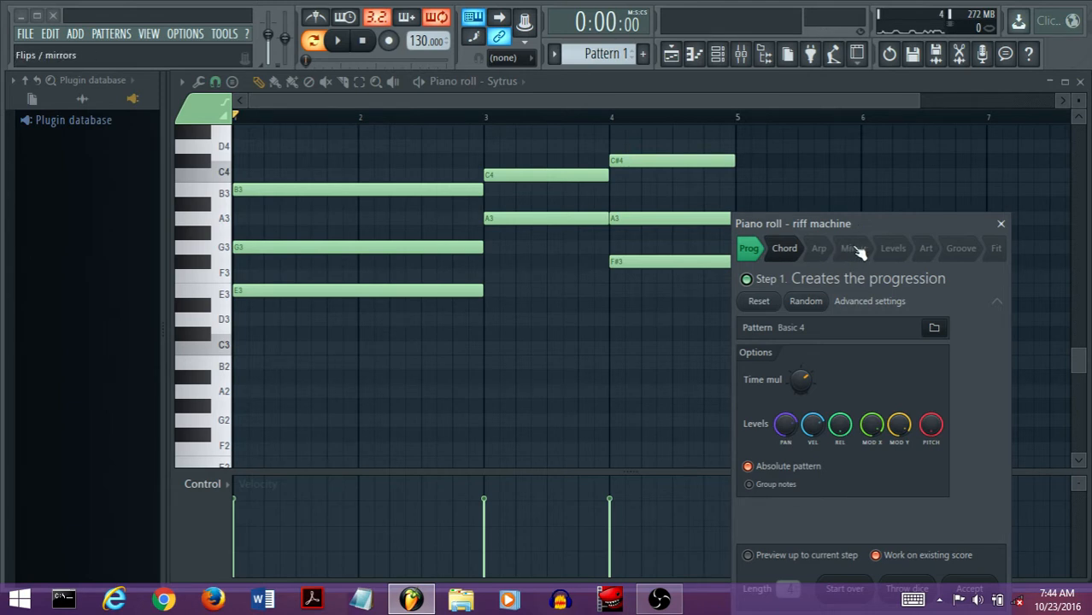
- In the Mirror step, flip the progression horizontally without preserving start times, randomize, and move to Levels
{"action": "left_click", "coordinate": [854, 248]}
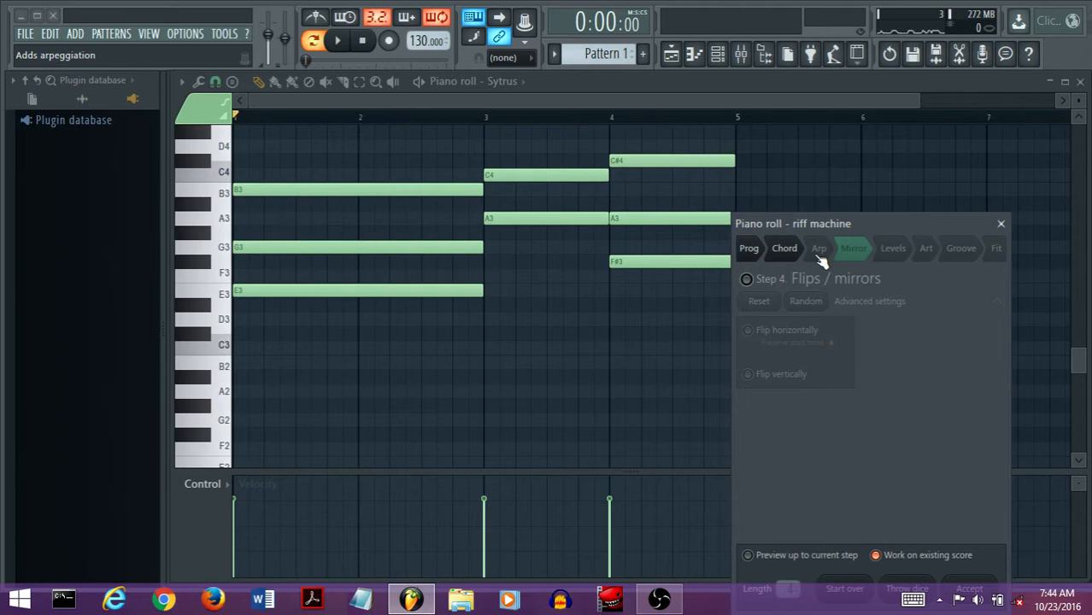
{"action": "left_click", "coordinate": [855, 248]}
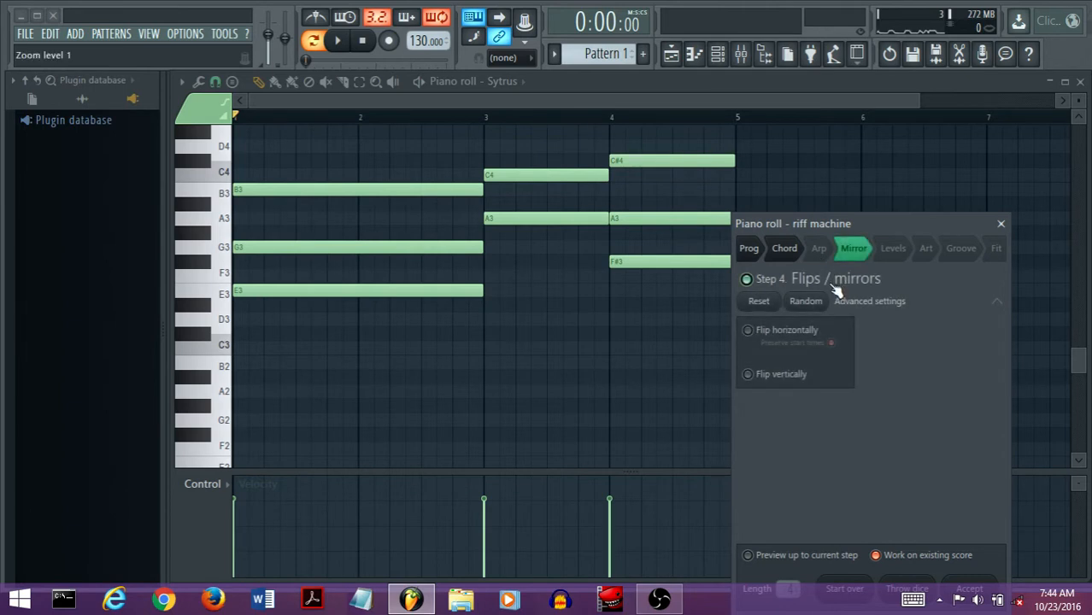
{"action": "mouse_move", "coordinate": [810, 335]}
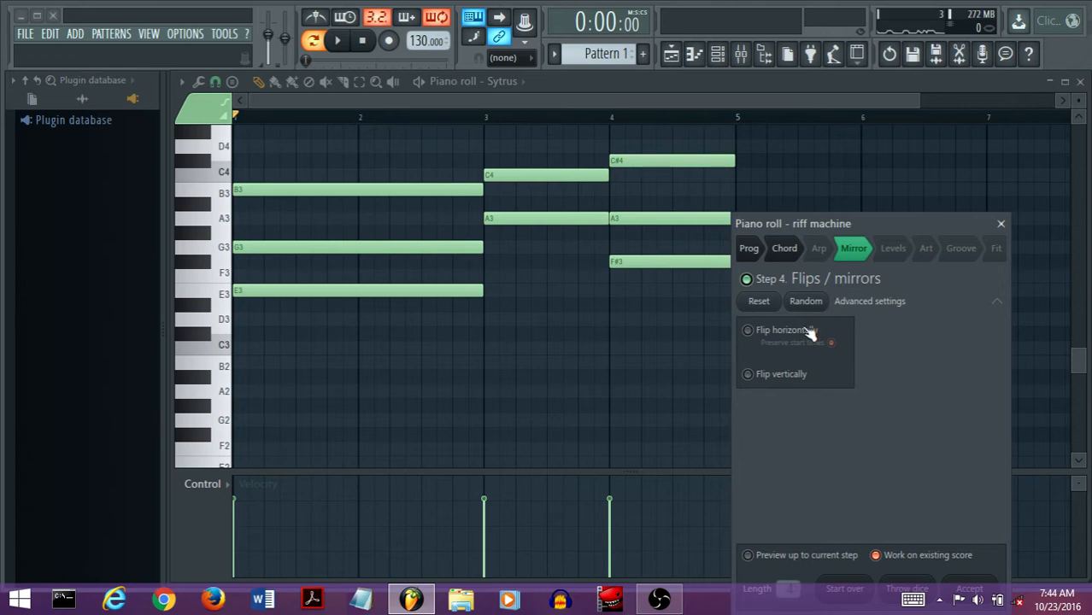
{"action": "left_click", "coordinate": [748, 330]}
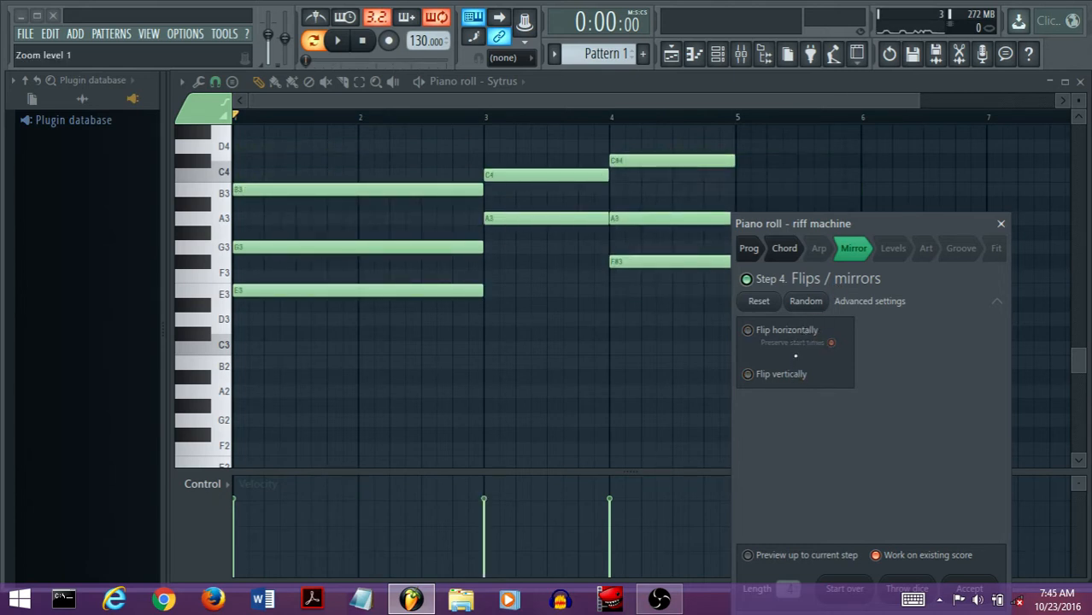
{"action": "left_click", "coordinate": [747, 330]}
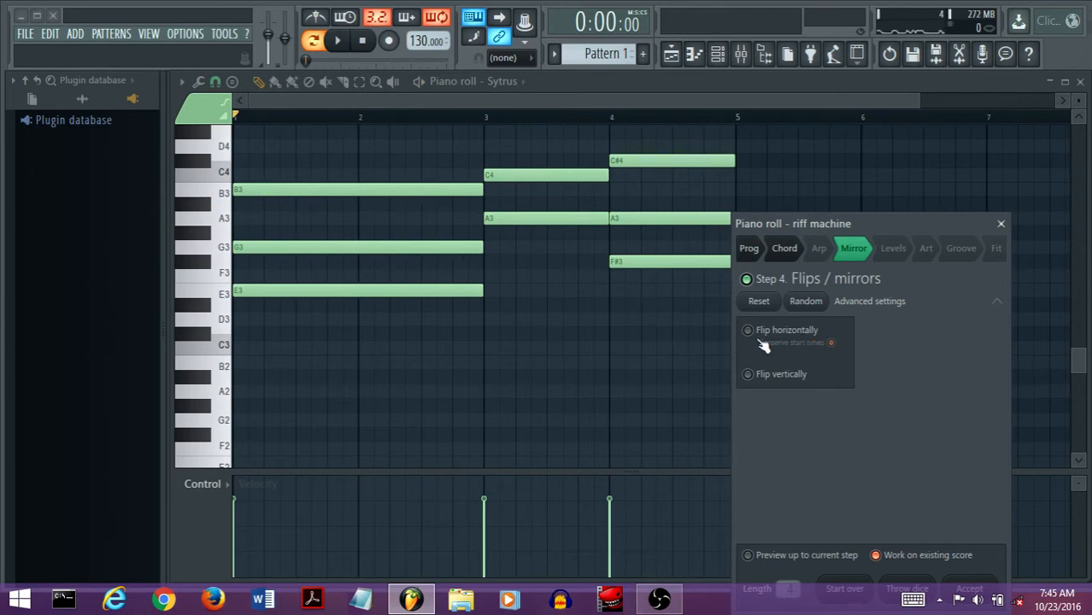
{"action": "left_click", "coordinate": [748, 330]}
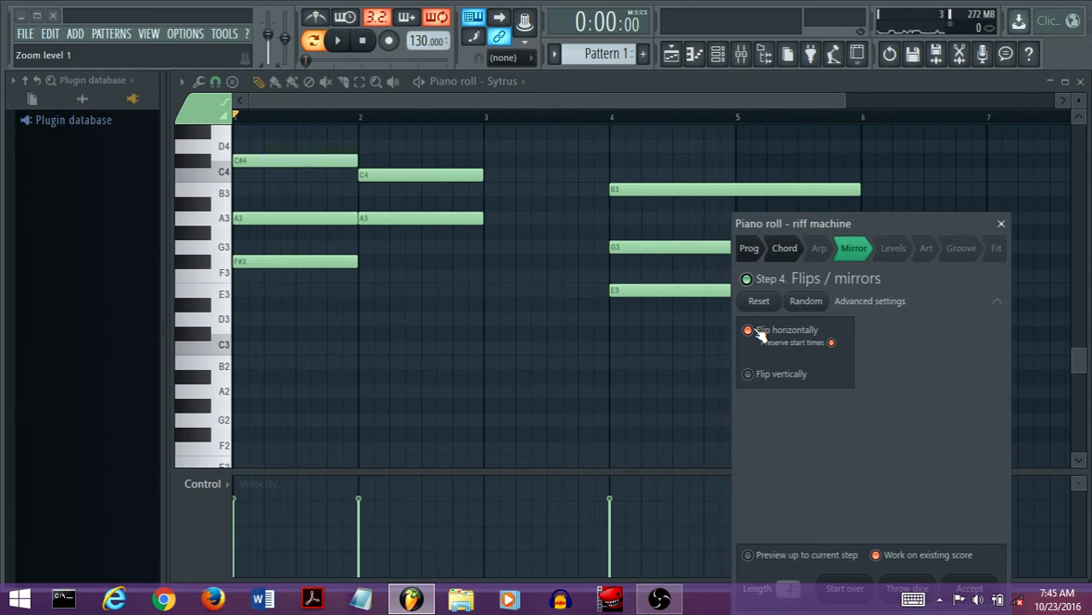
{"action": "left_click", "coordinate": [832, 342]}
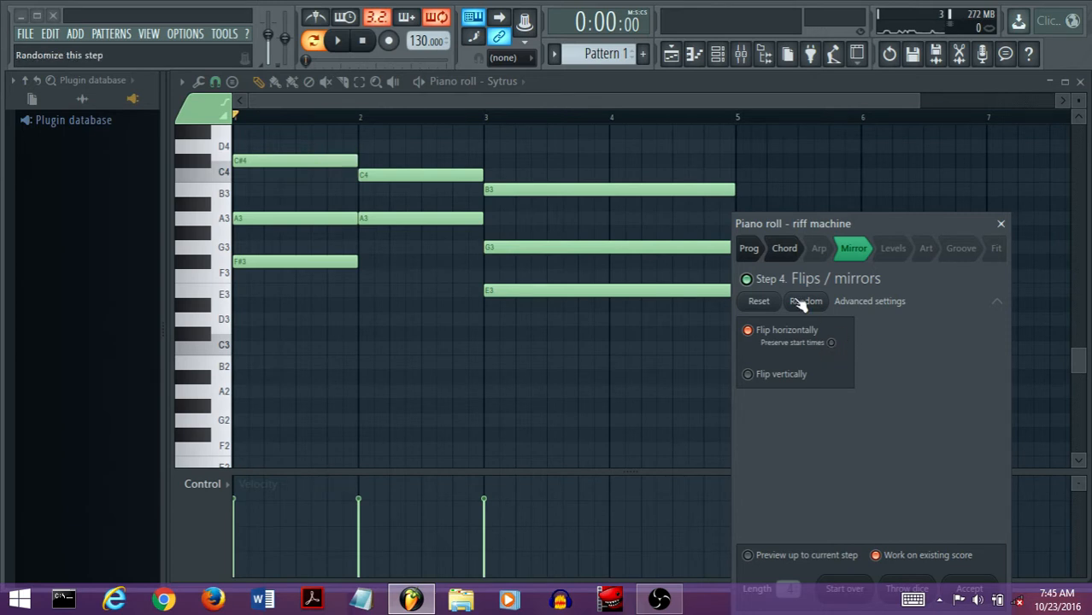
{"action": "left_click", "coordinate": [326, 41]}
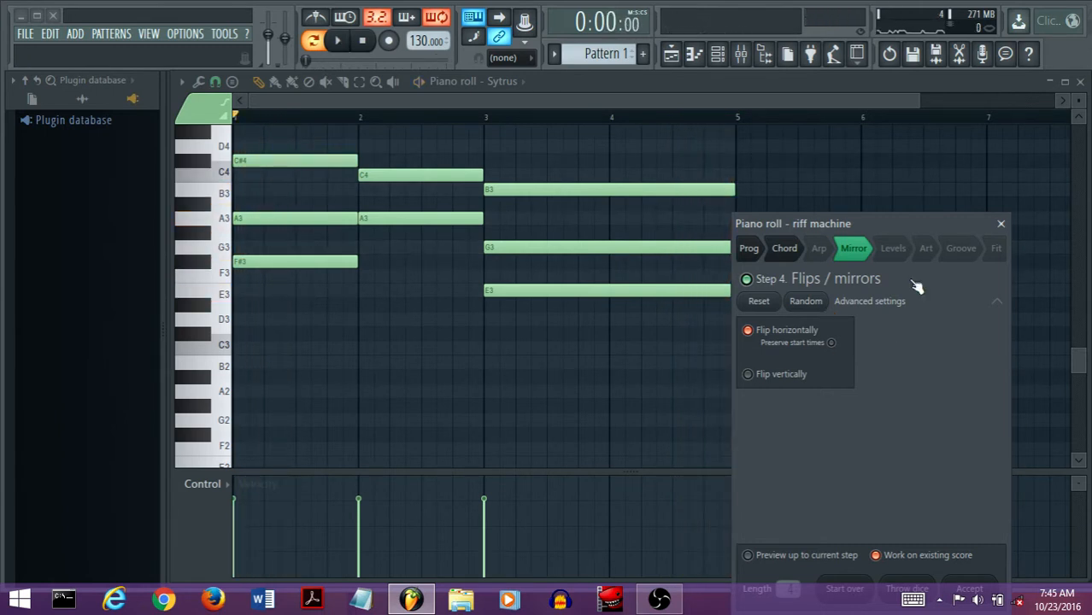
{"action": "left_click", "coordinate": [892, 248]}
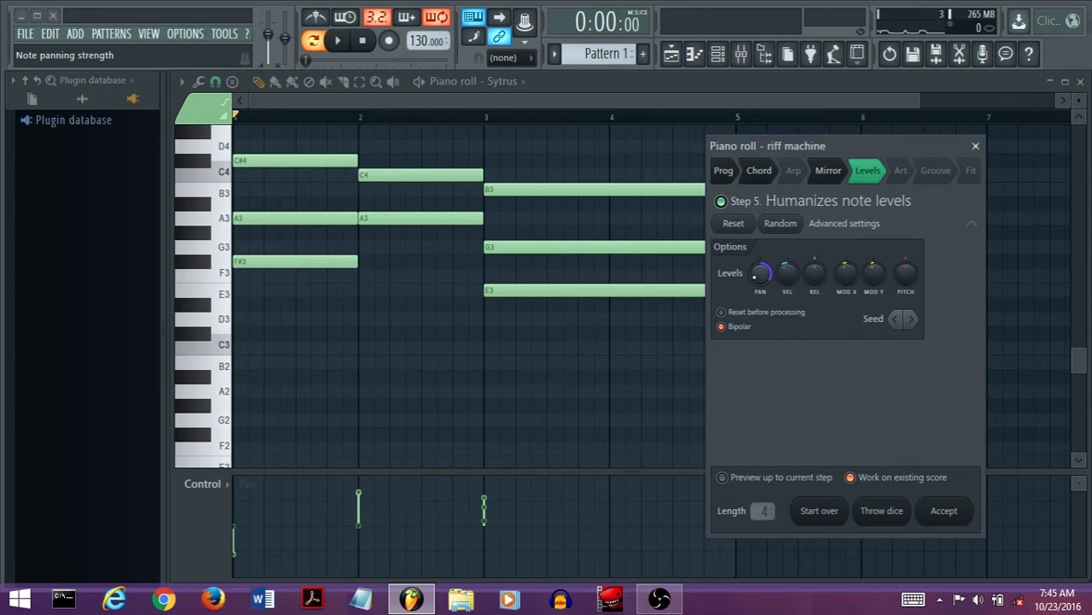
- Vary the riff's note panning and velocity on the Levels step, previewing, then move to Art
{"action": "left_click", "coordinate": [329, 41]}
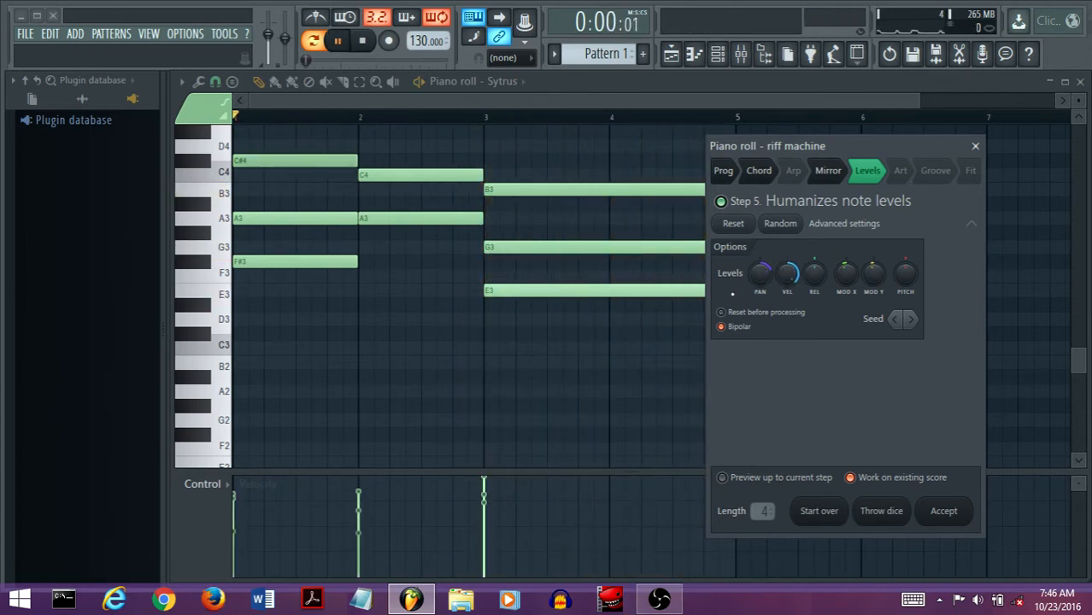
{"action": "left_click", "coordinate": [330, 41]}
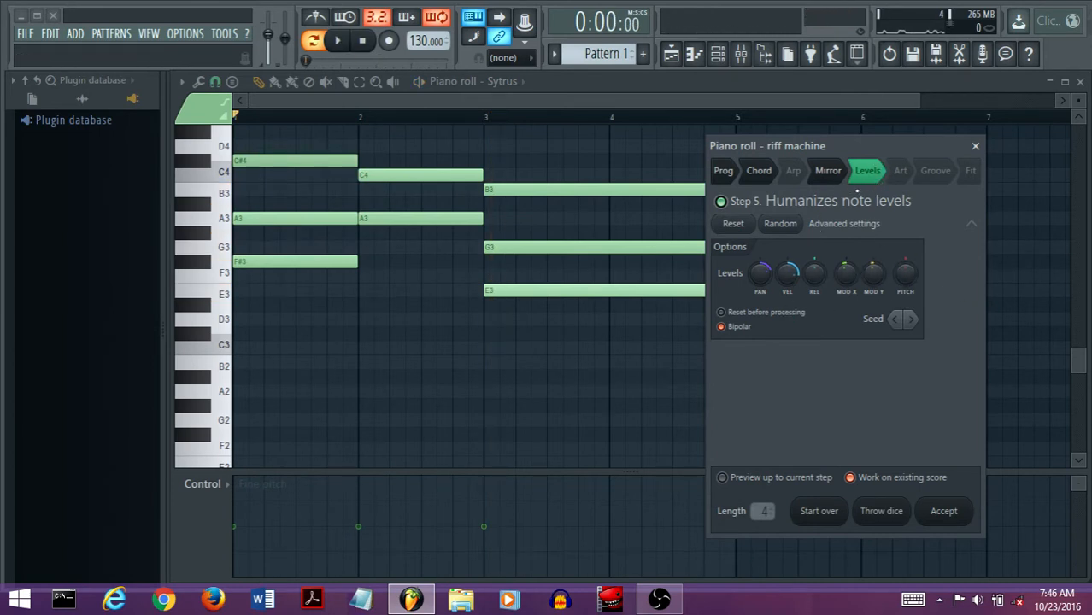
{"action": "left_click", "coordinate": [901, 171]}
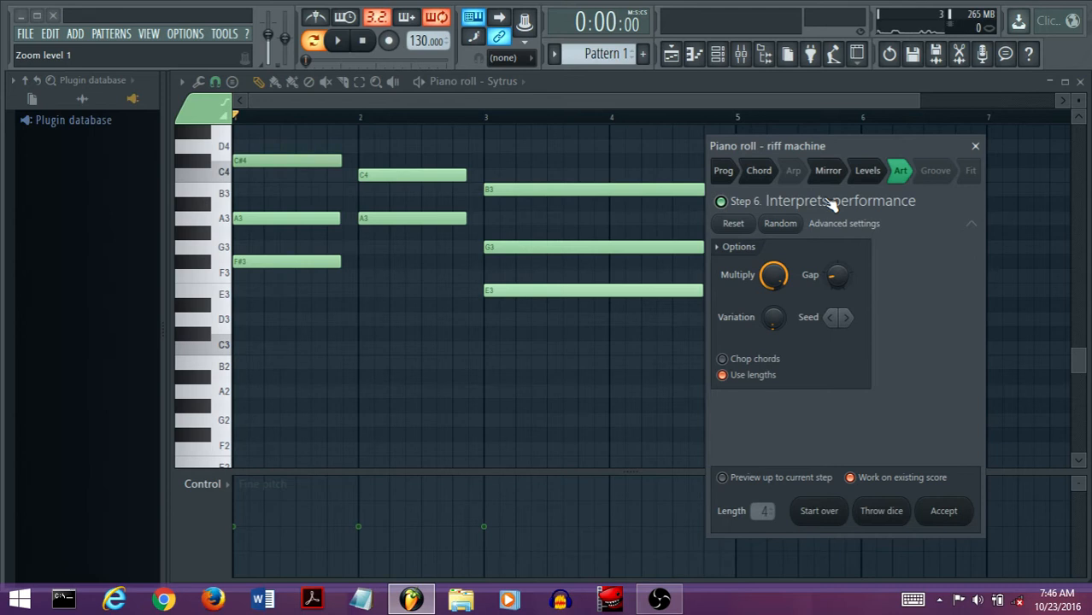
{"action": "mouse_move", "coordinate": [835, 205]}
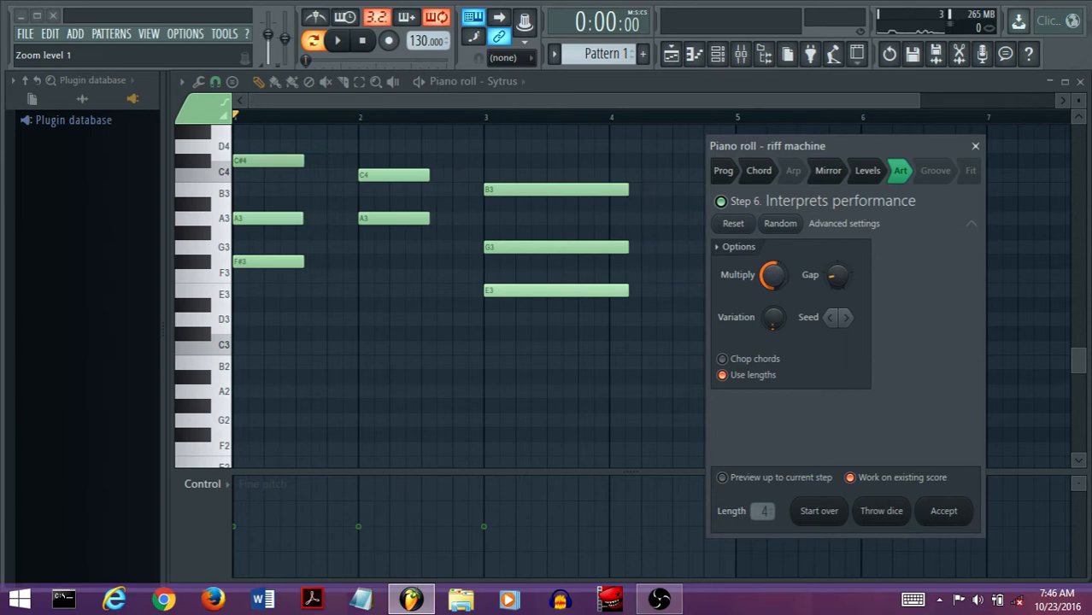
- Shorten and slightly vary note lengths with the Art step's Variation knob, then move to Groove
{"action": "left_click_drag", "start_coordinate": [774, 274], "coordinate": [774, 256]}
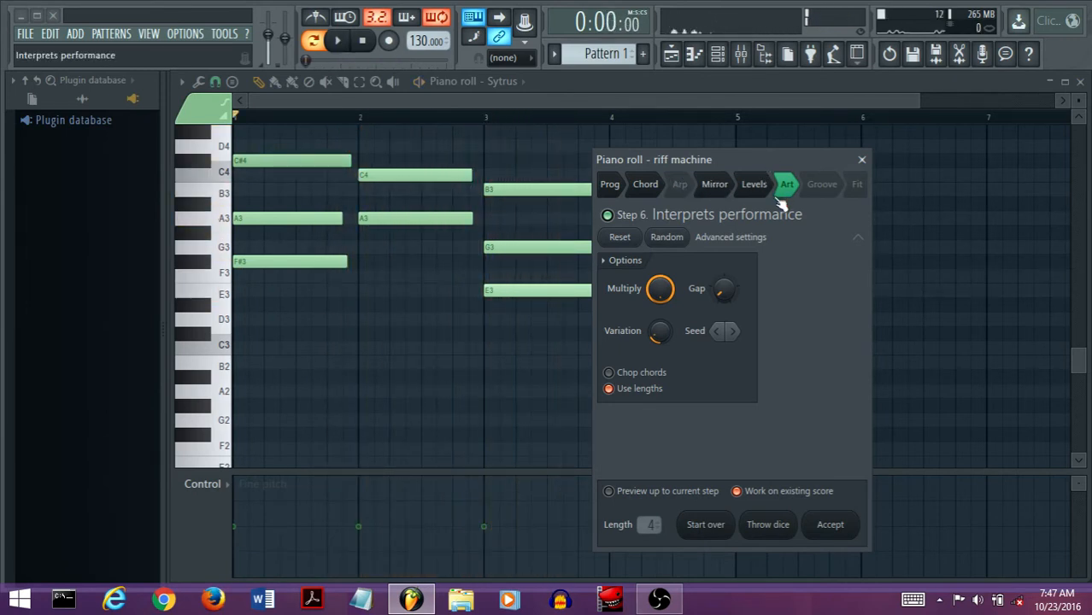
{"action": "left_click", "coordinate": [821, 184]}
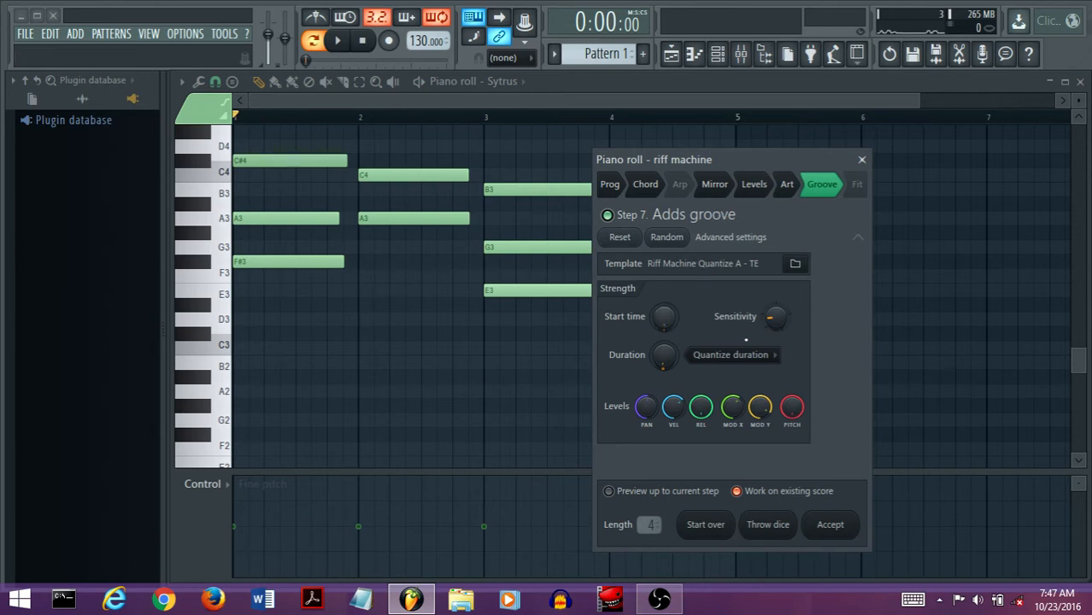
{"action": "mouse_move", "coordinate": [664, 317]}
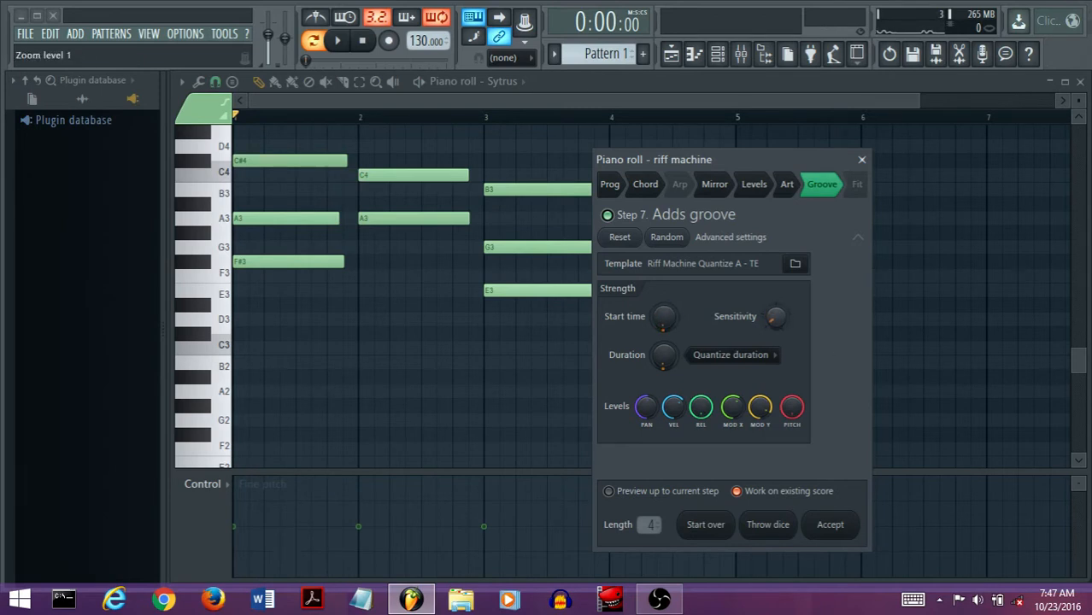
- Tweak the Groove step's Duration knob to shape how note lengths follow the groove
{"action": "left_click_drag", "start_coordinate": [664, 355], "coordinate": [664, 368]}
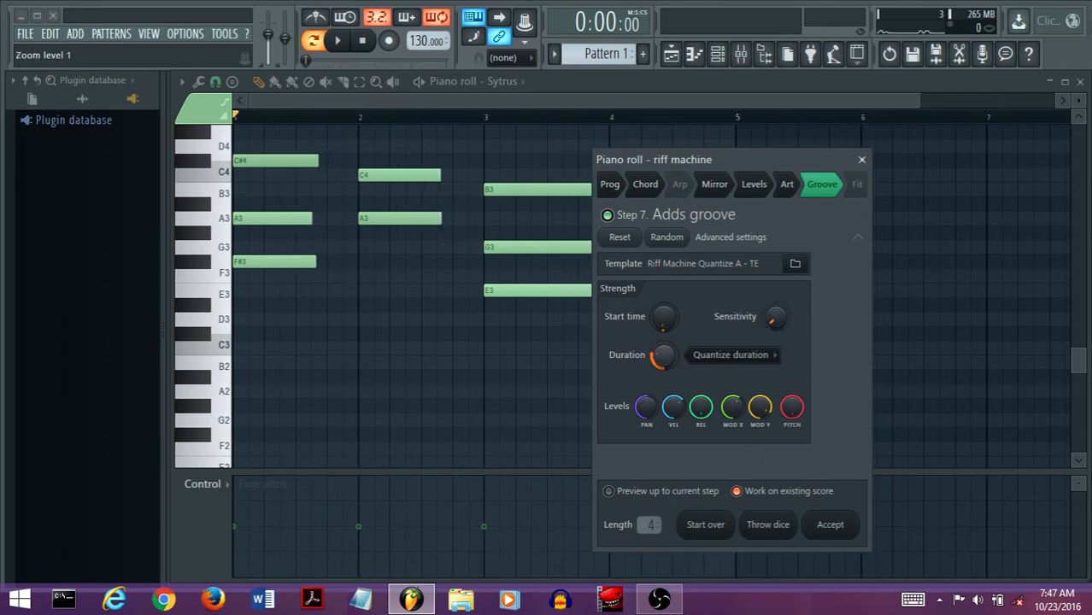
{"action": "left_click_drag", "start_coordinate": [665, 354], "coordinate": [664, 342]}
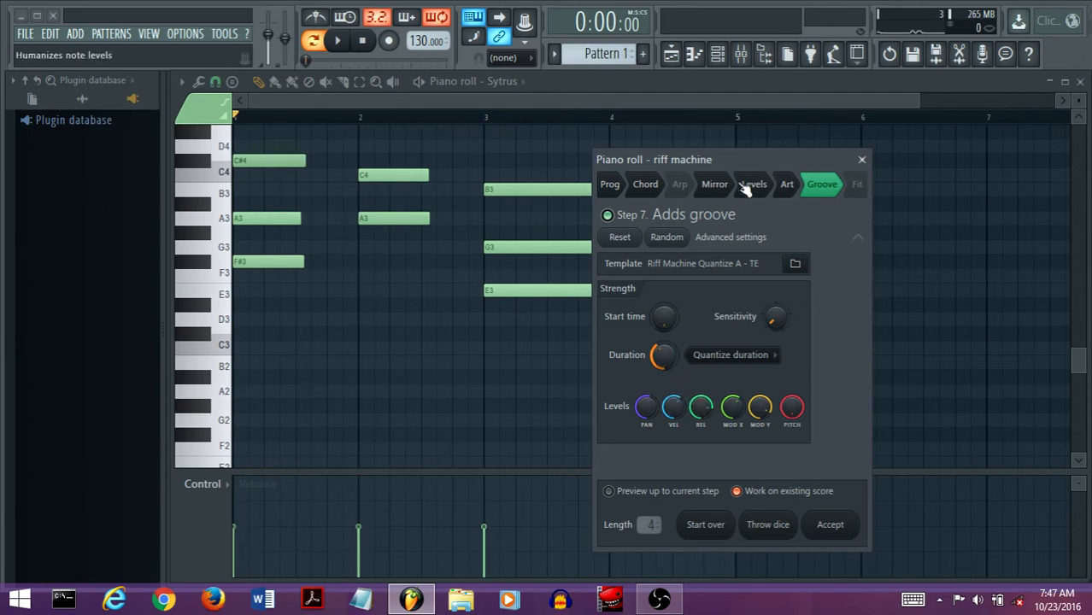
{"action": "left_click", "coordinate": [787, 184]}
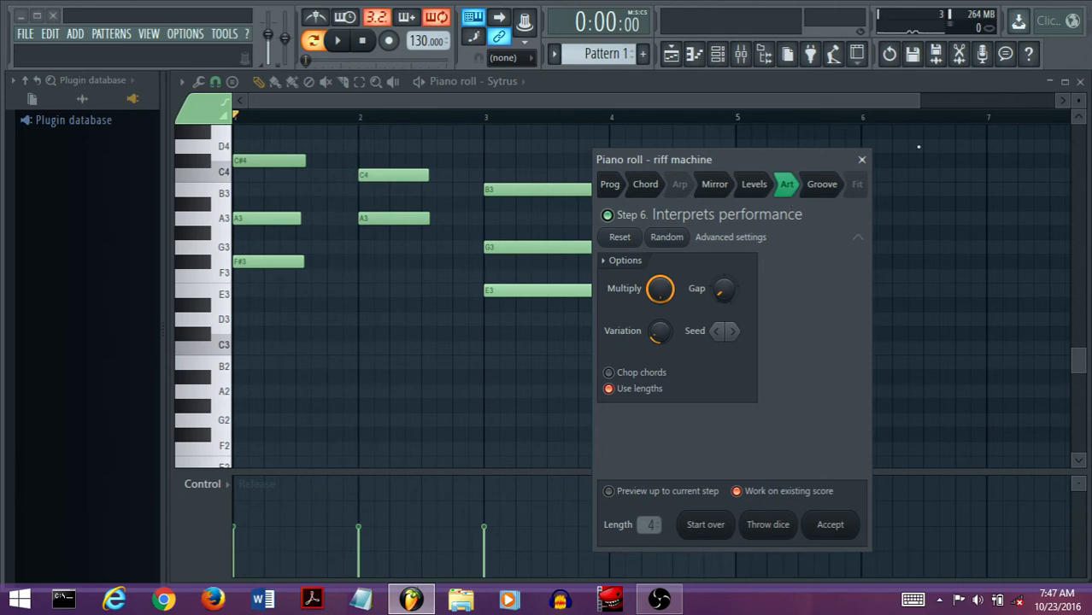
{"action": "left_click", "coordinate": [822, 184]}
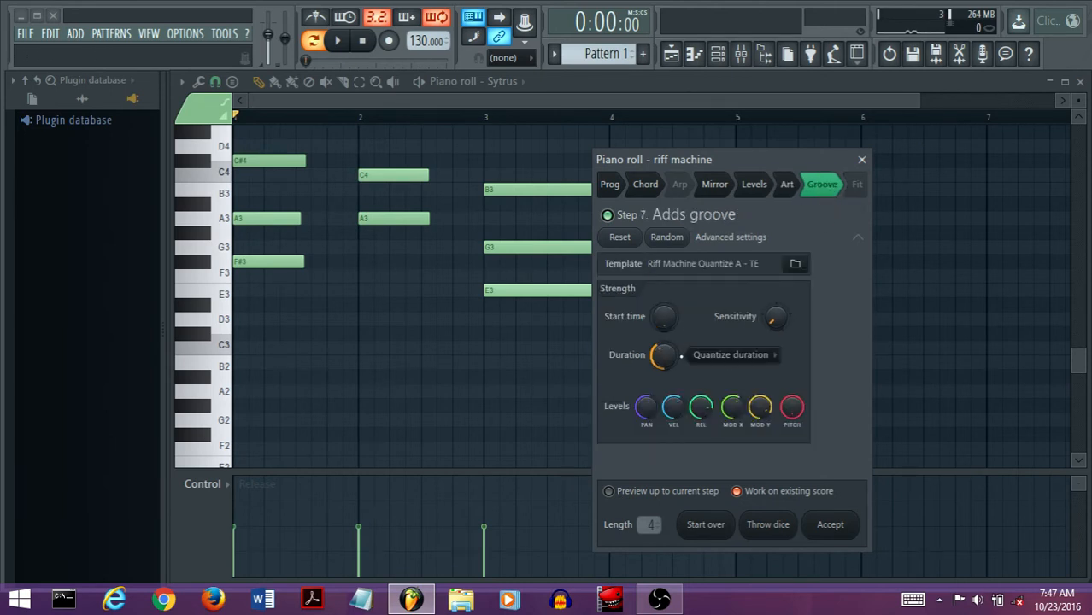
- Set Duration mode to Leave duration, preview the groove, and bring up the Fit step's scale list
{"action": "left_click", "coordinate": [734, 355]}
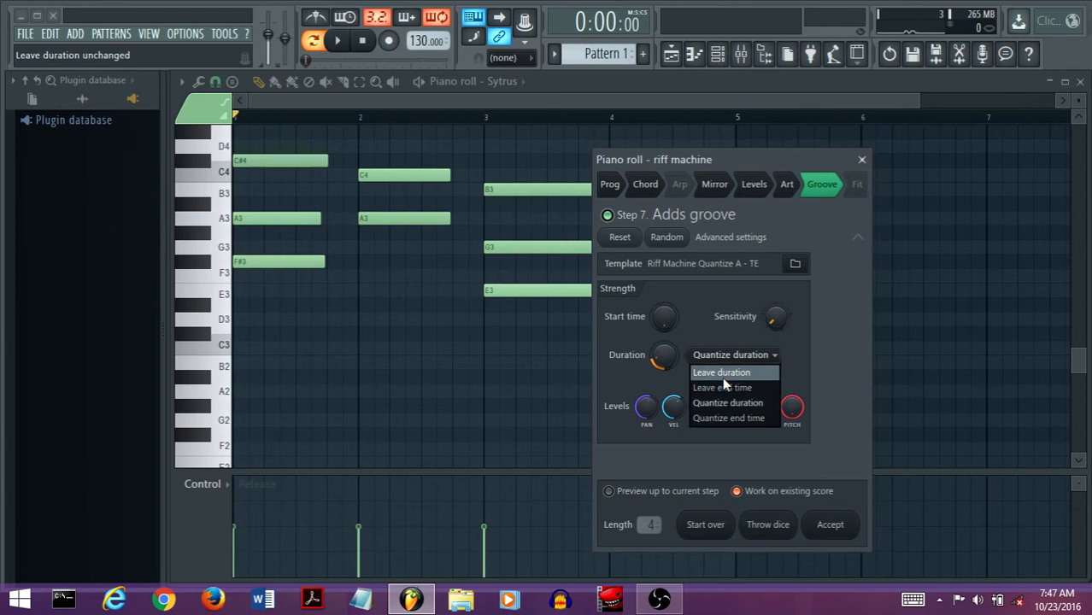
{"action": "left_click", "coordinate": [724, 372]}
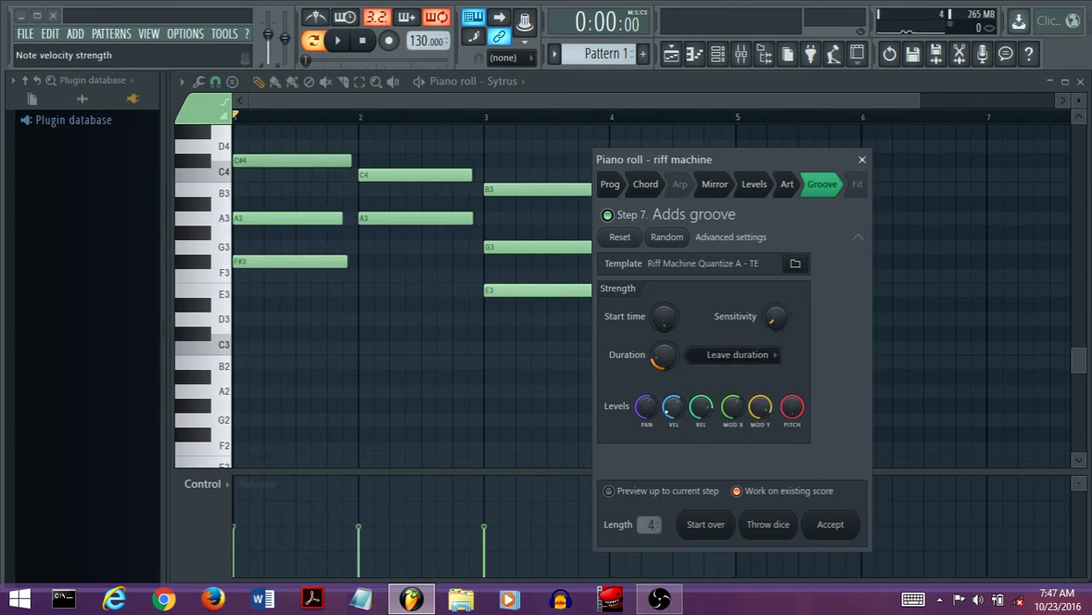
{"action": "left_click", "coordinate": [334, 41]}
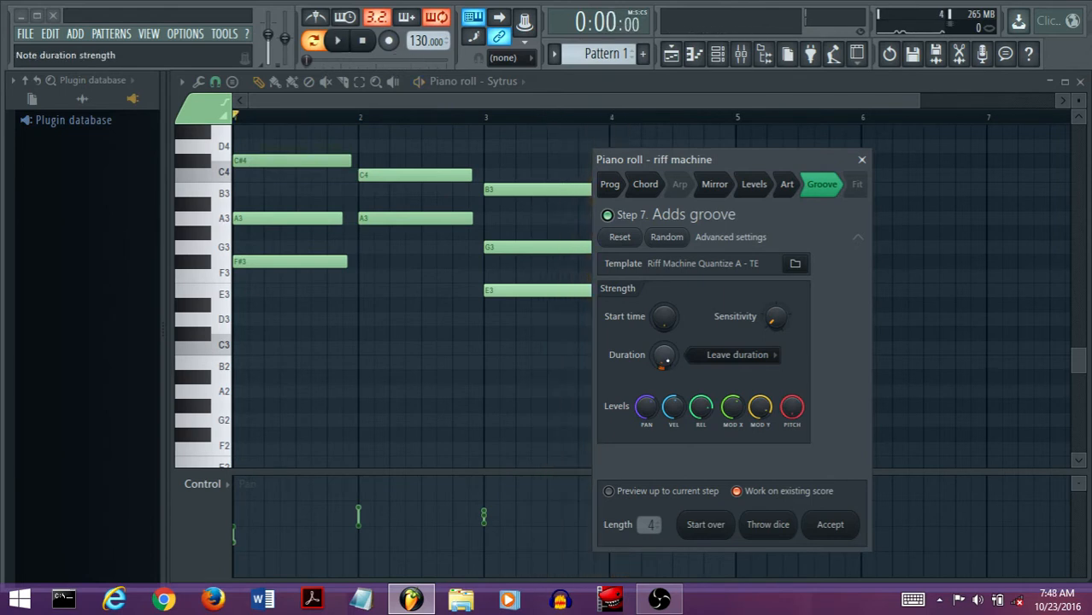
{"action": "left_click", "coordinate": [337, 41]}
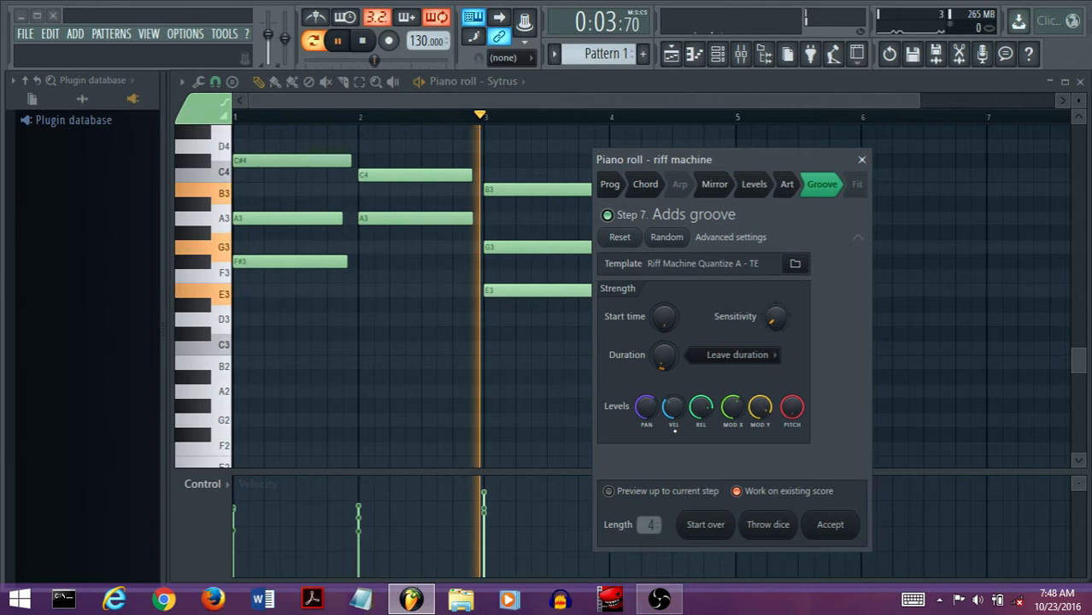
{"action": "left_click", "coordinate": [858, 184]}
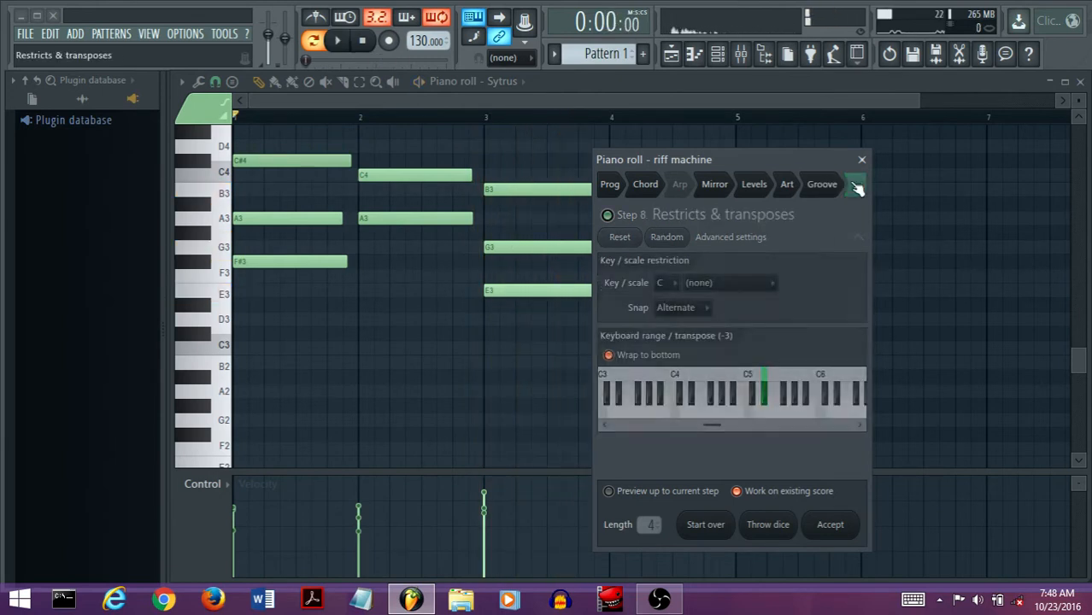
{"action": "left_click", "coordinate": [856, 185]}
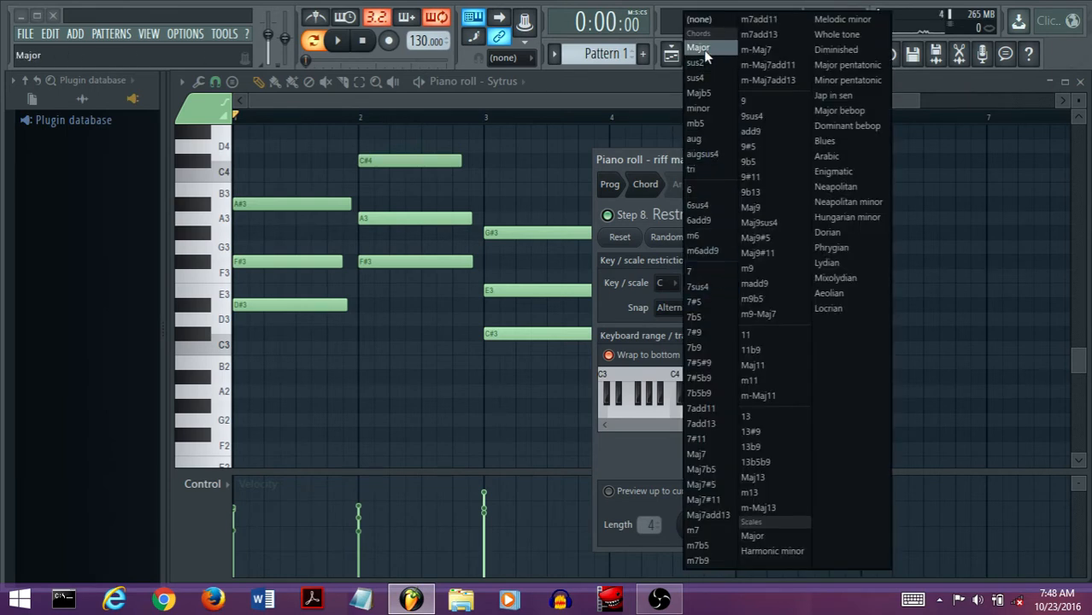
- Fit the riff to C Major, close the Riff Machine and piano roll, and right-click the Sytrus channel
{"action": "left_click", "coordinate": [697, 46]}
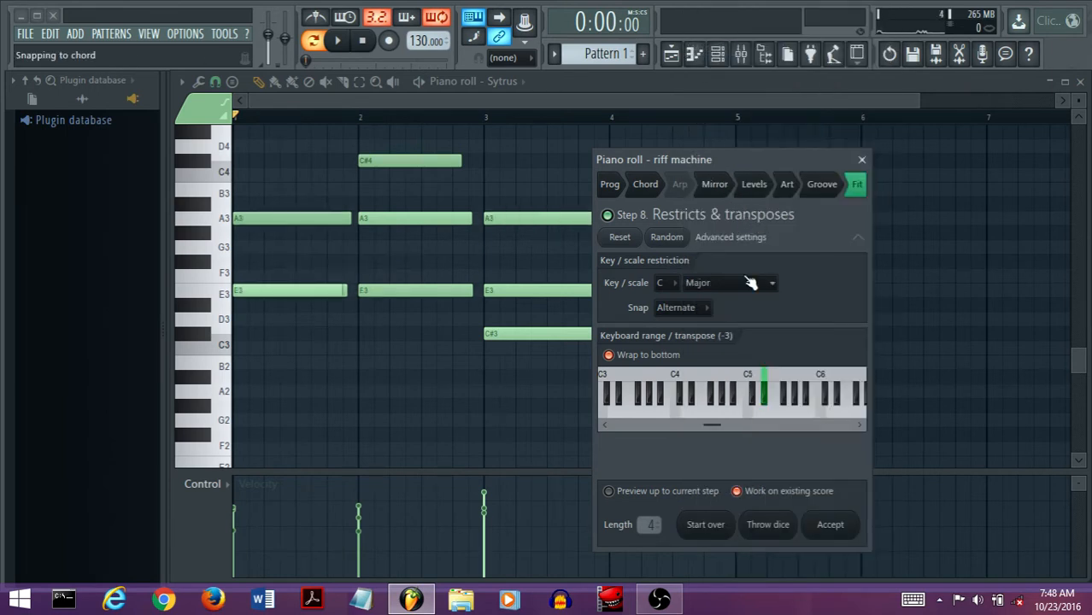
{"action": "left_click", "coordinate": [510, 55]}
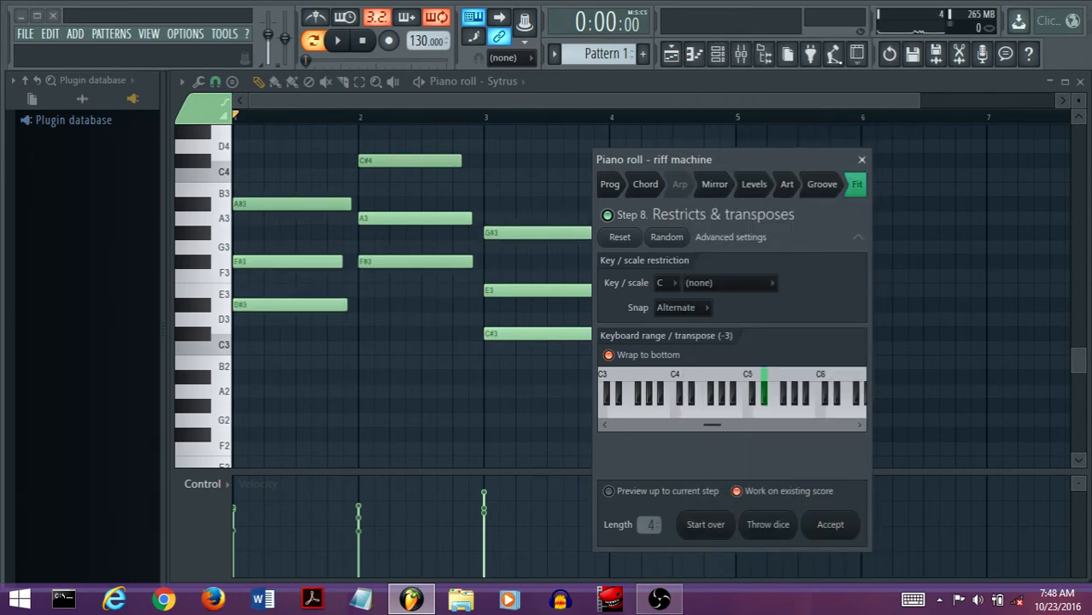
{"action": "left_click", "coordinate": [330, 41]}
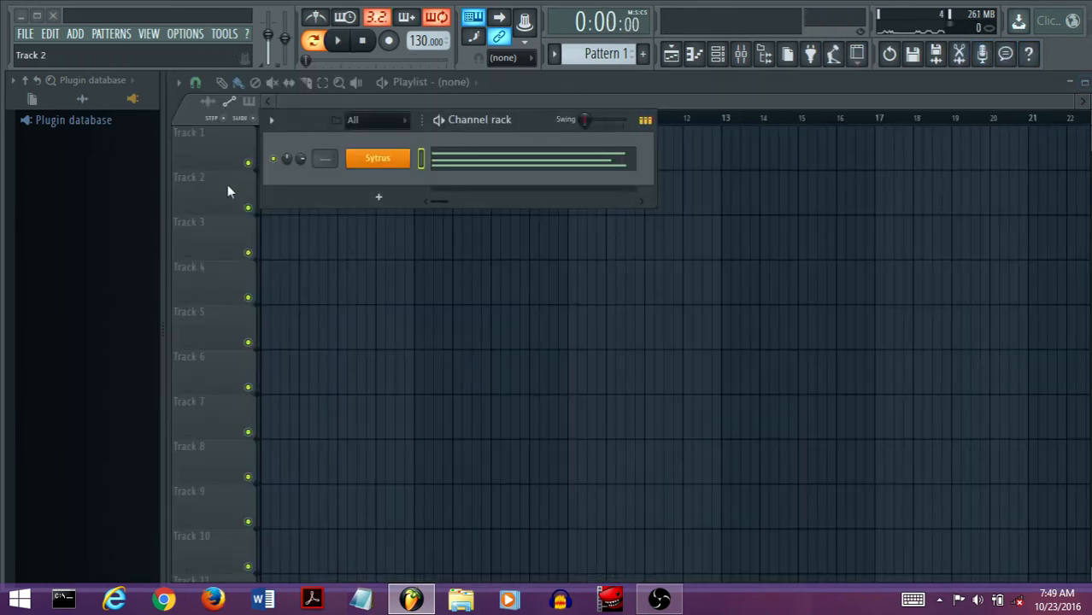
{"action": "right_click", "coordinate": [377, 158]}
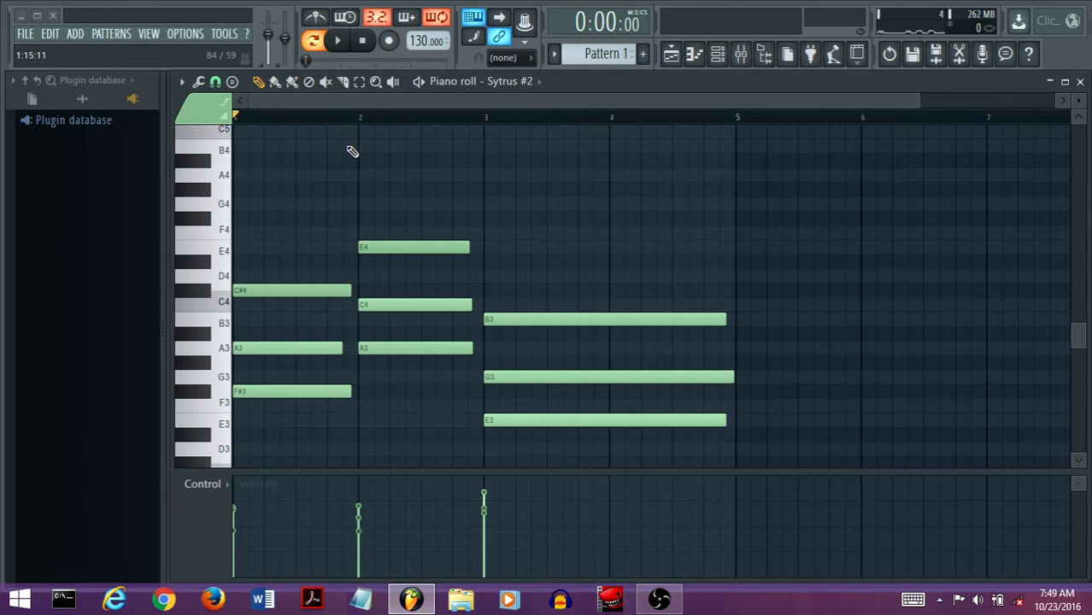
- Launch the Riff machine from the piano roll Tools menu and move to its Mirror step
{"action": "left_click", "coordinate": [200, 83]}
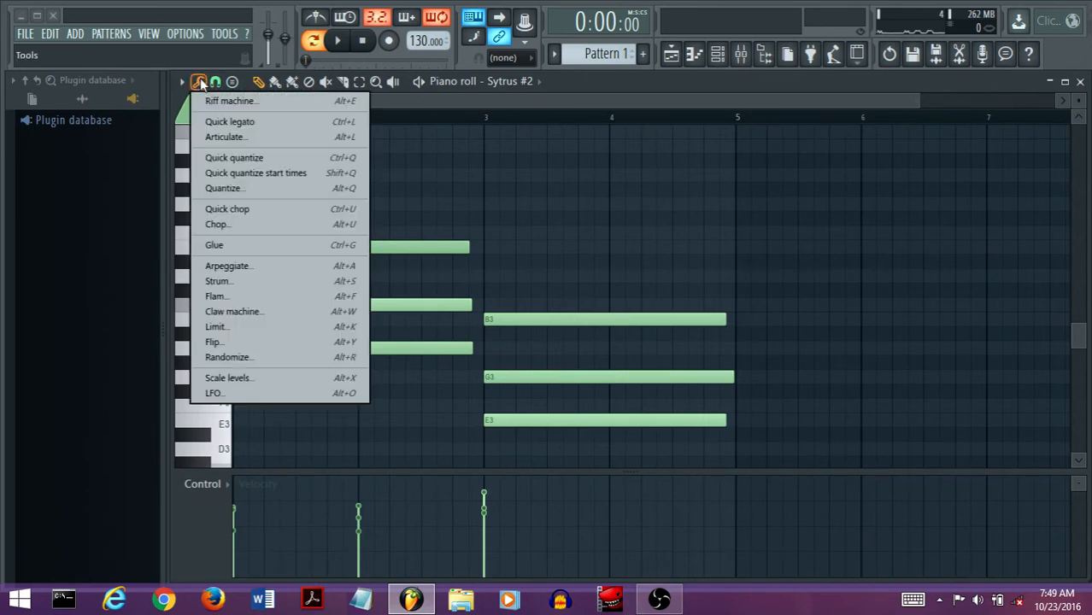
{"action": "left_click", "coordinate": [231, 101]}
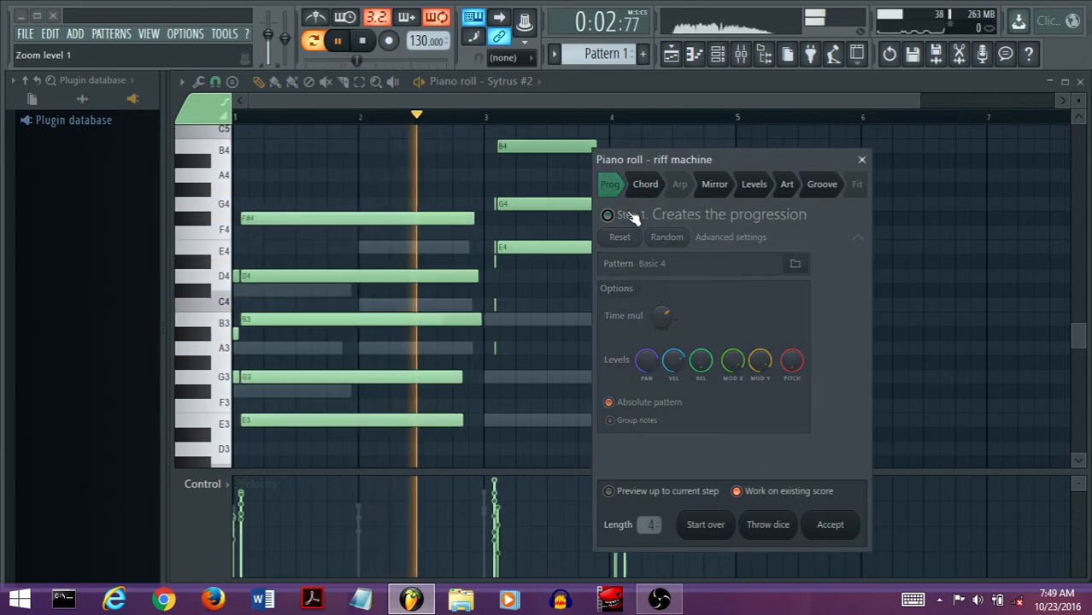
{"action": "left_click", "coordinate": [714, 183]}
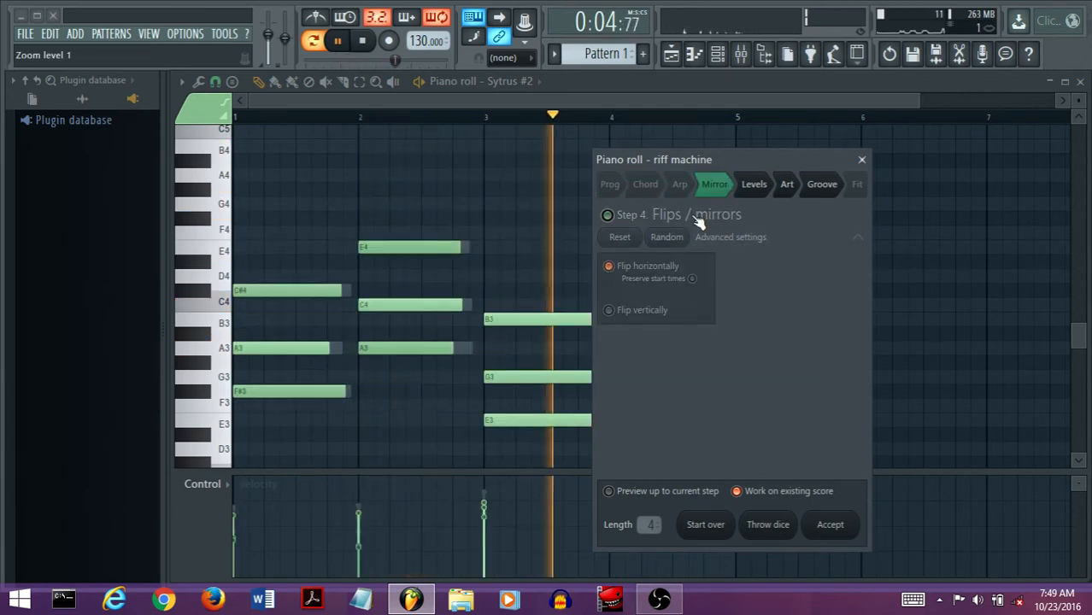
- Enable the Arp step so the three chords are arpeggiated, then browse for arpeggiator pattern files
{"action": "left_click", "coordinate": [787, 183]}
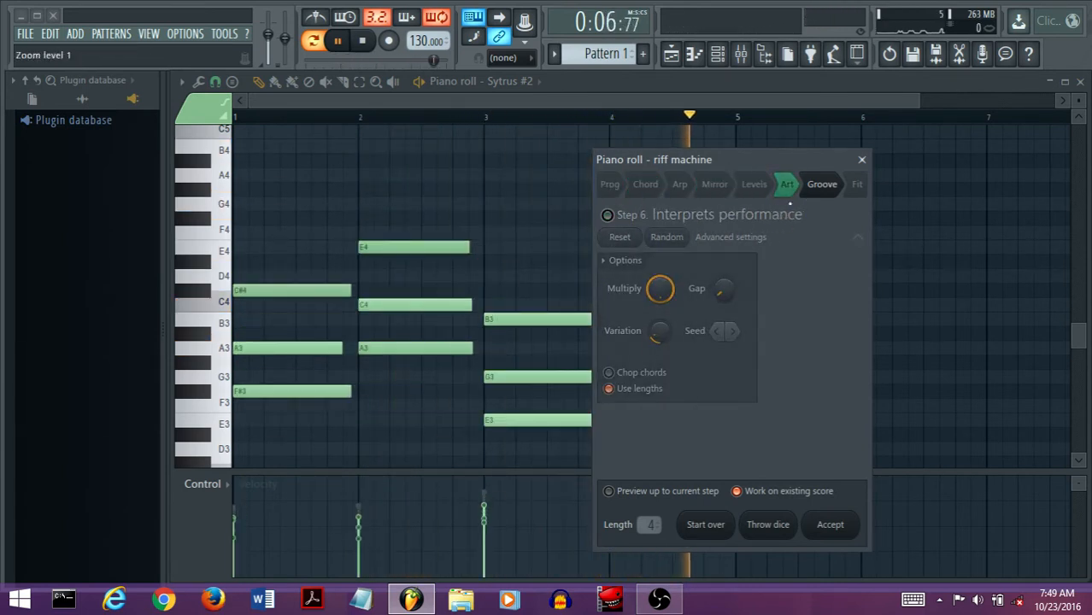
{"action": "left_click", "coordinate": [680, 184]}
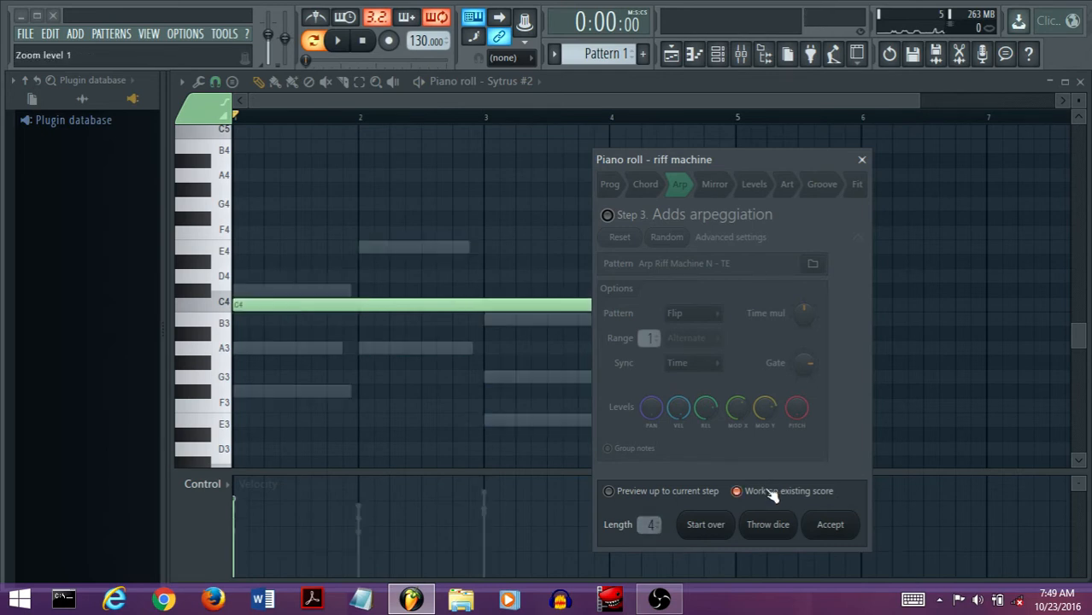
{"action": "left_click", "coordinate": [767, 525]}
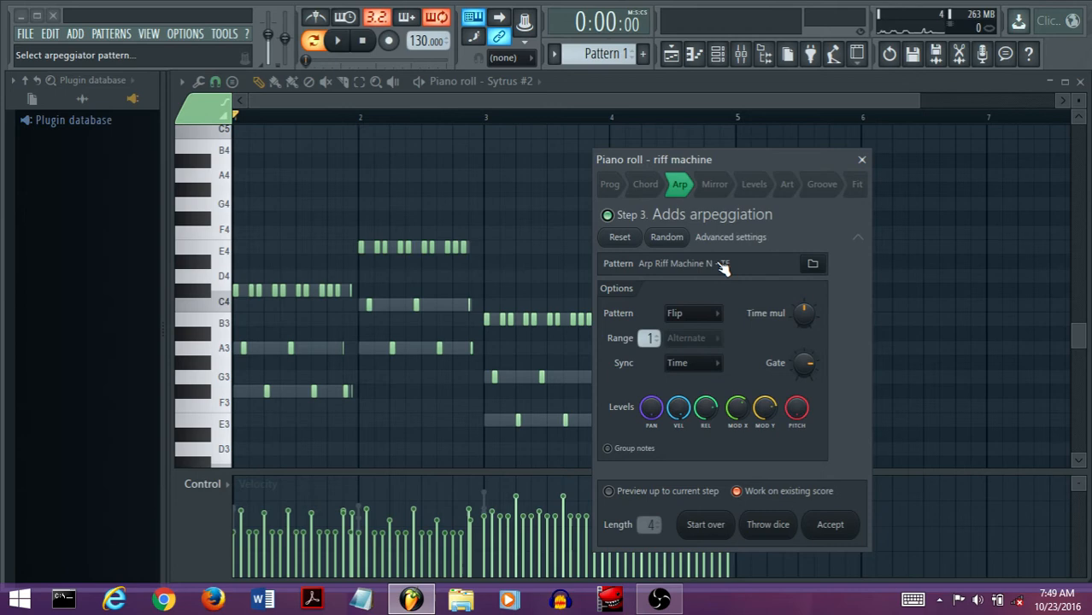
{"action": "left_click", "coordinate": [790, 263]}
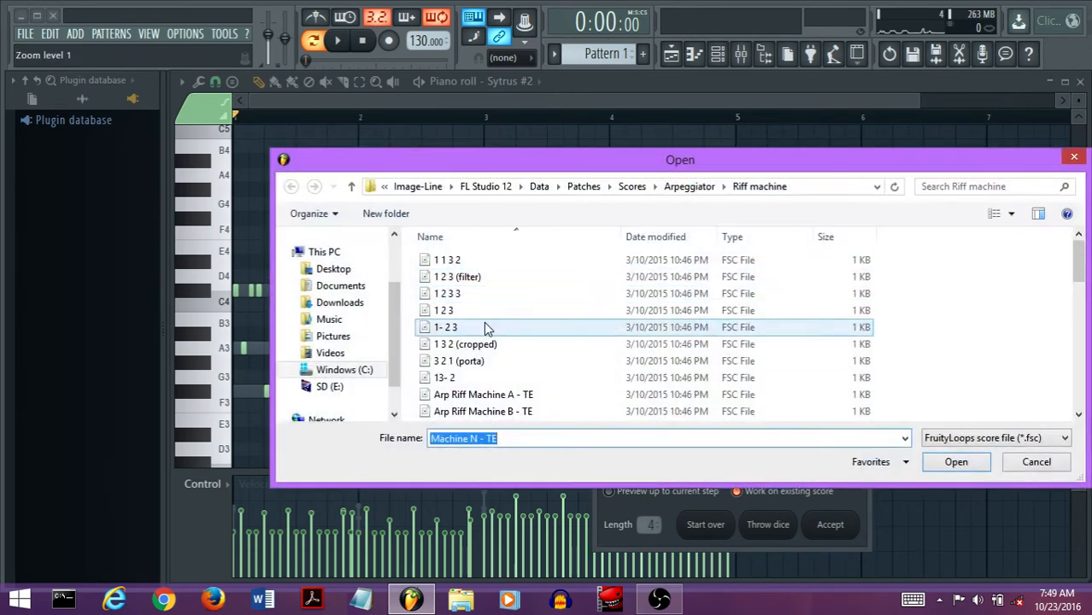
- Load the 13- 2 .fsc arpeggiator pattern so only some chord notes arpeggiate
{"action": "left_click", "coordinate": [483, 394]}
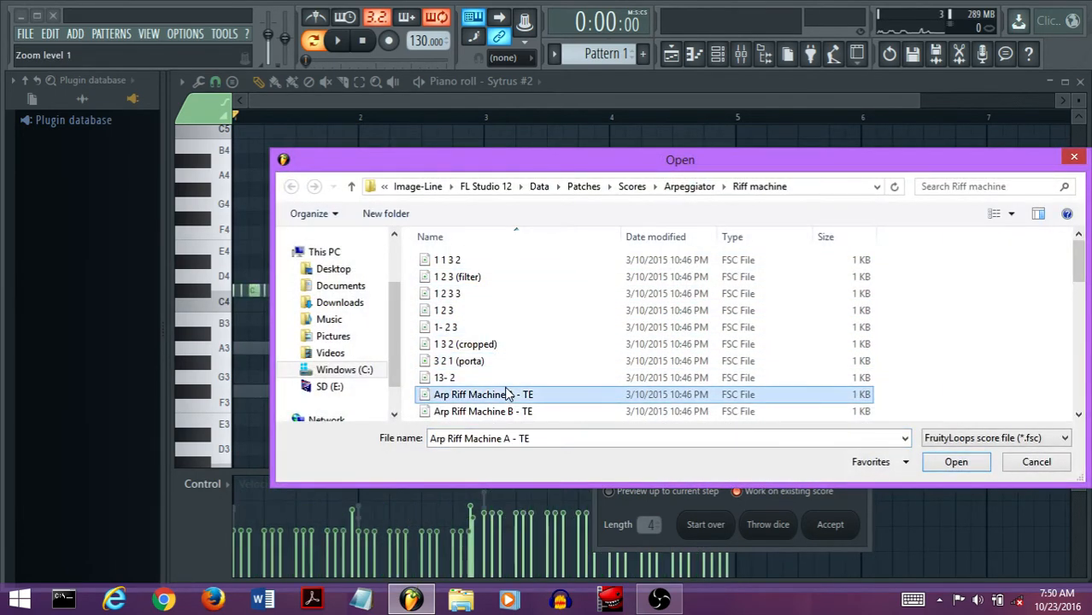
{"action": "left_click", "coordinate": [957, 462]}
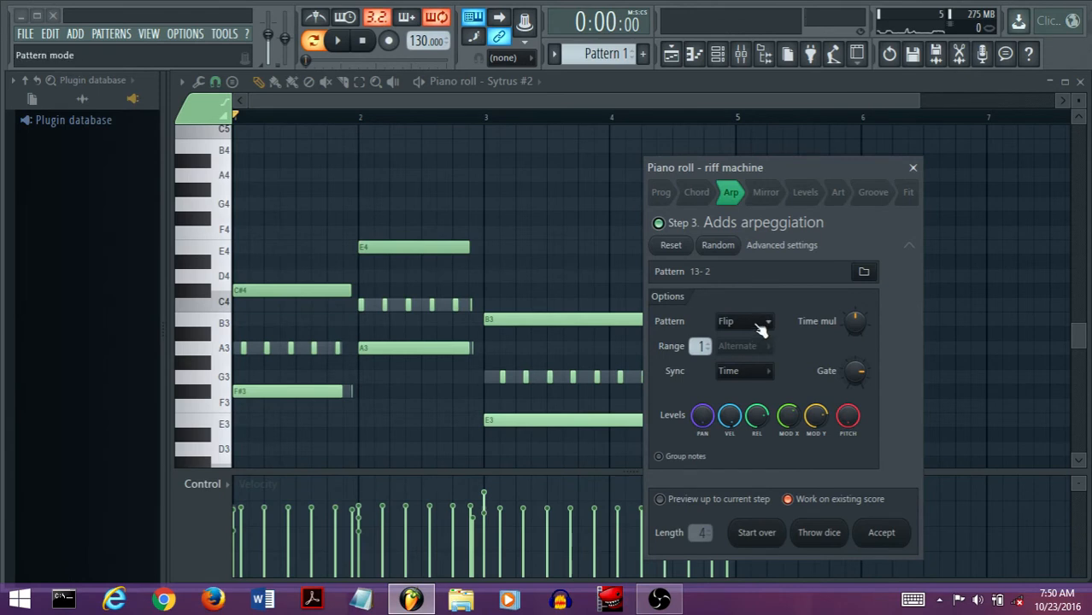
{"action": "left_click", "coordinate": [744, 321]}
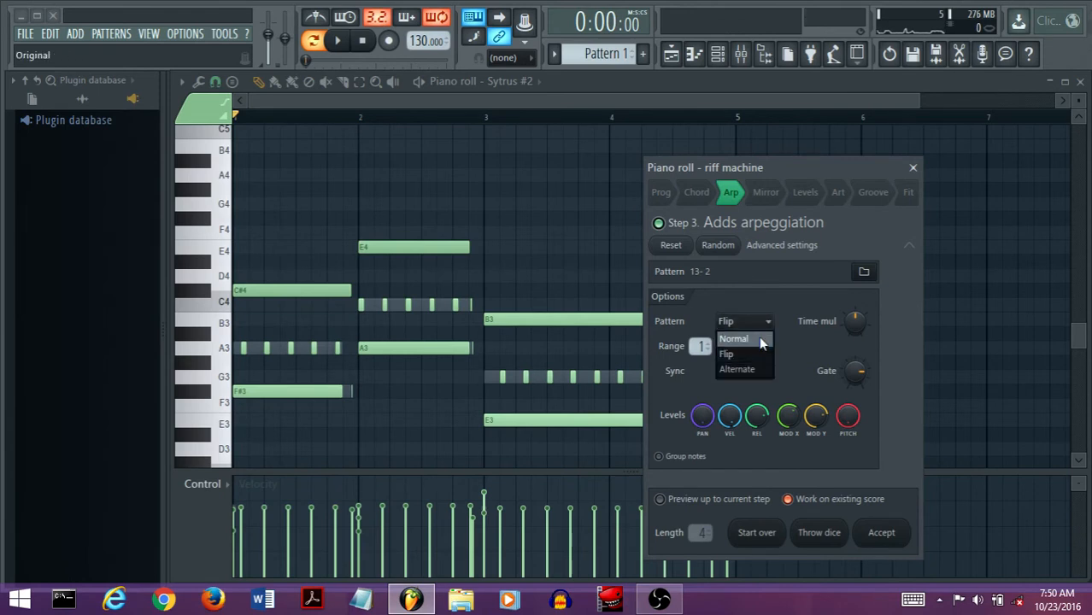
- Set the arp pattern to Normal with range 2 and range mode Alternate, alternating C4 and C5
{"action": "left_click", "coordinate": [736, 339]}
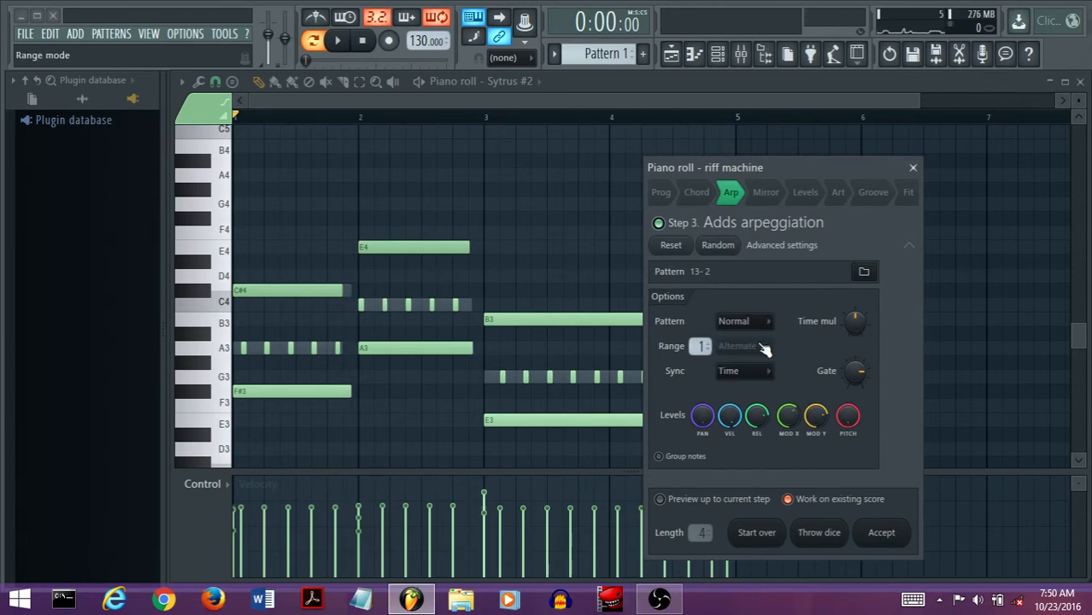
{"action": "mouse_move", "coordinate": [913, 168]}
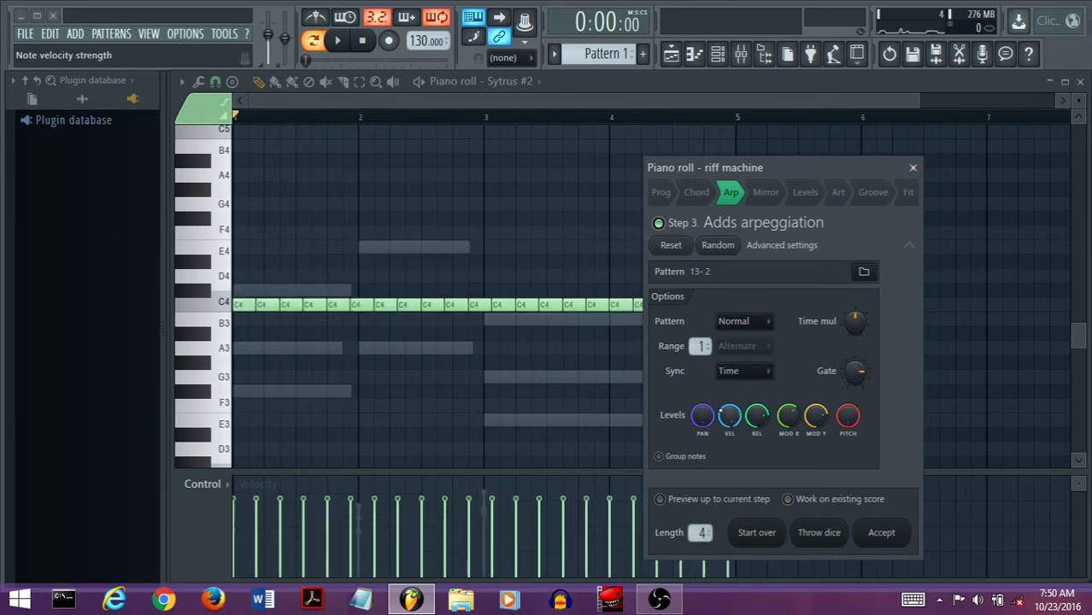
{"action": "left_click", "coordinate": [743, 321]}
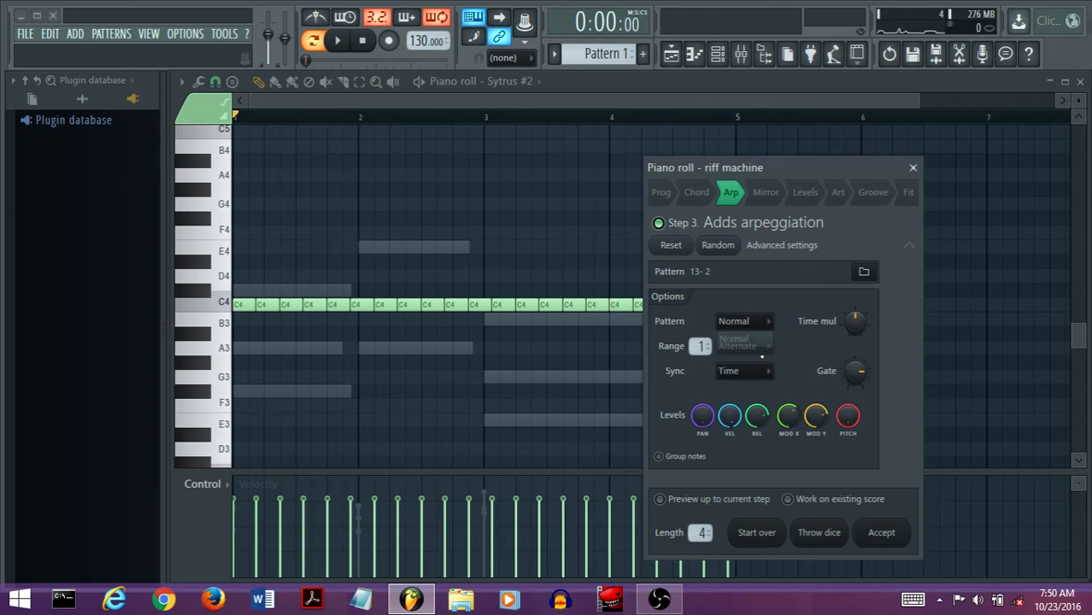
{"action": "left_click", "coordinate": [326, 43]}
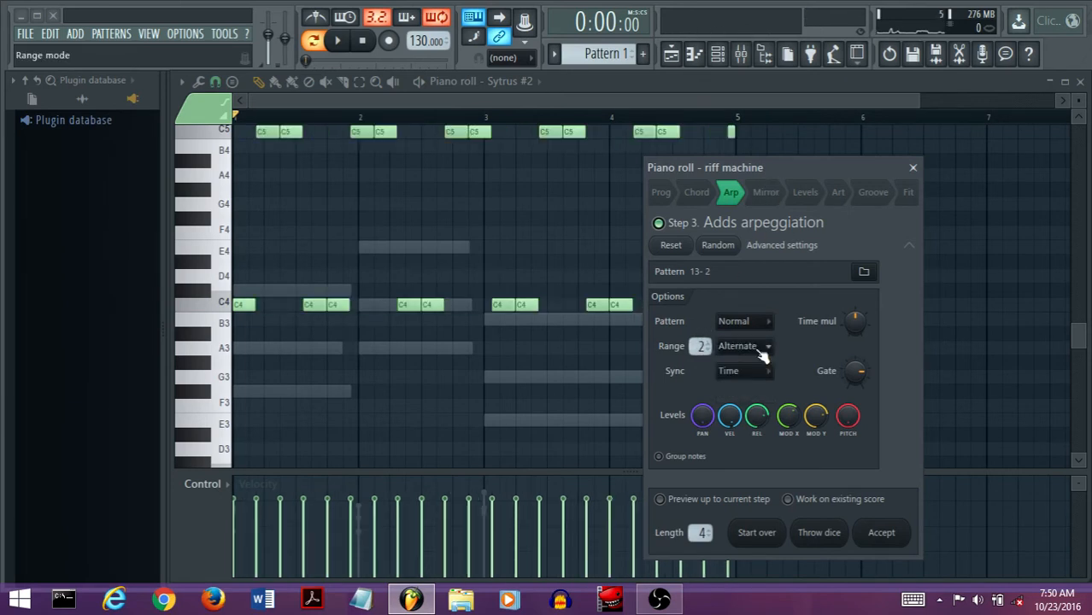
{"action": "left_click", "coordinate": [742, 321]}
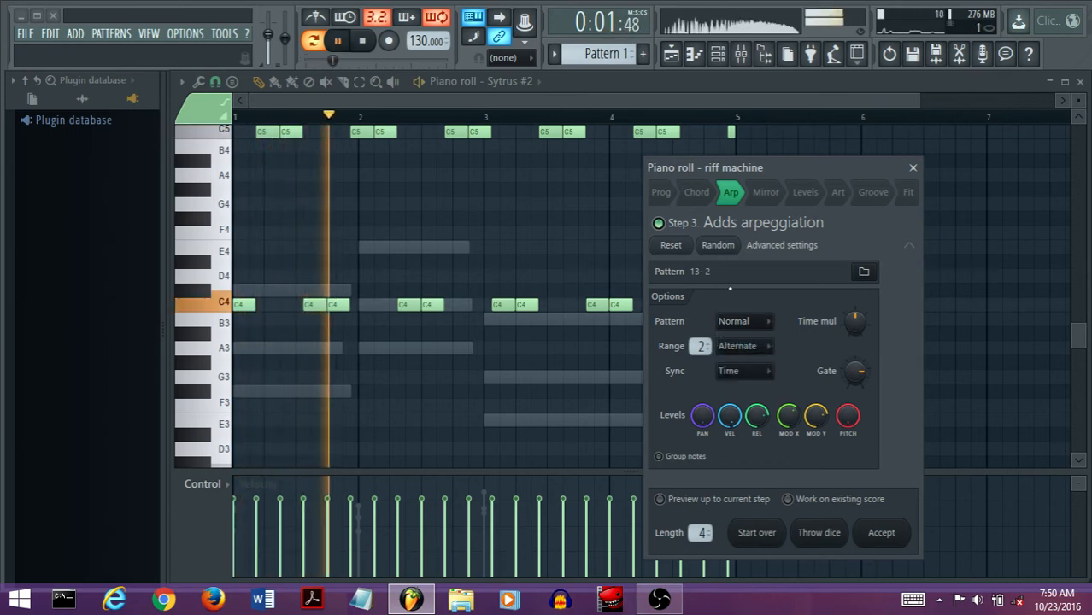
- Audition the Flip and Alternate arpeggio directions and the Flip range mode during playback
{"action": "left_click", "coordinate": [741, 322]}
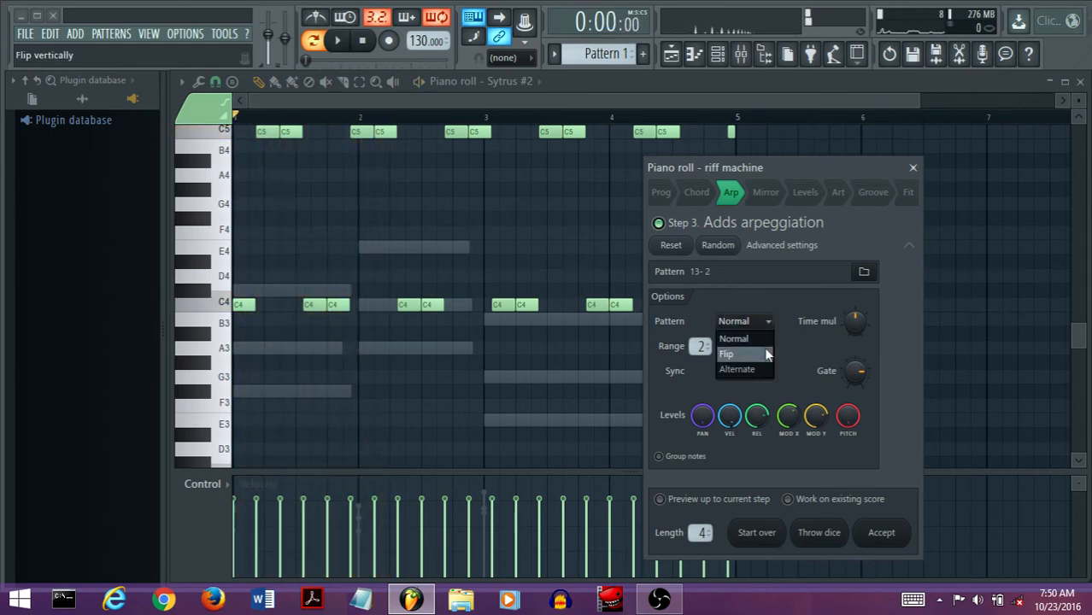
{"action": "left_click", "coordinate": [727, 354]}
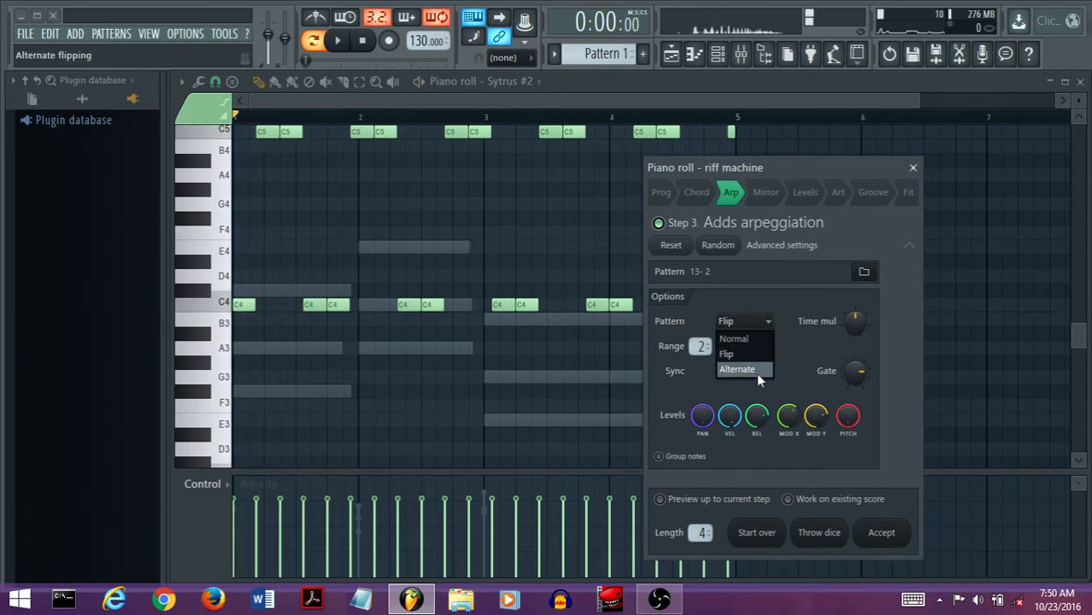
{"action": "left_click", "coordinate": [738, 370]}
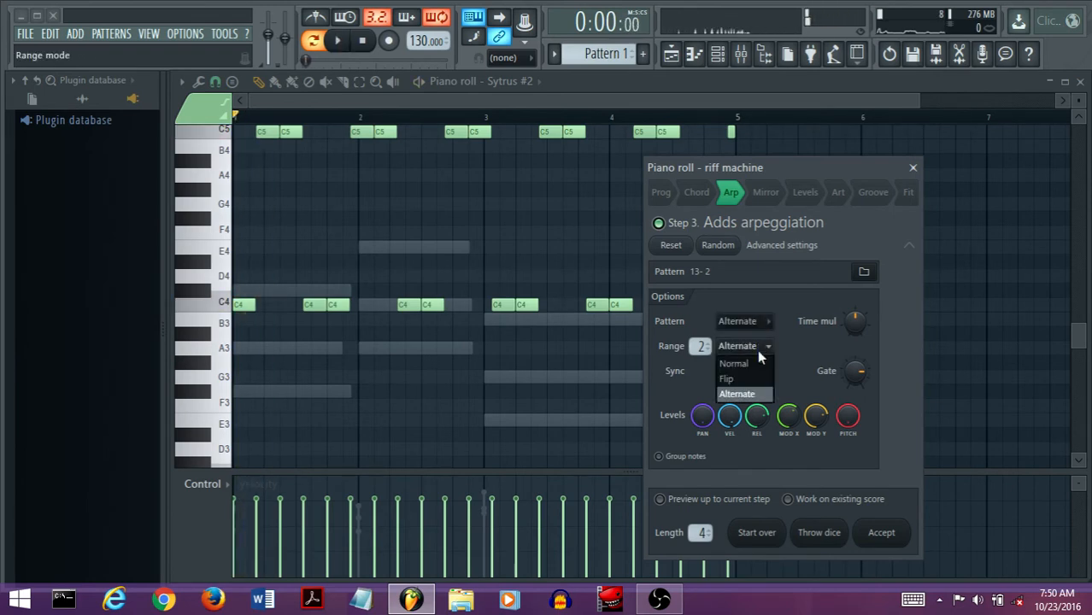
{"action": "left_click", "coordinate": [734, 364]}
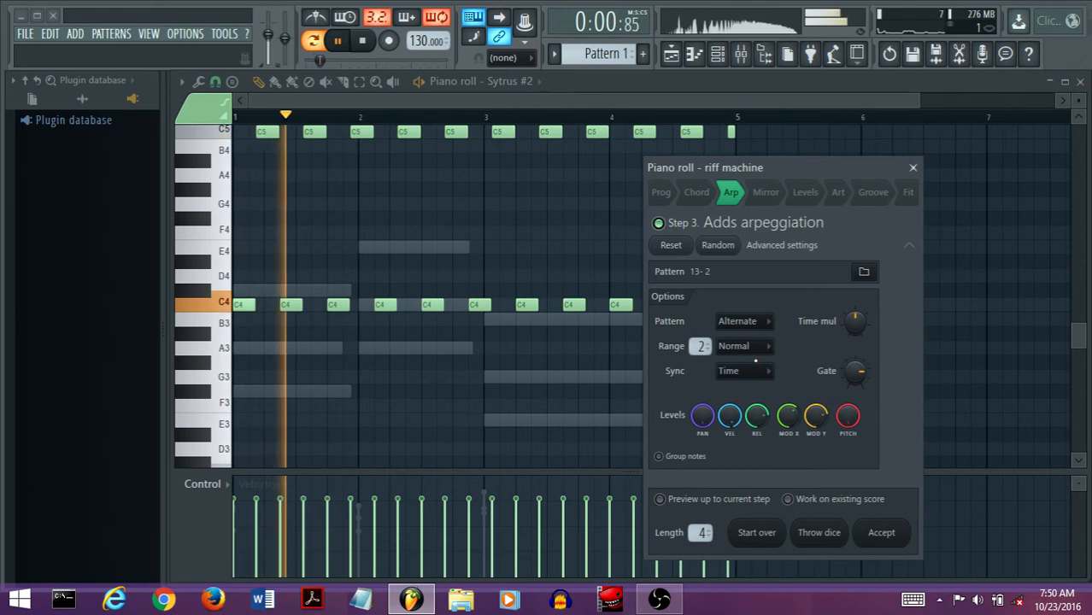
{"action": "left_click", "coordinate": [744, 347]}
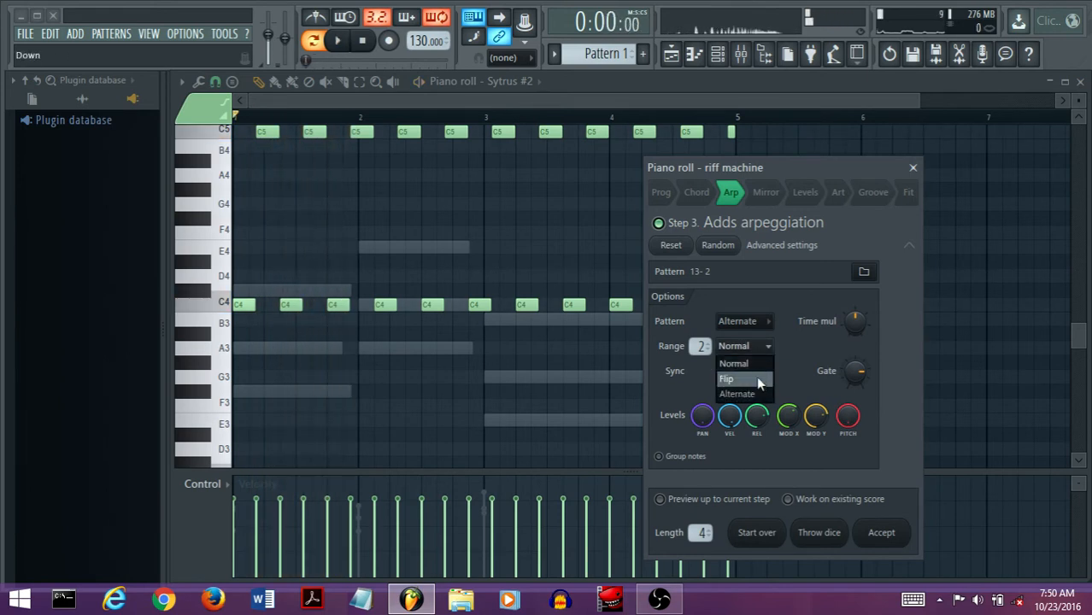
{"action": "left_click", "coordinate": [726, 379]}
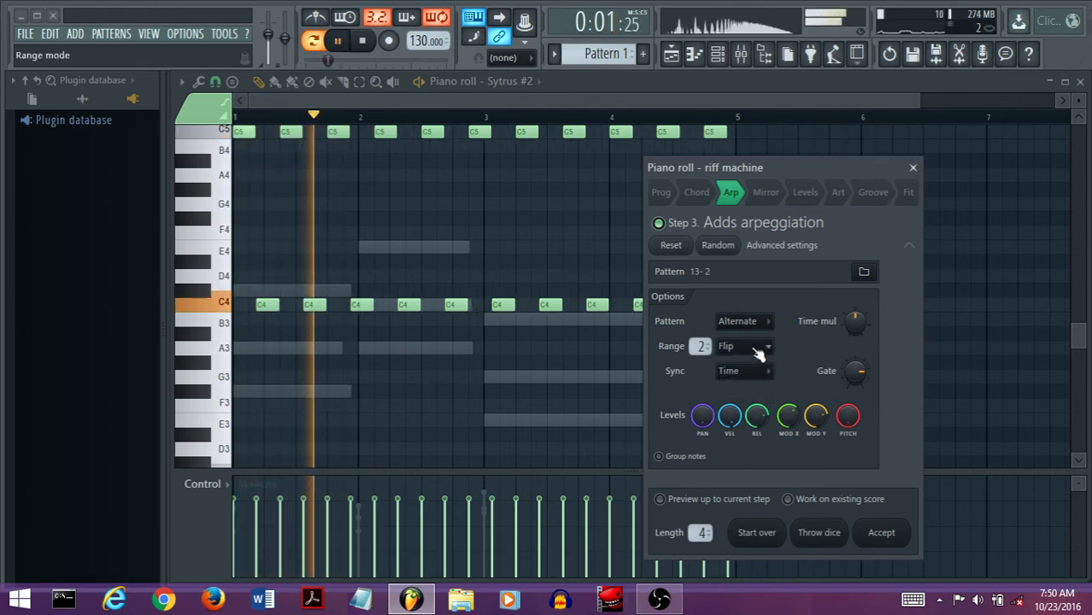
- Try Alternate range mode again, then settle the arpeggio range mode on Normal
{"action": "left_click", "coordinate": [743, 346]}
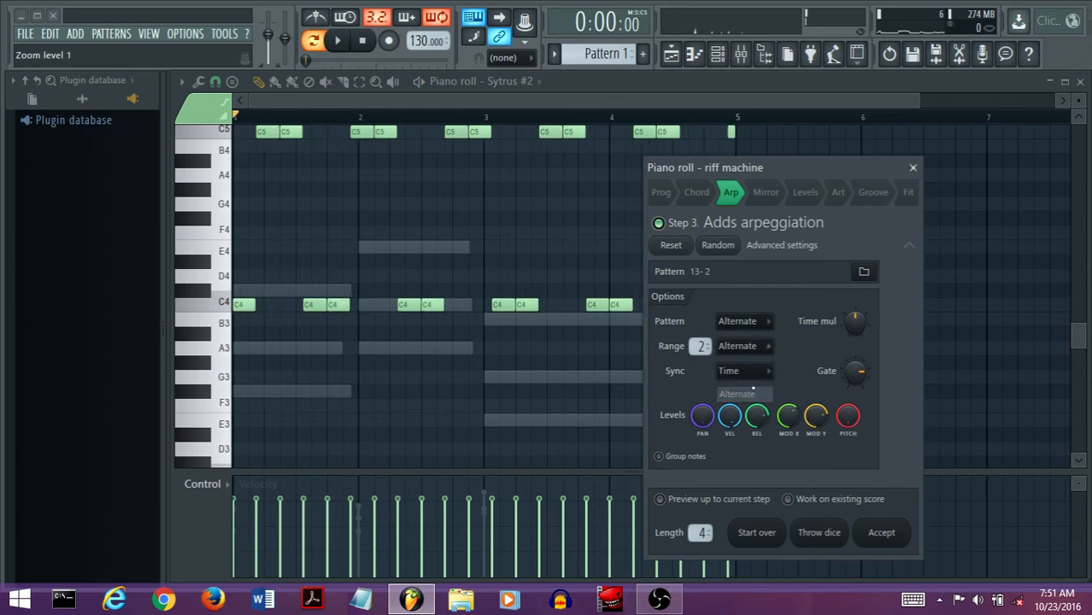
{"action": "left_click", "coordinate": [327, 42]}
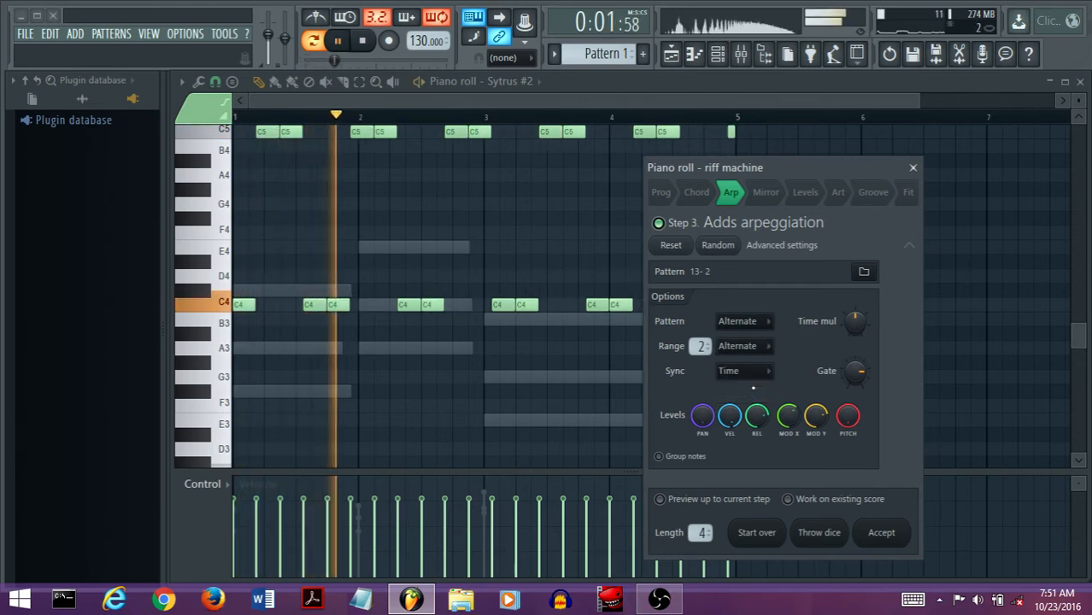
{"action": "left_click", "coordinate": [742, 371]}
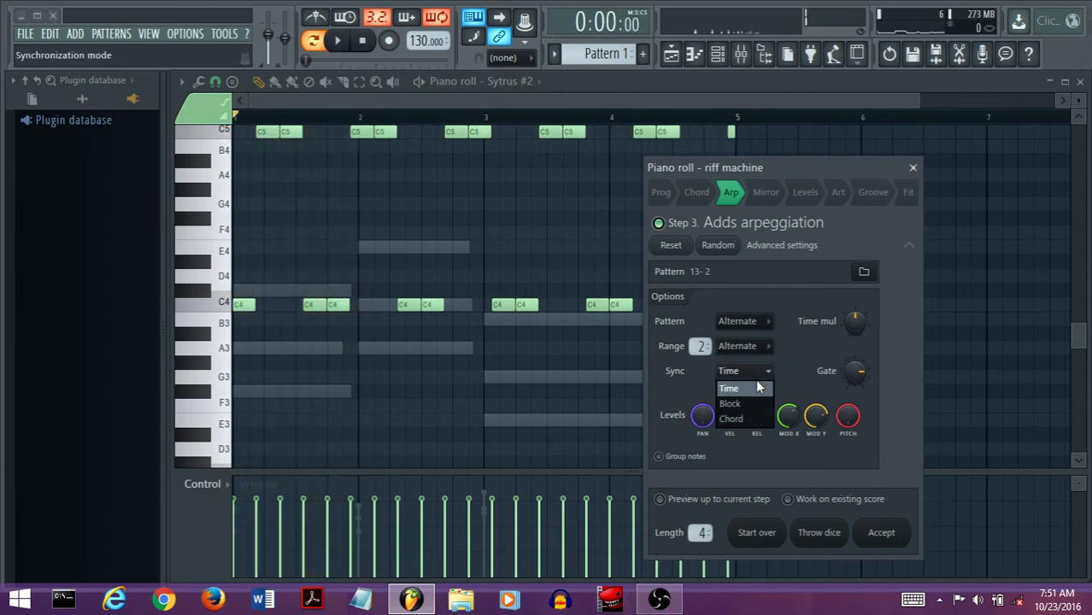
{"action": "left_click", "coordinate": [744, 346]}
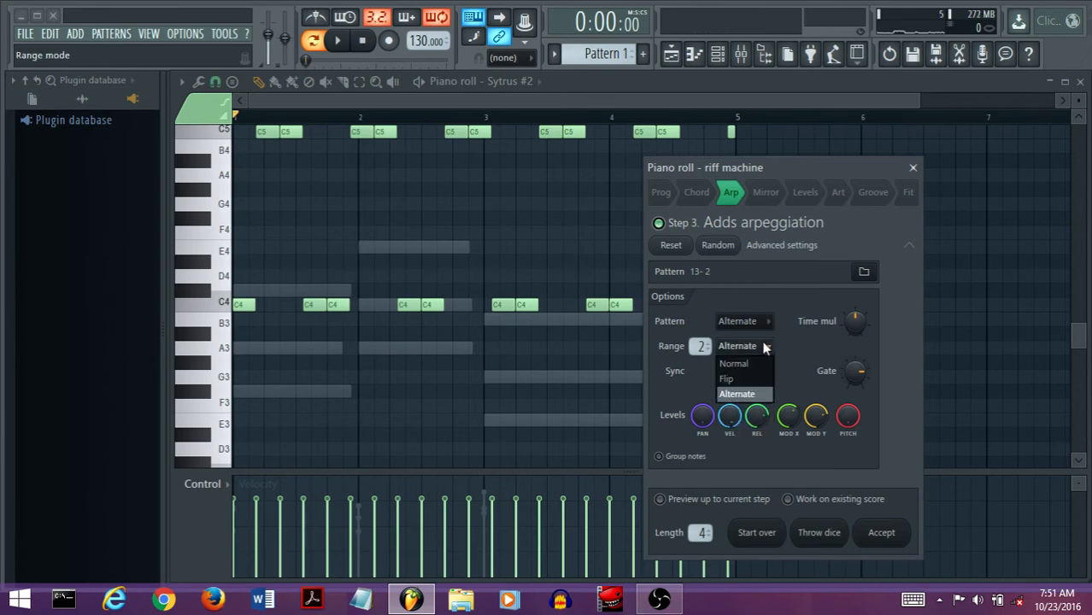
{"action": "left_click", "coordinate": [733, 362]}
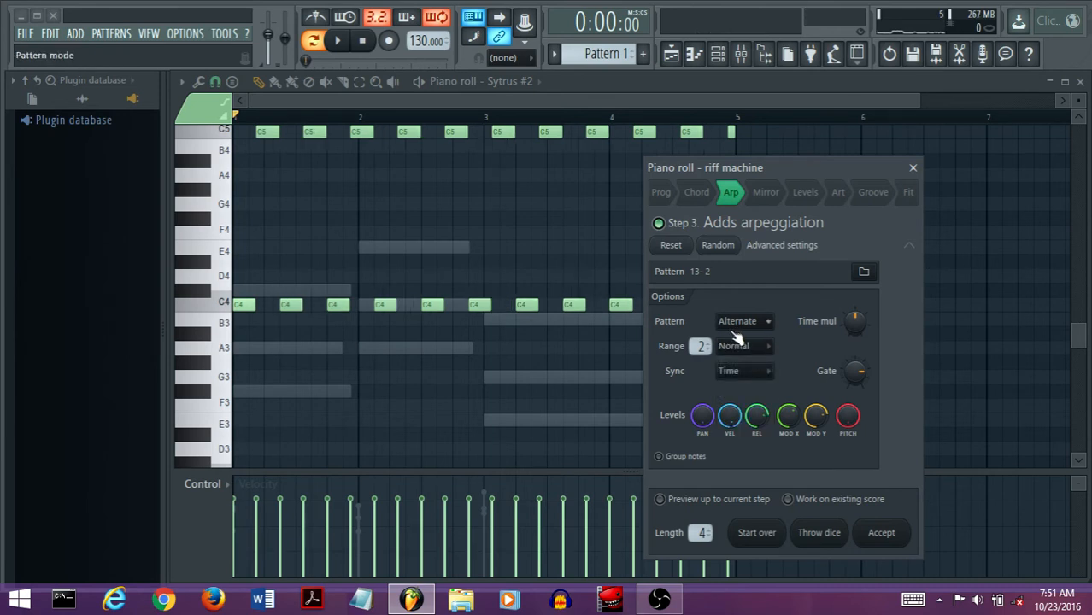
- Widen the arpeggio range to 3 with Alternate mode and browse the arpeggiator pattern presets
{"action": "left_click", "coordinate": [338, 43]}
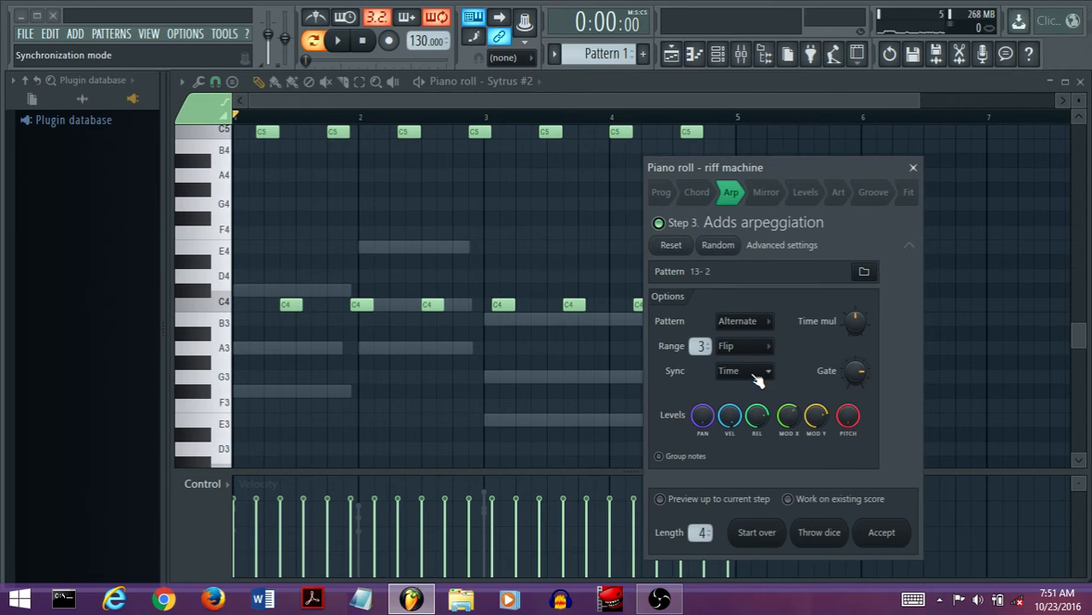
{"action": "left_click", "coordinate": [338, 41]}
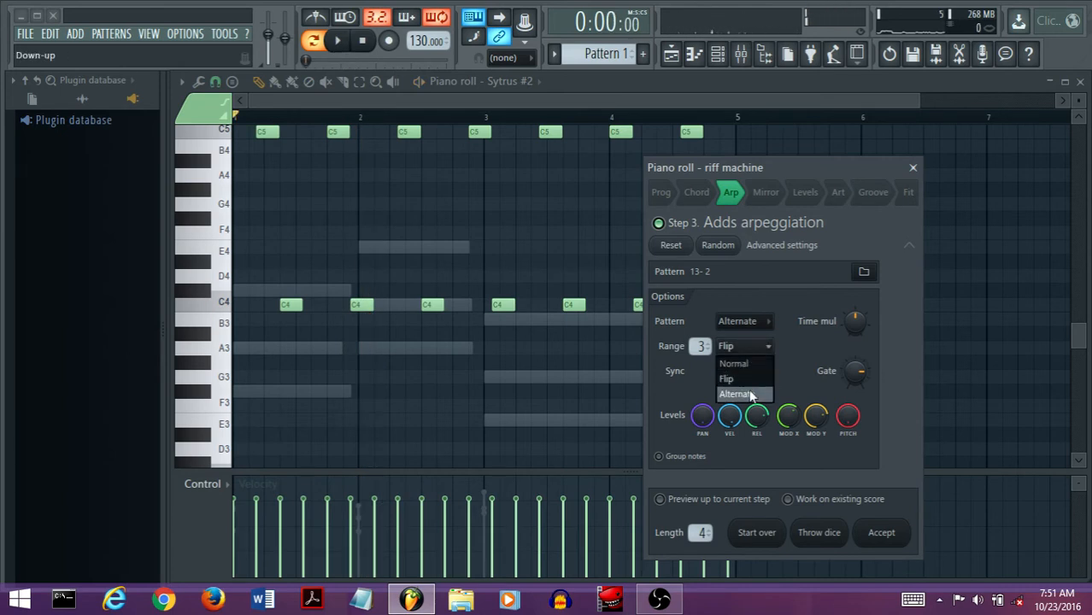
{"action": "left_click", "coordinate": [741, 393]}
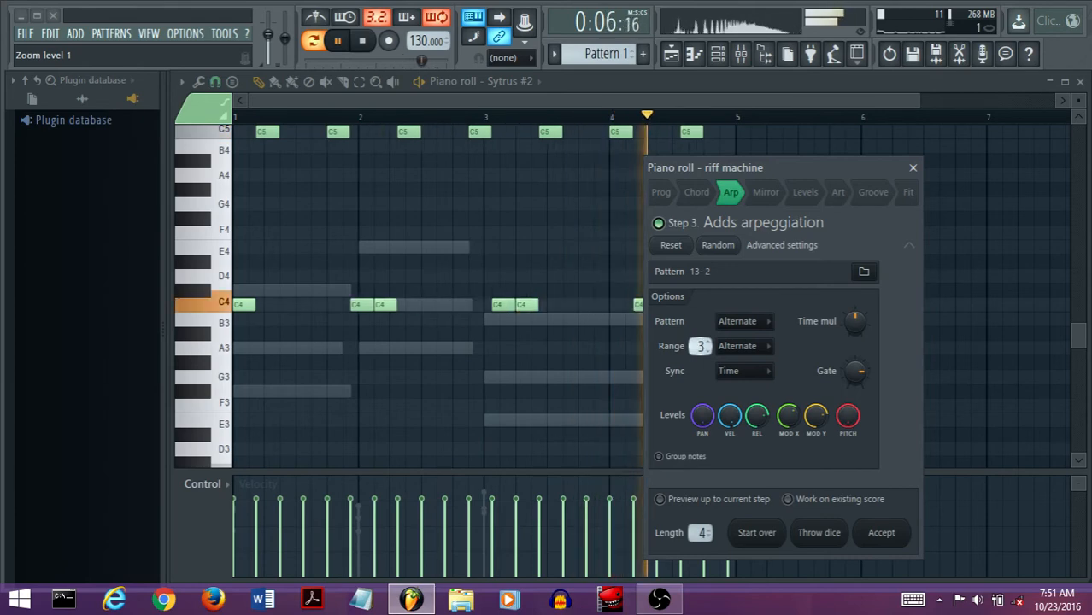
{"action": "left_click", "coordinate": [864, 272]}
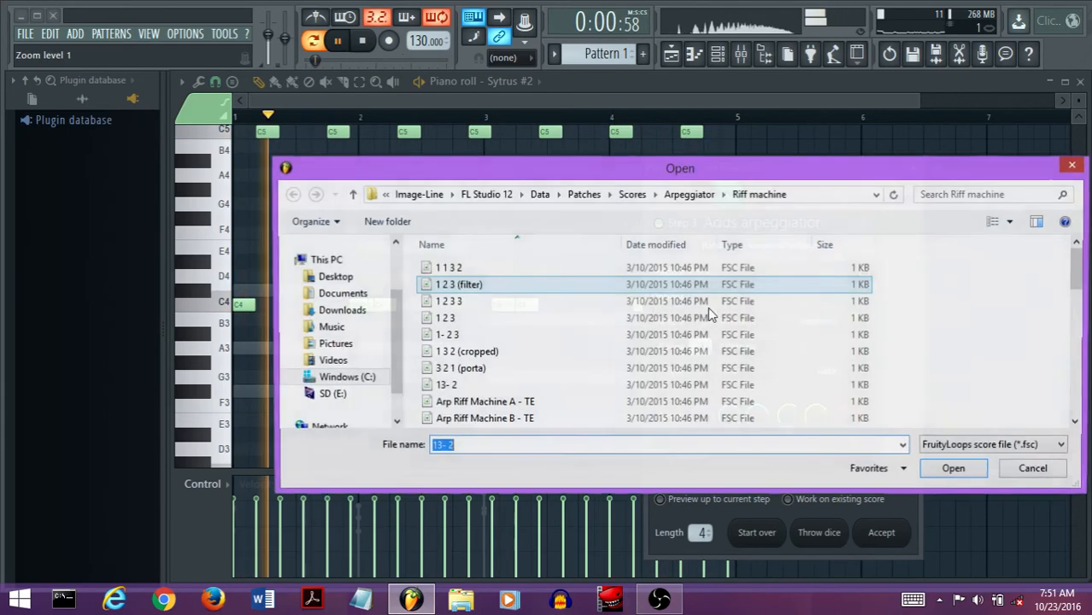
- Load the 3 2 1 (porta) pattern, audition Block and Chord sync, and keep Time sync
{"action": "left_click", "coordinate": [953, 468]}
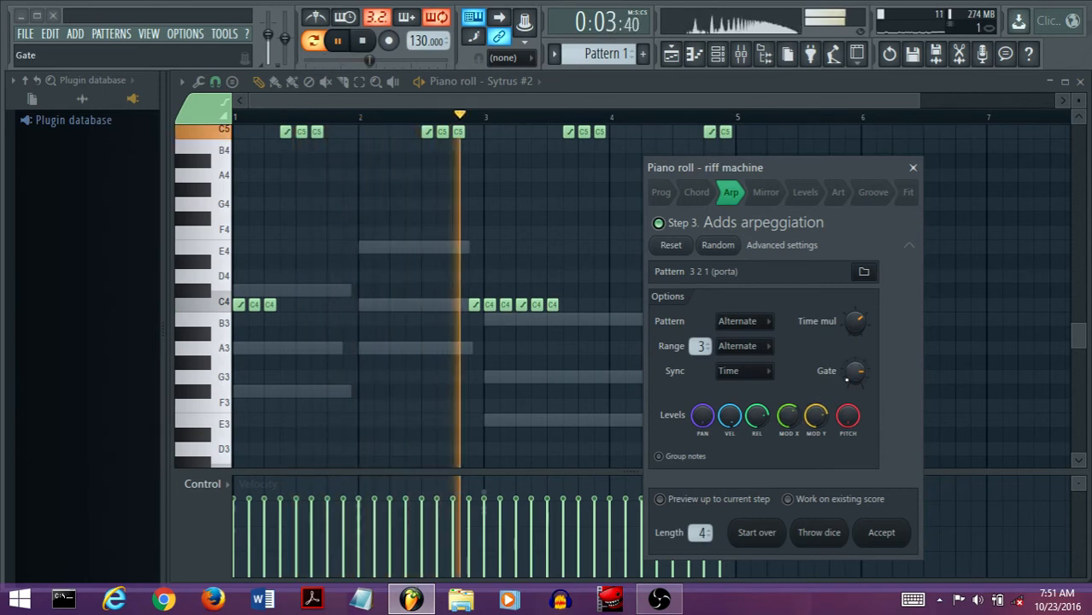
{"action": "left_click", "coordinate": [741, 371]}
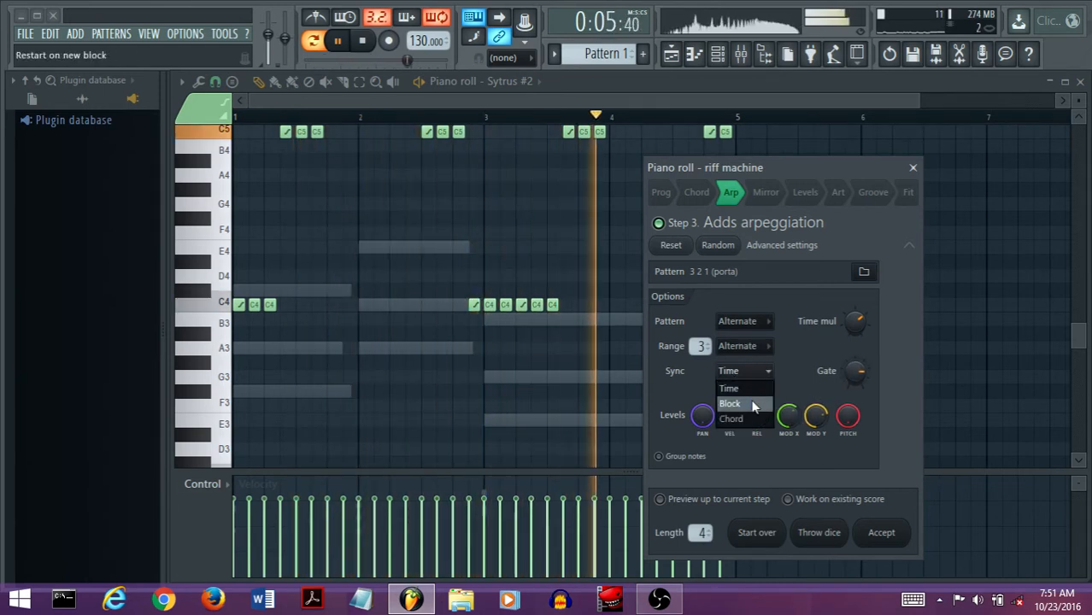
{"action": "left_click", "coordinate": [730, 404]}
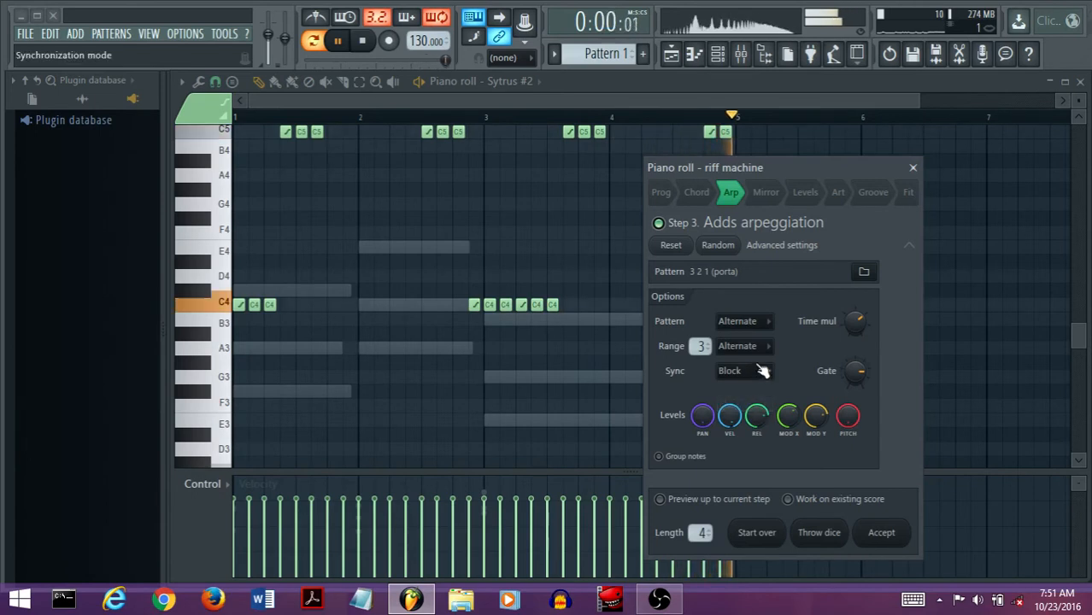
{"action": "left_click", "coordinate": [743, 370]}
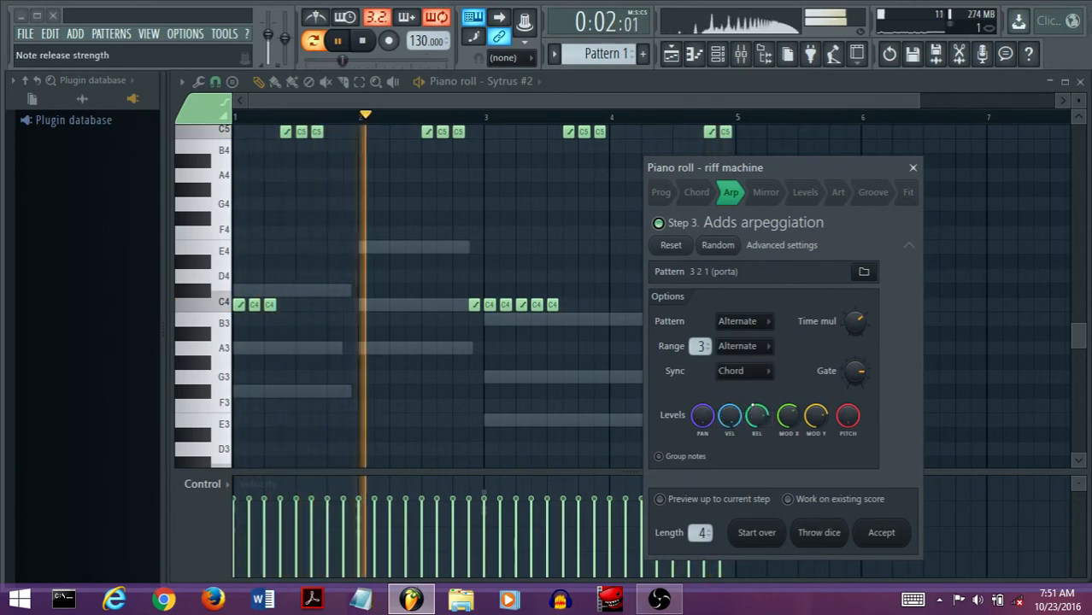
{"action": "left_click", "coordinate": [744, 371]}
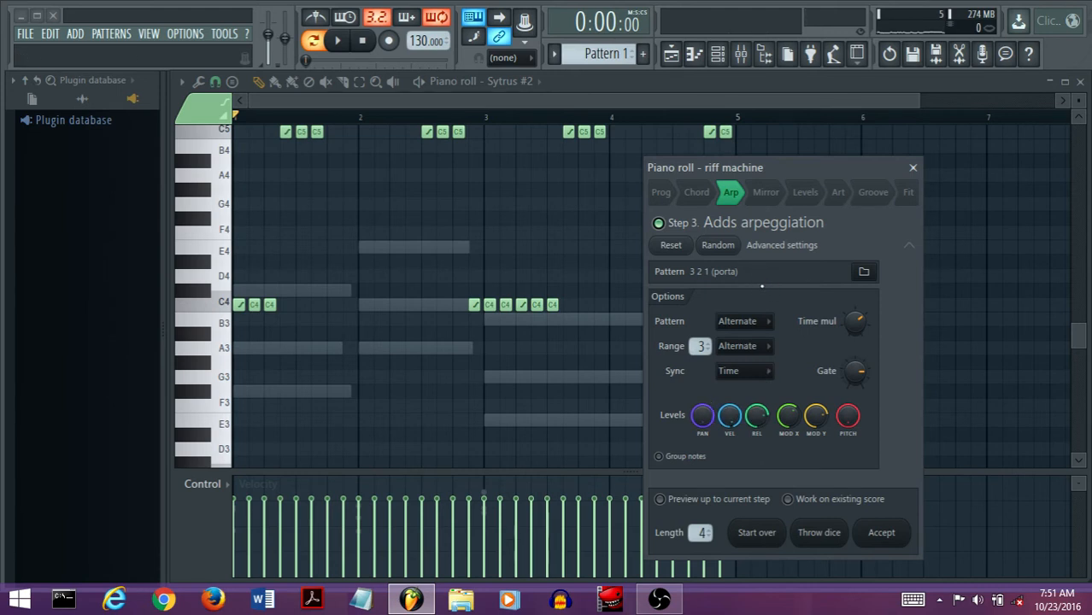
- Look through the Levels and Groove steps and enable the Art articulation step
{"action": "left_click", "coordinate": [805, 191]}
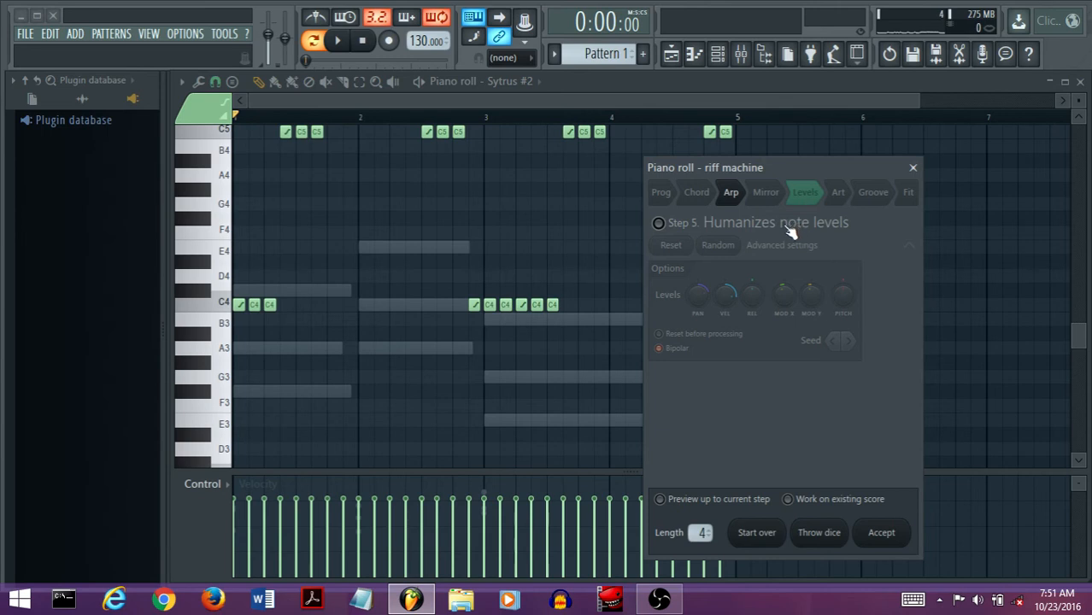
{"action": "left_click", "coordinate": [874, 191]}
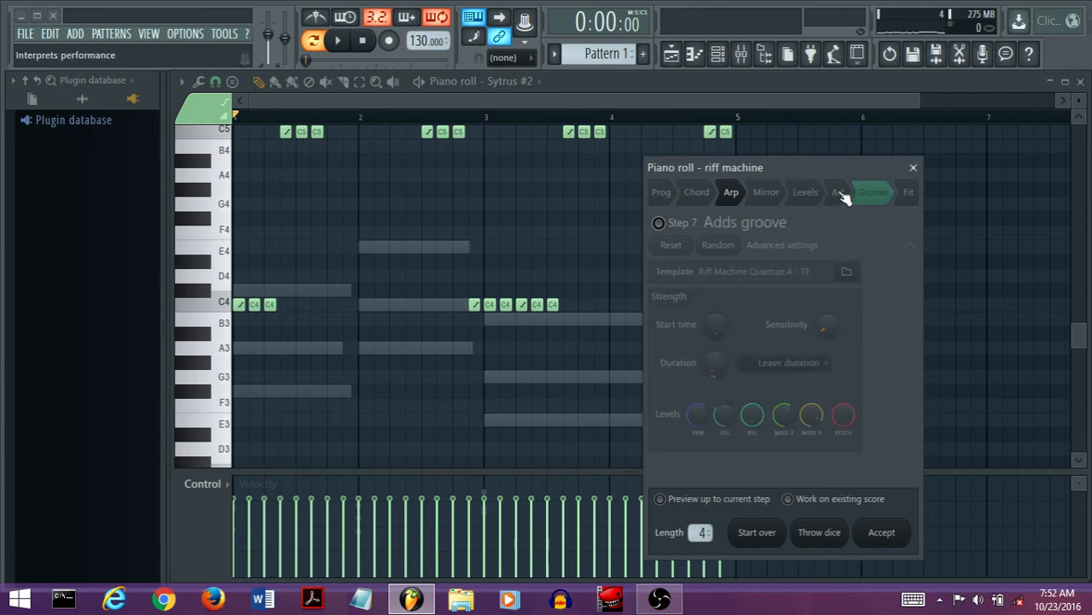
{"action": "left_click", "coordinate": [837, 191]}
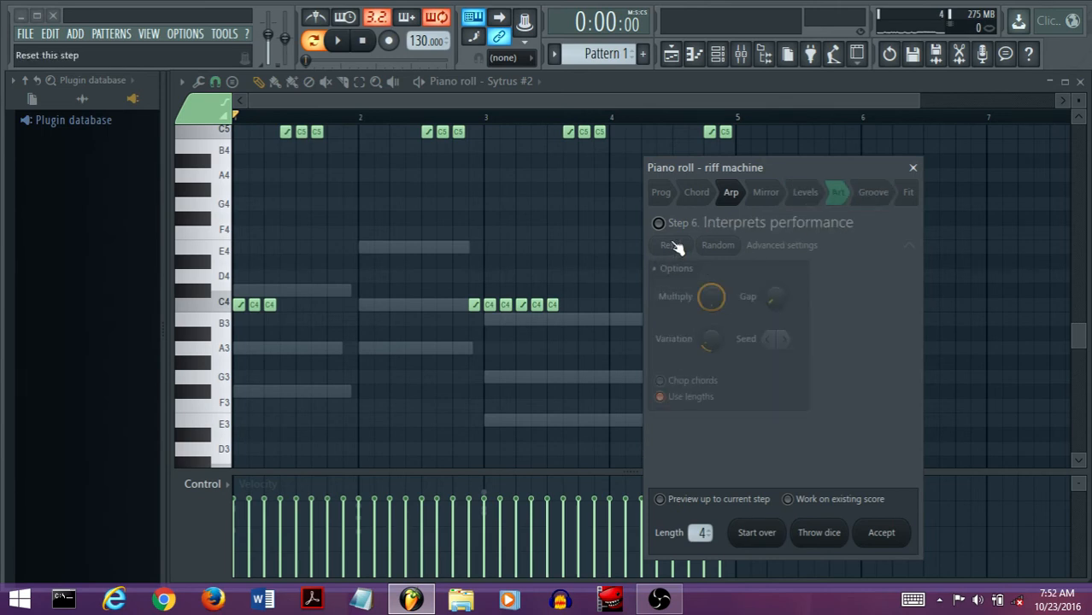
{"action": "left_click", "coordinate": [837, 191]}
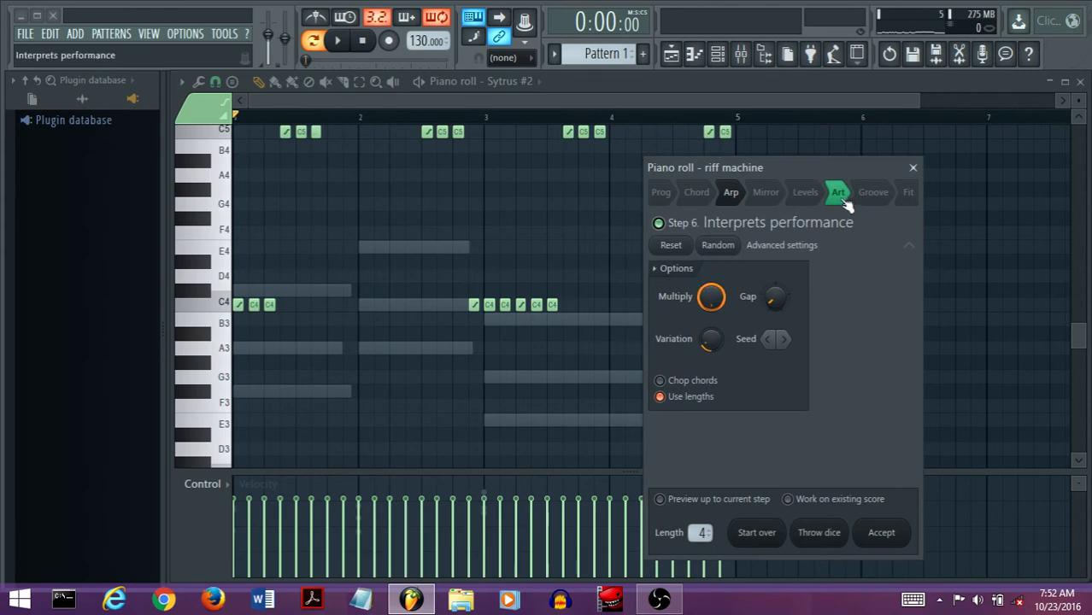
{"action": "left_click", "coordinate": [328, 43]}
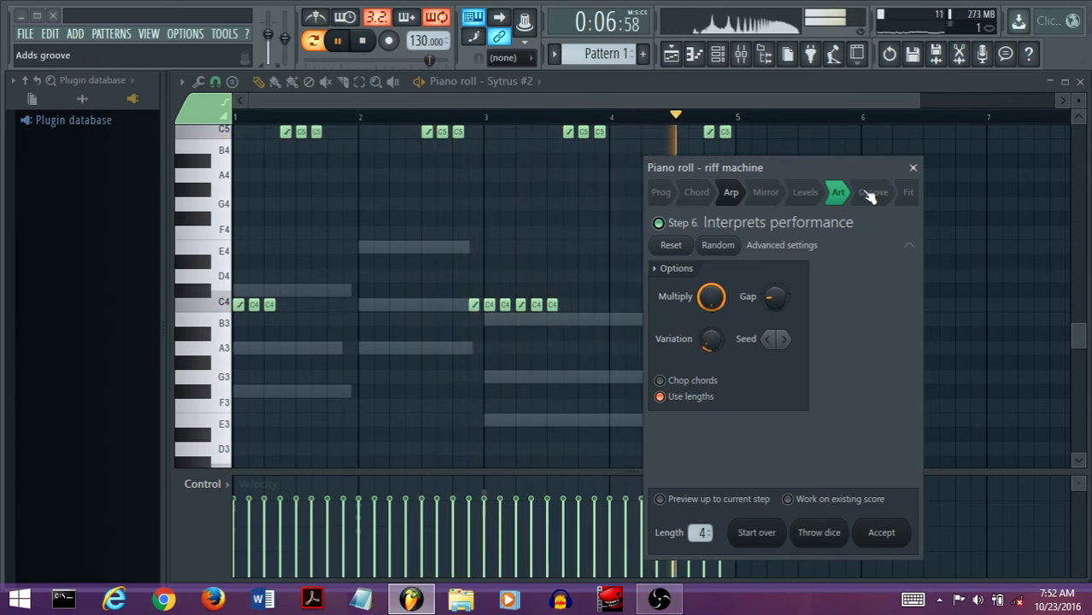
- Enable the Groove step with Duration set to Quantize end time, then return to the progression step
{"action": "left_click", "coordinate": [873, 191]}
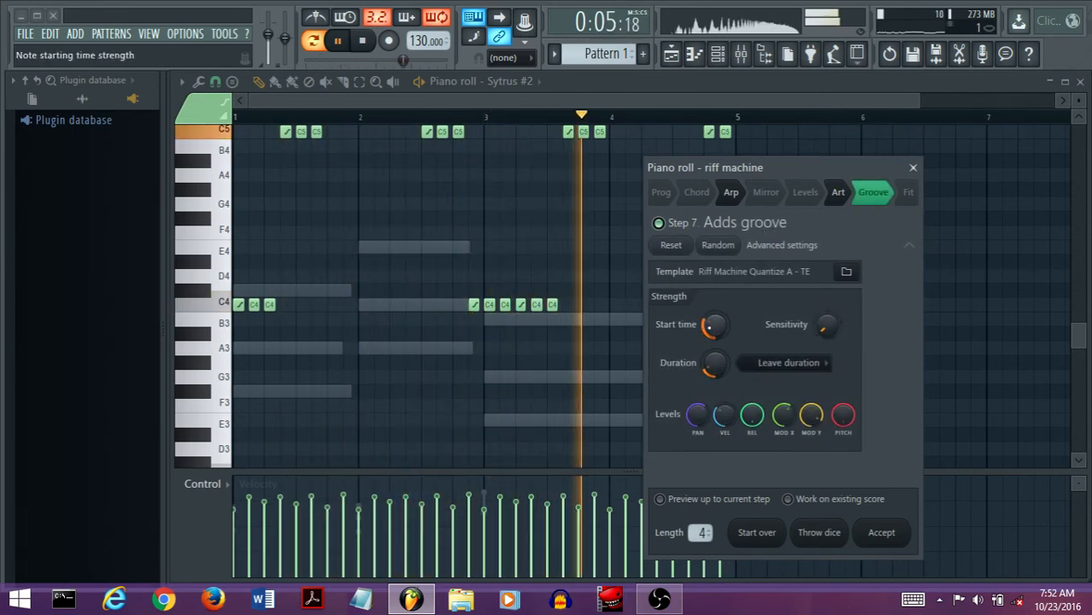
{"action": "left_click", "coordinate": [784, 364]}
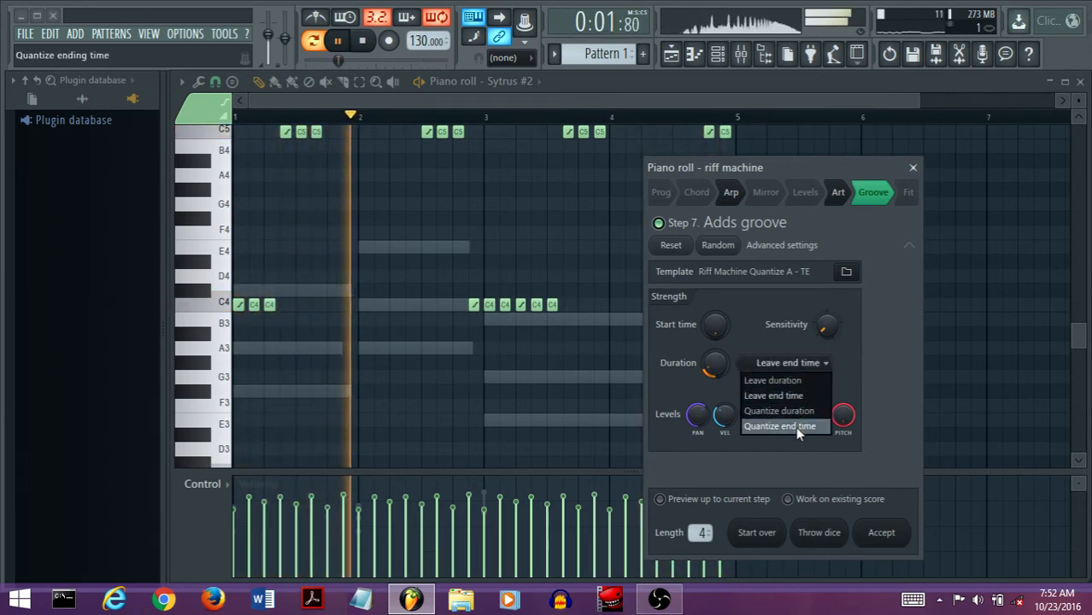
{"action": "left_click", "coordinate": [784, 427]}
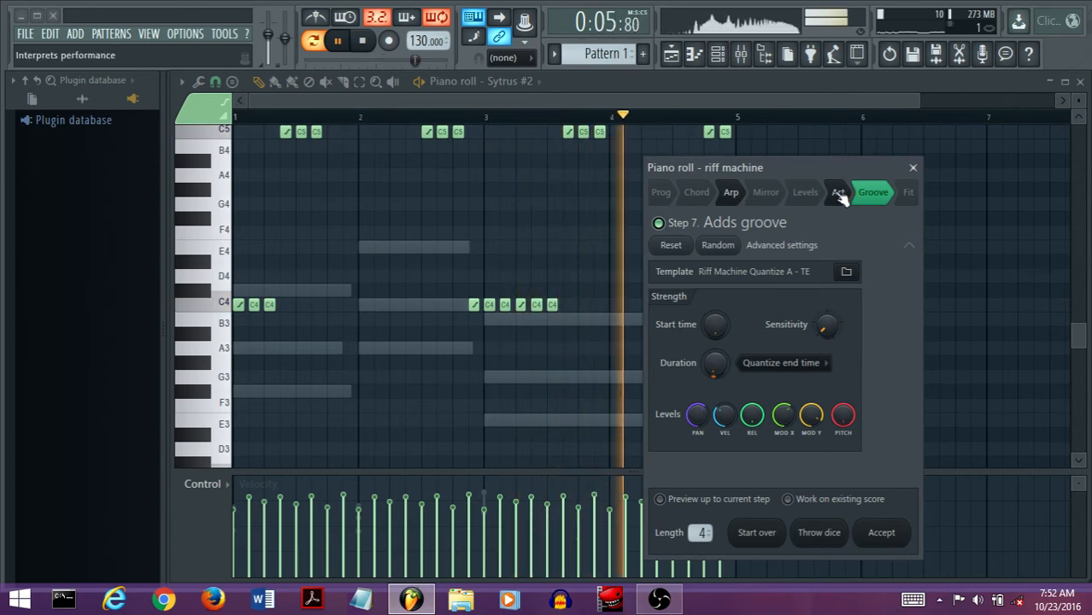
{"action": "left_click", "coordinate": [731, 191]}
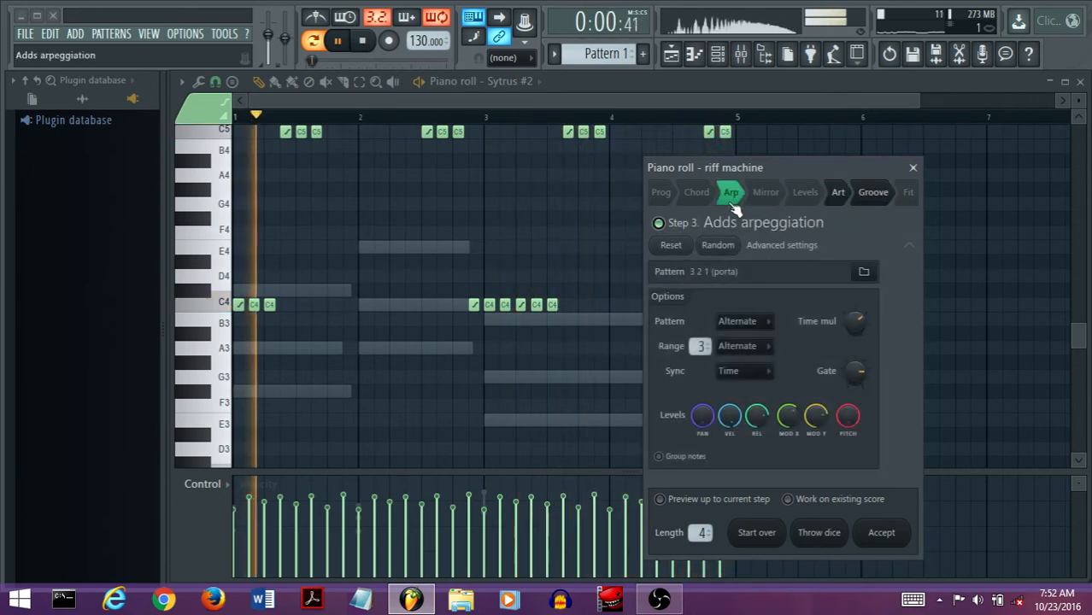
{"action": "left_click", "coordinate": [661, 191]}
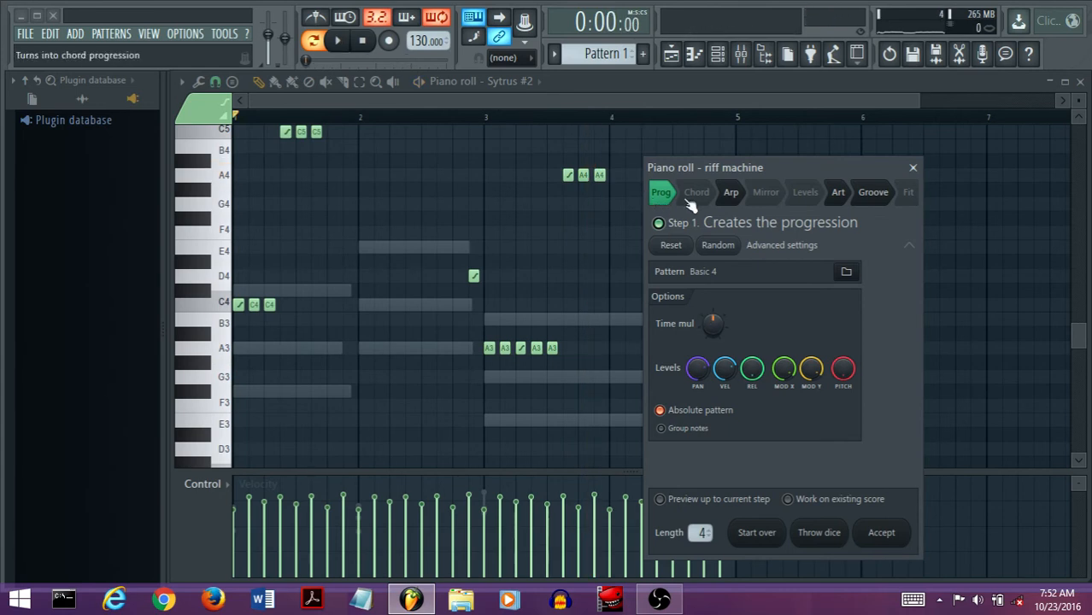
- Enable the Prog and Chord (minor) steps and accept the riff over the existing Sytrus #2 score
{"action": "left_click", "coordinate": [696, 192]}
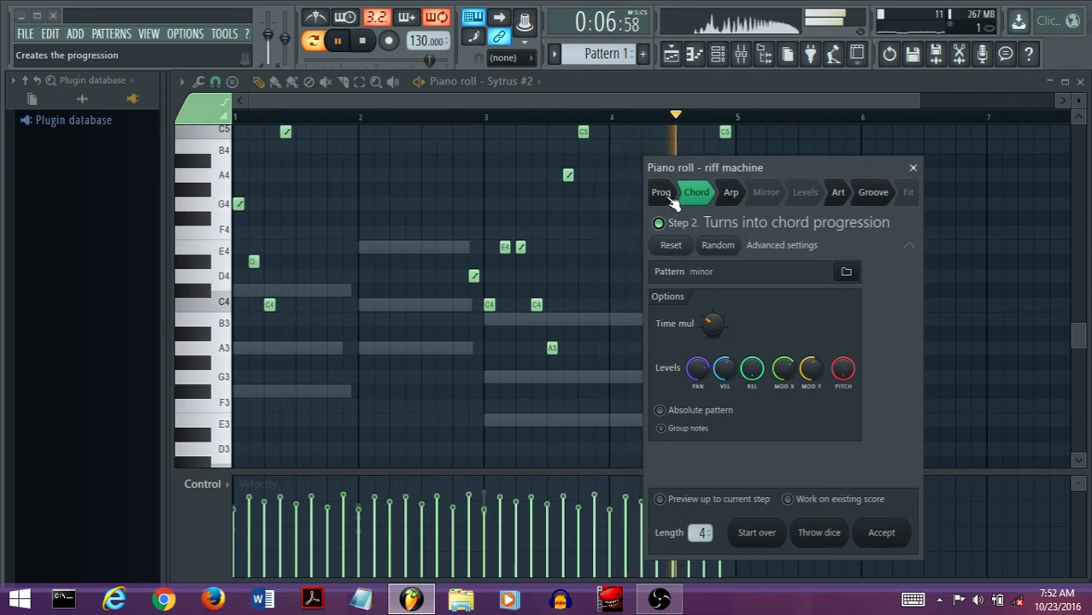
{"action": "left_click", "coordinate": [662, 191]}
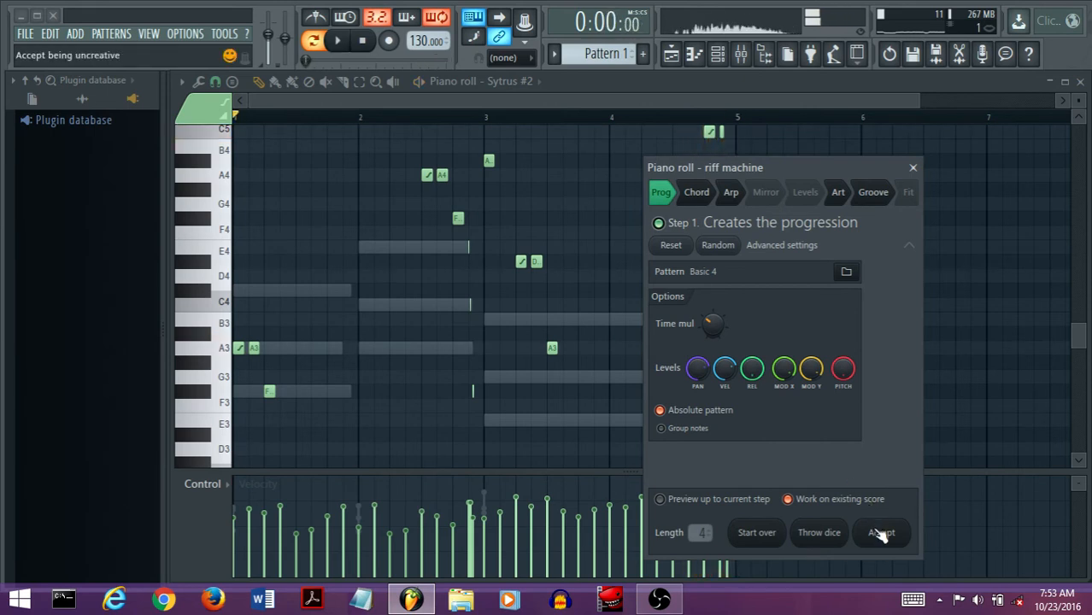
{"action": "left_click", "coordinate": [881, 532]}
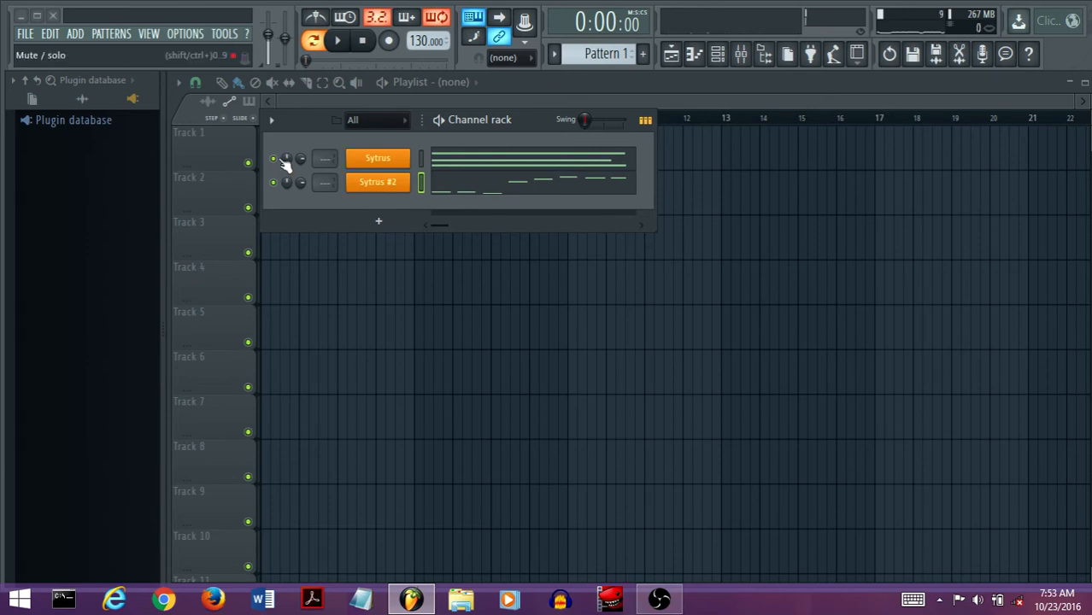
- Play the pattern and reopen the Sytrus #2 piano roll showing the four-bar chord progression
{"action": "left_click", "coordinate": [344, 41]}
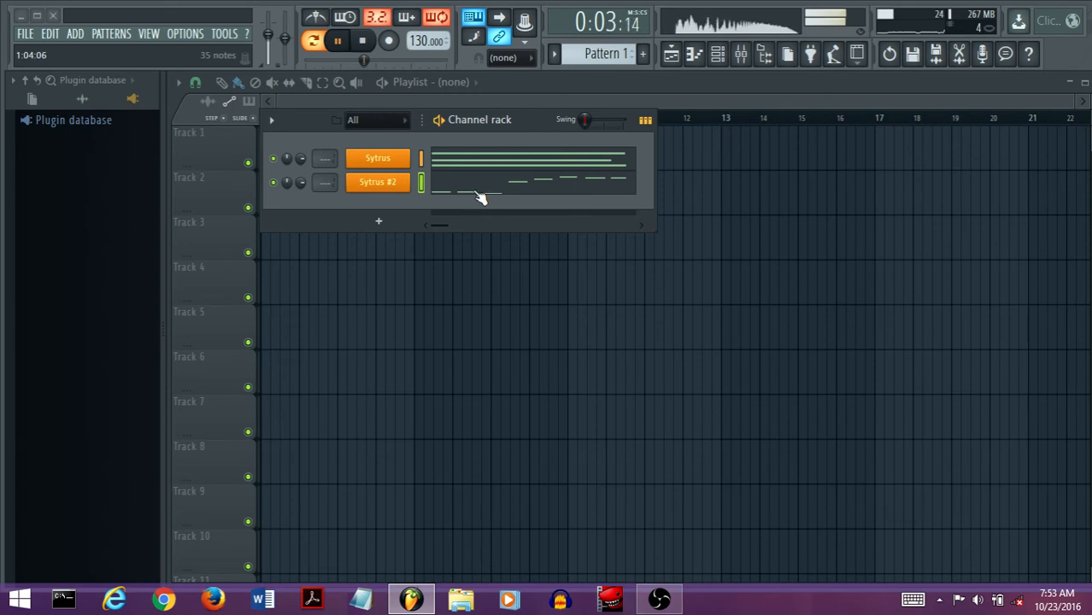
{"action": "left_click", "coordinate": [355, 41]}
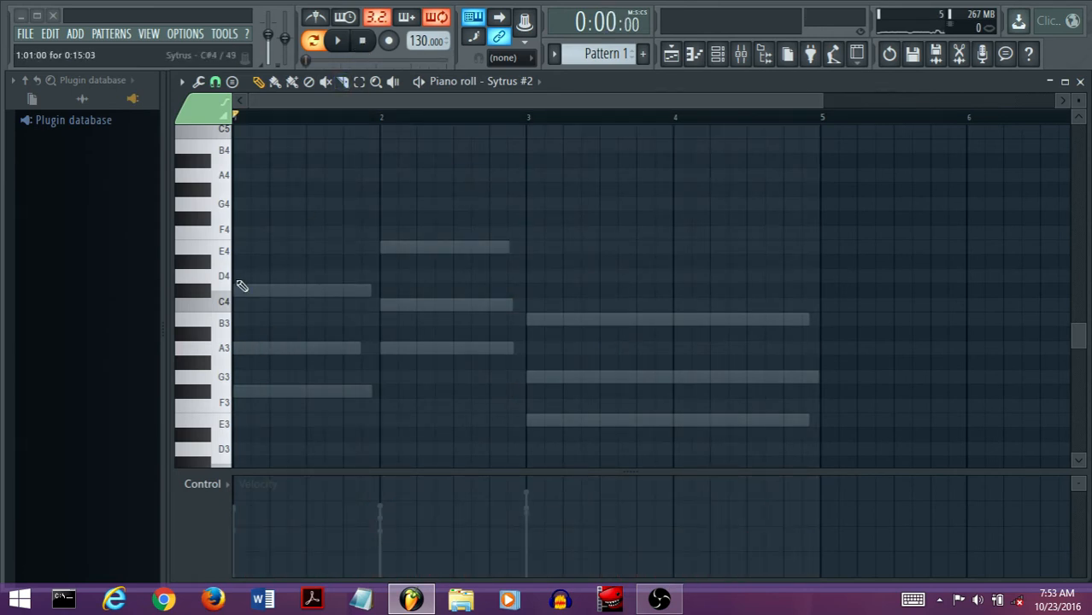
{"action": "left_click_drag", "start_coordinate": [235, 203], "coordinate": [526, 203]}
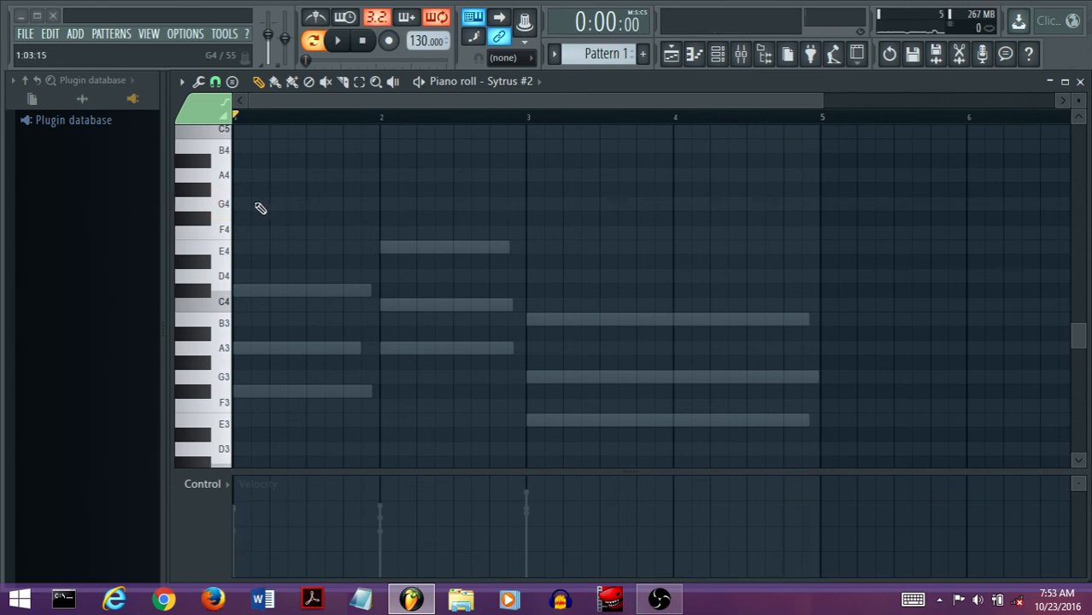
- Launch the Riff machine on Sytrus #2 from Tools, throw the dice for a random riff and play it back
{"action": "left_click", "coordinate": [198, 82]}
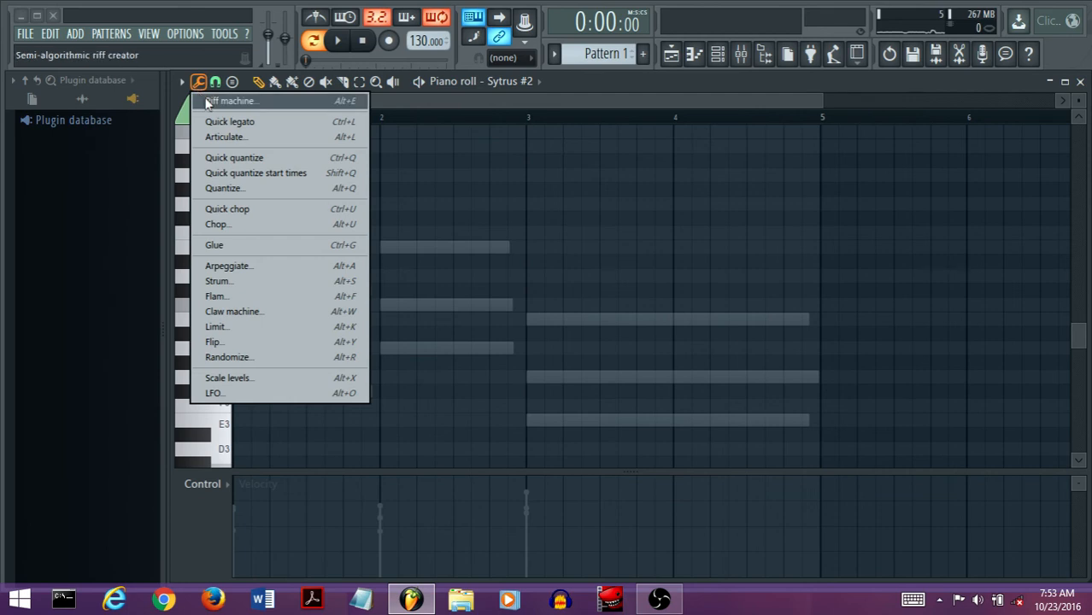
{"action": "left_click", "coordinate": [229, 101]}
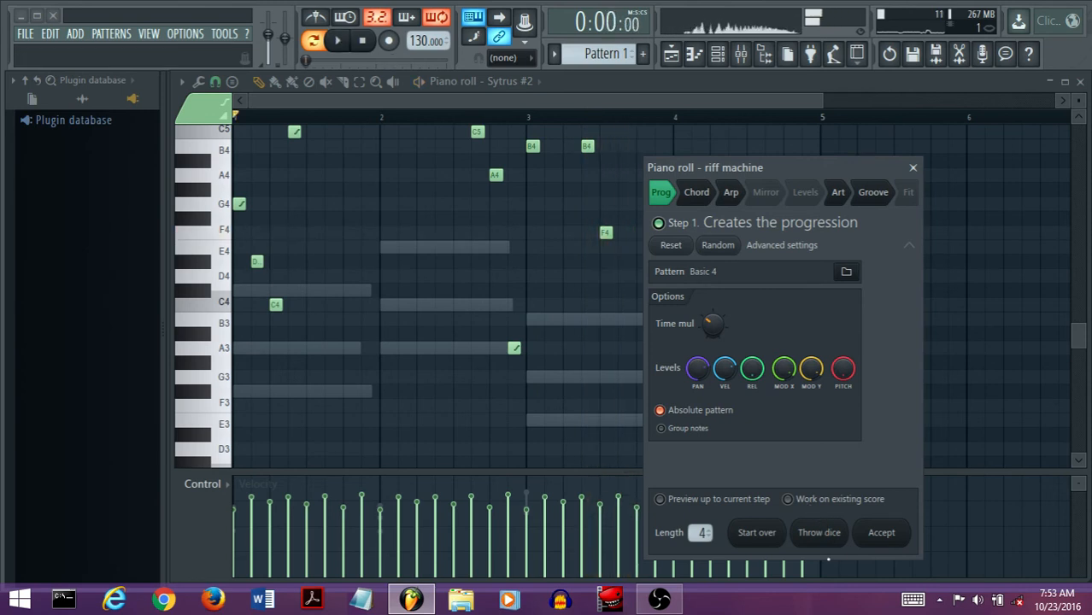
{"action": "mouse_move", "coordinate": [818, 532]}
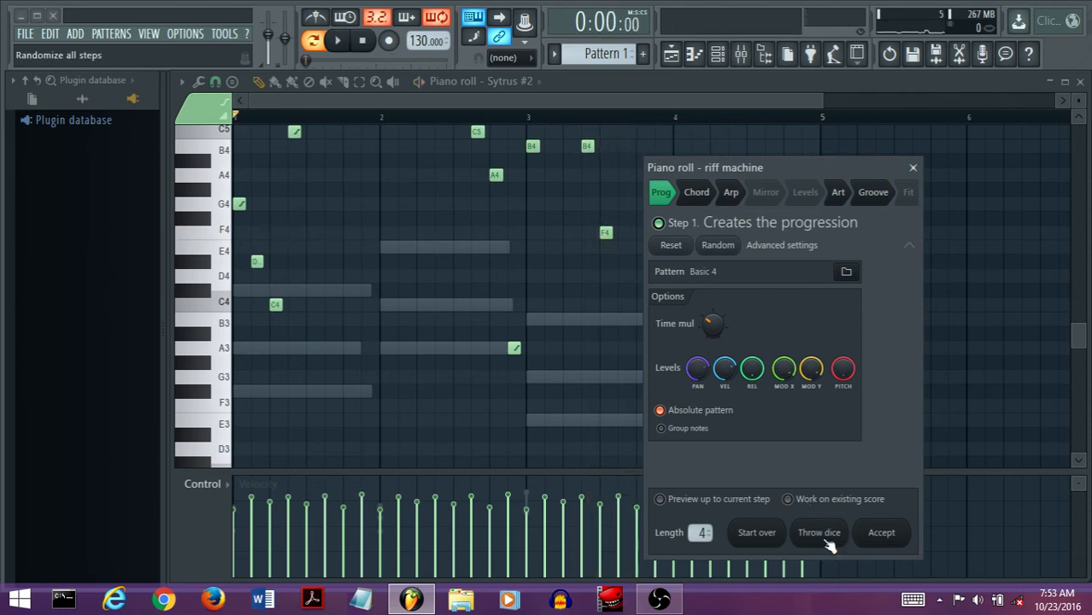
{"action": "left_click", "coordinate": [819, 532]}
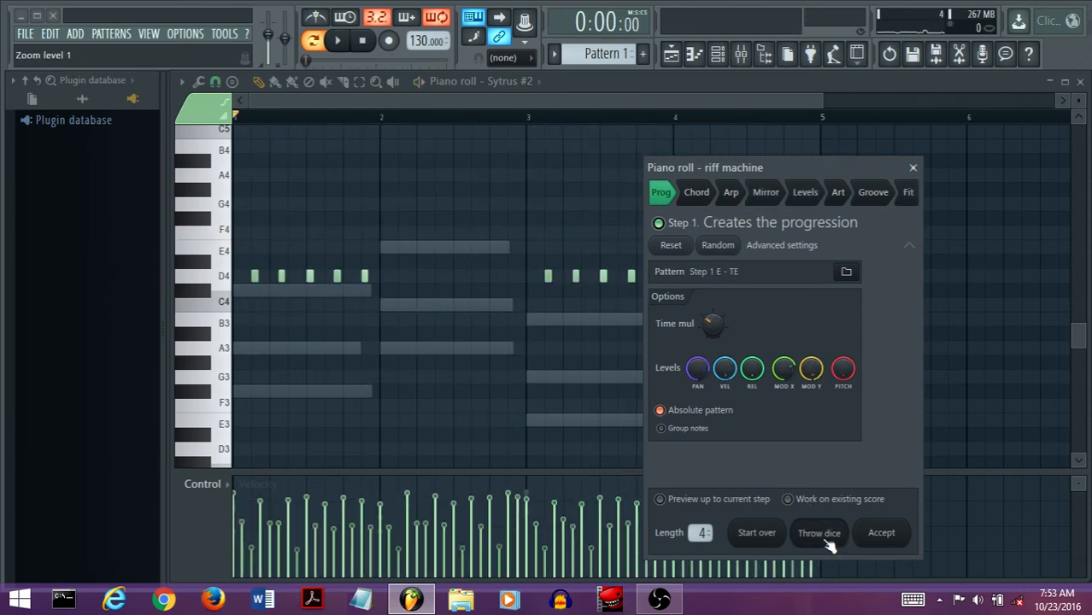
{"action": "left_click", "coordinate": [731, 192]}
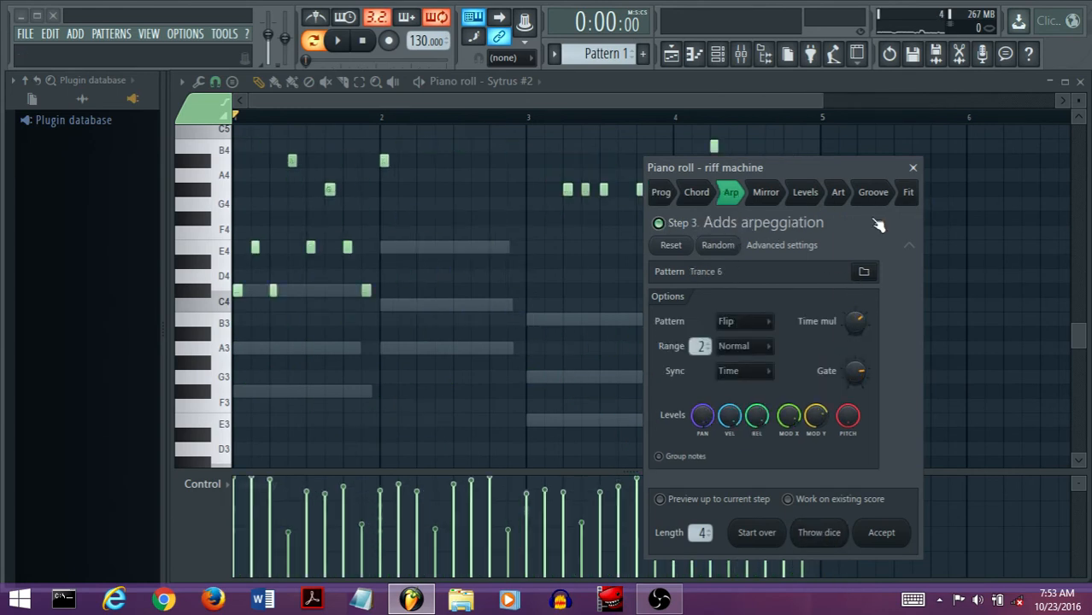
{"action": "left_click", "coordinate": [908, 191]}
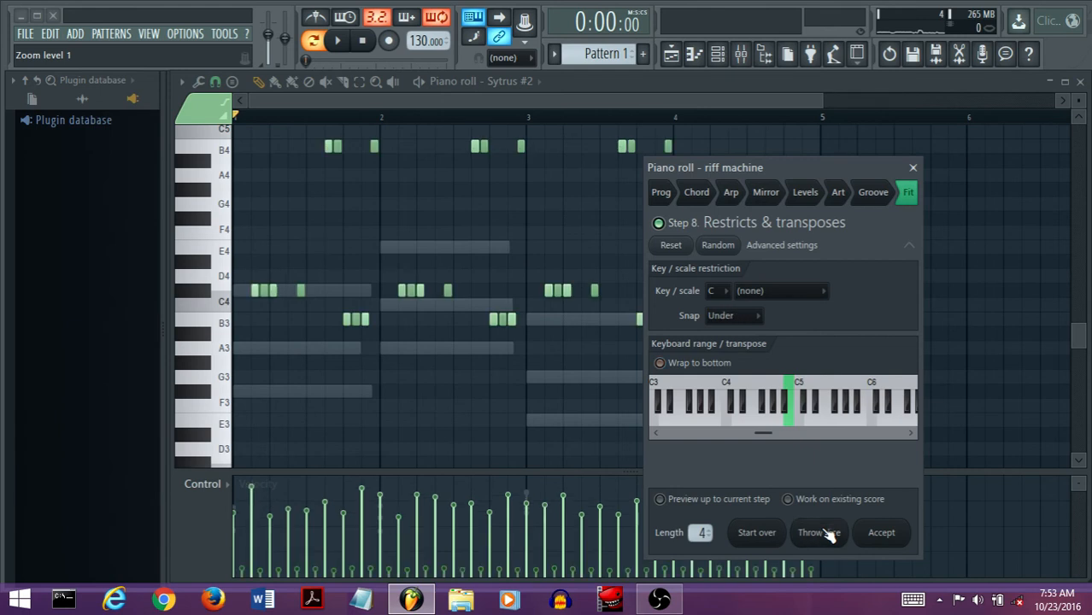
{"action": "left_click", "coordinate": [333, 41]}
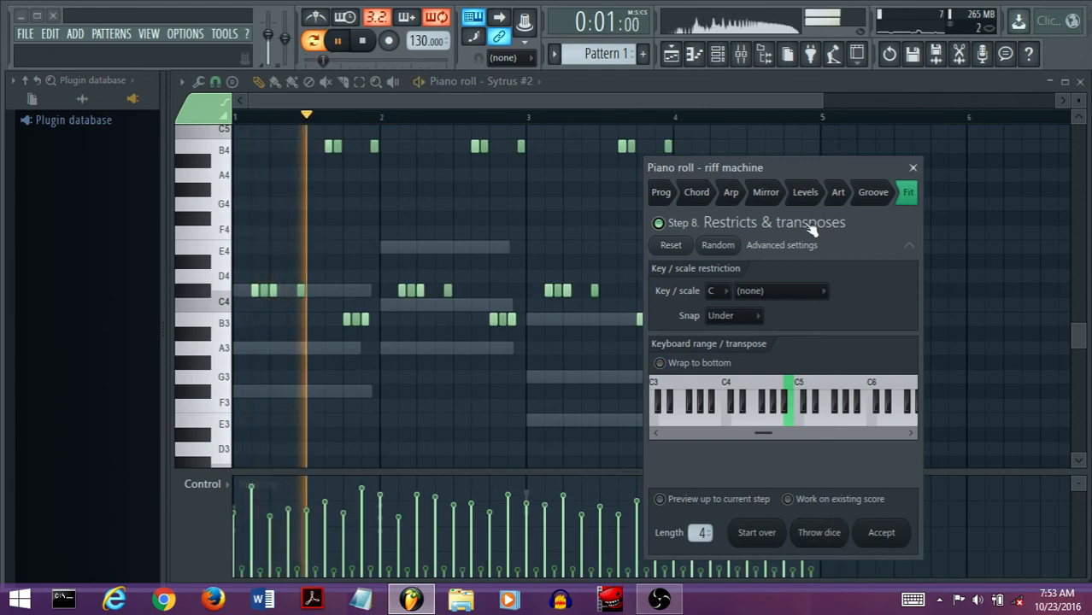
- Review the progression, arpeggiation, articulation and restrict stages, then roll further random riffs
{"action": "left_click", "coordinate": [697, 192]}
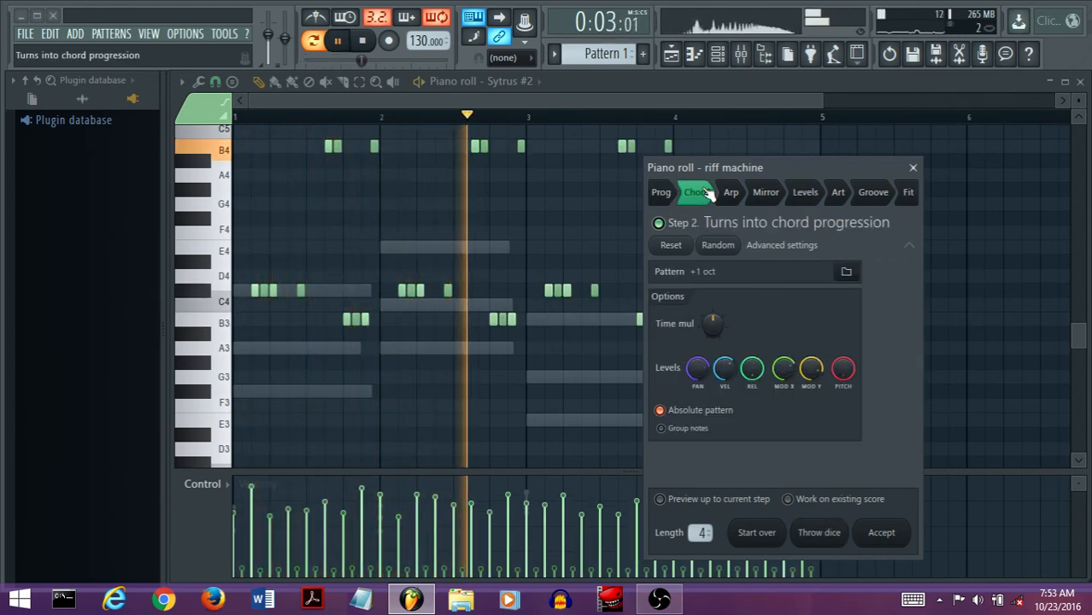
{"action": "left_click", "coordinate": [731, 191]}
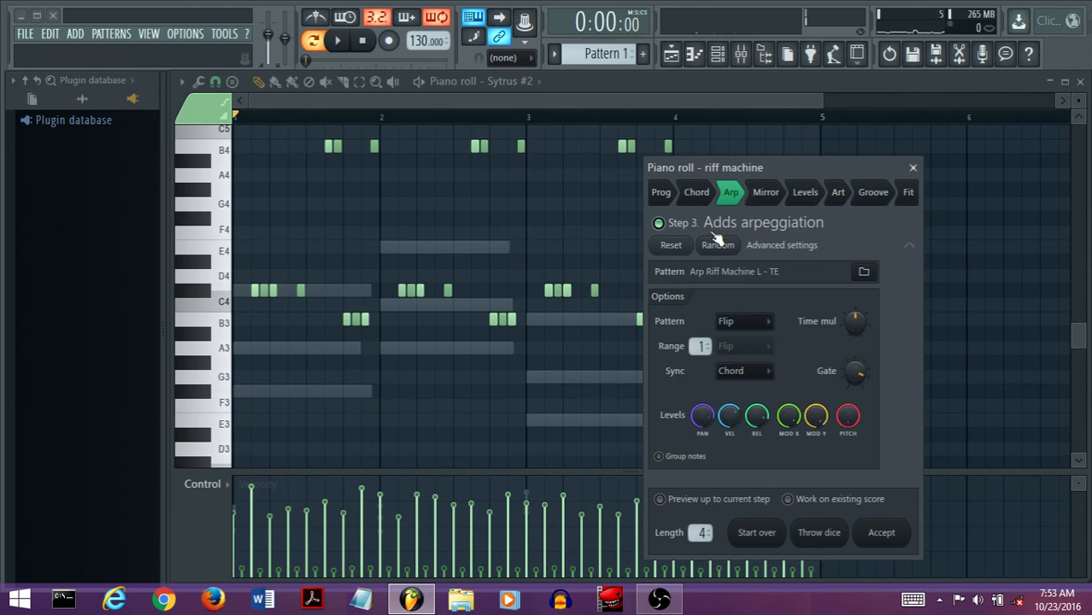
{"action": "left_click", "coordinate": [765, 192]}
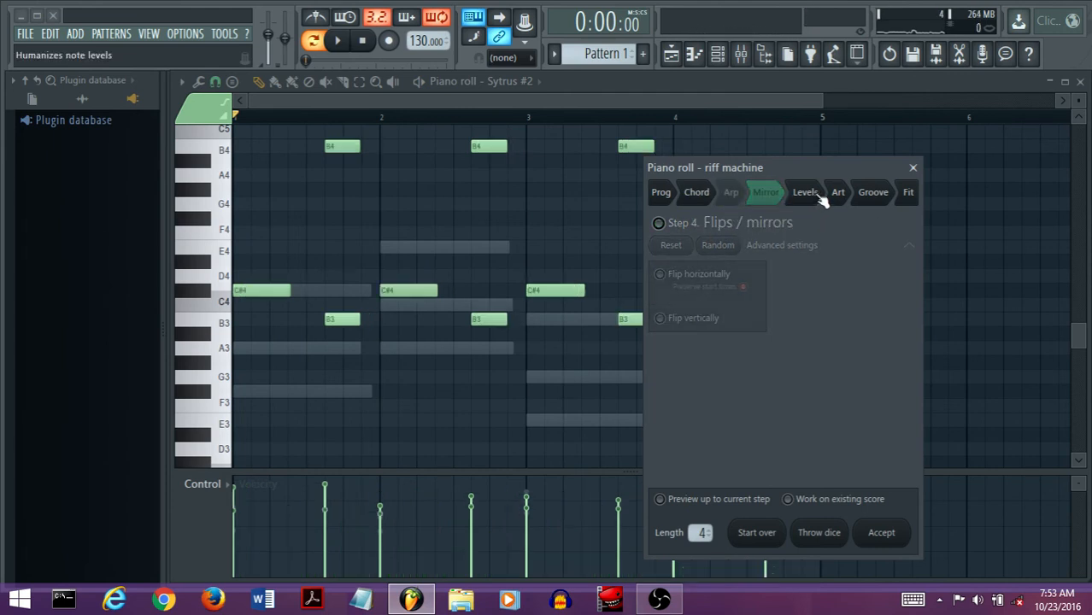
{"action": "left_click", "coordinate": [838, 192]}
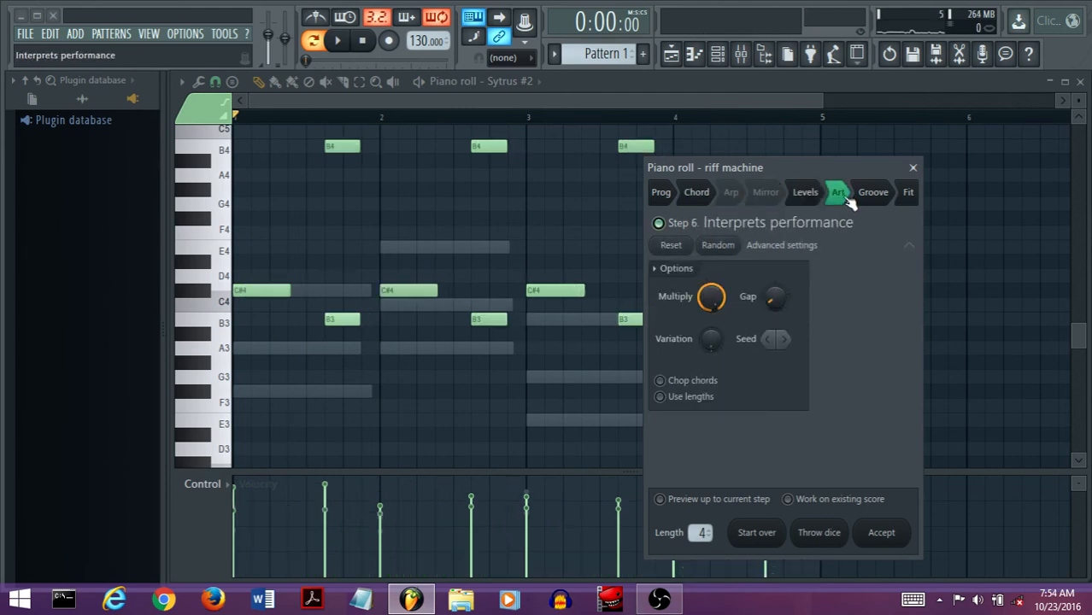
{"action": "left_click", "coordinate": [907, 192]}
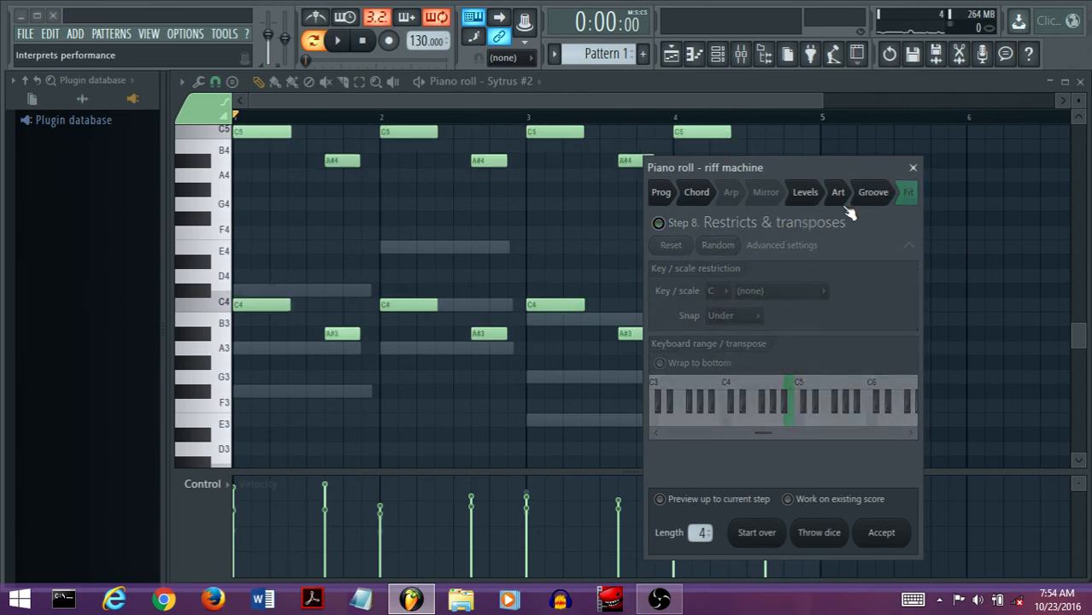
{"action": "left_click", "coordinate": [696, 191]}
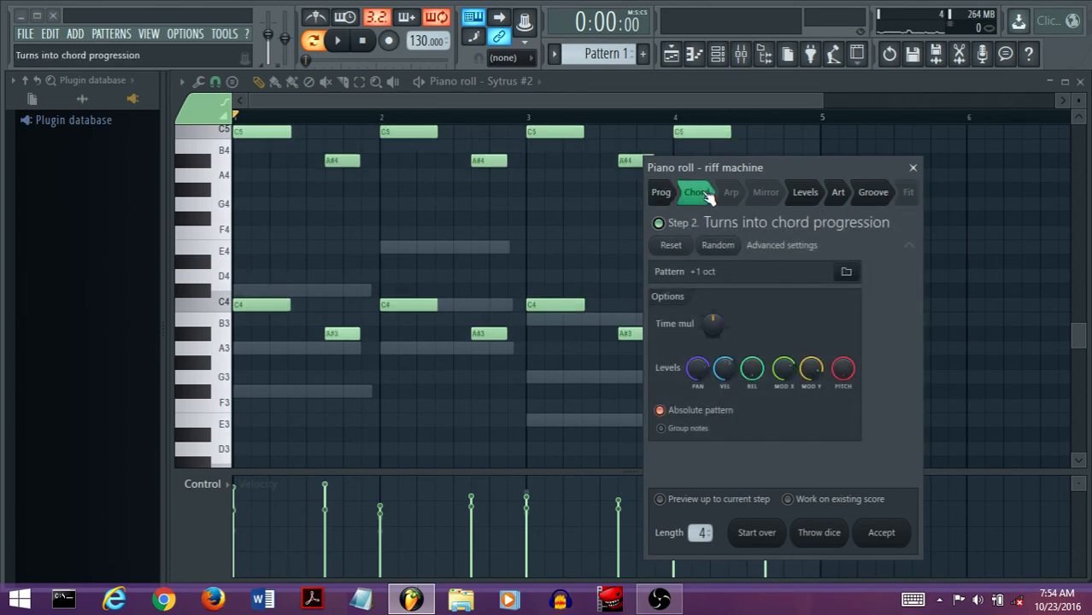
{"action": "left_click", "coordinate": [819, 533]}
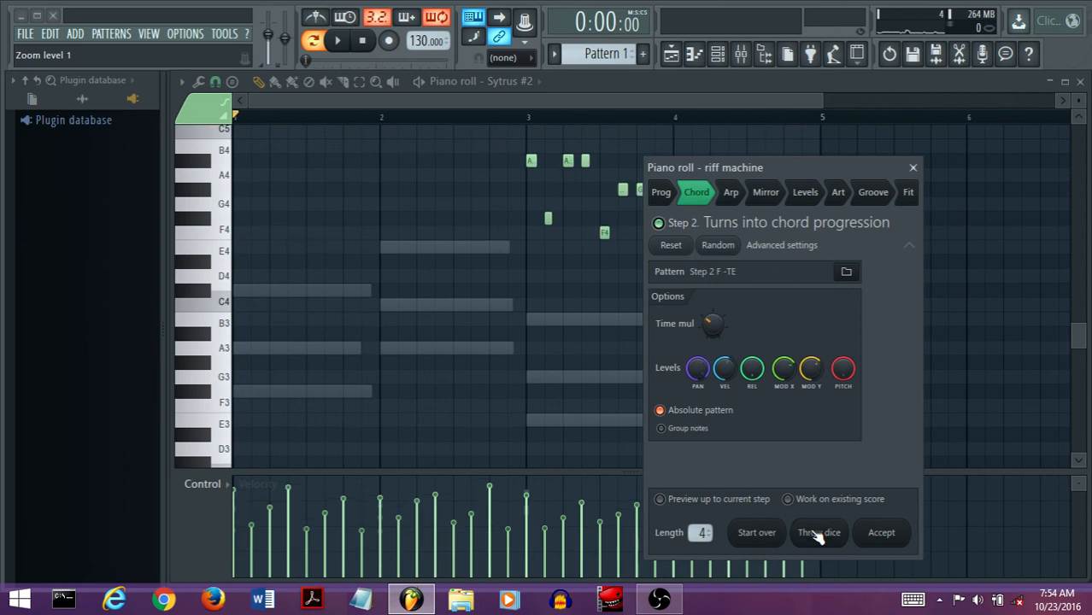
{"action": "left_click", "coordinate": [731, 191]}
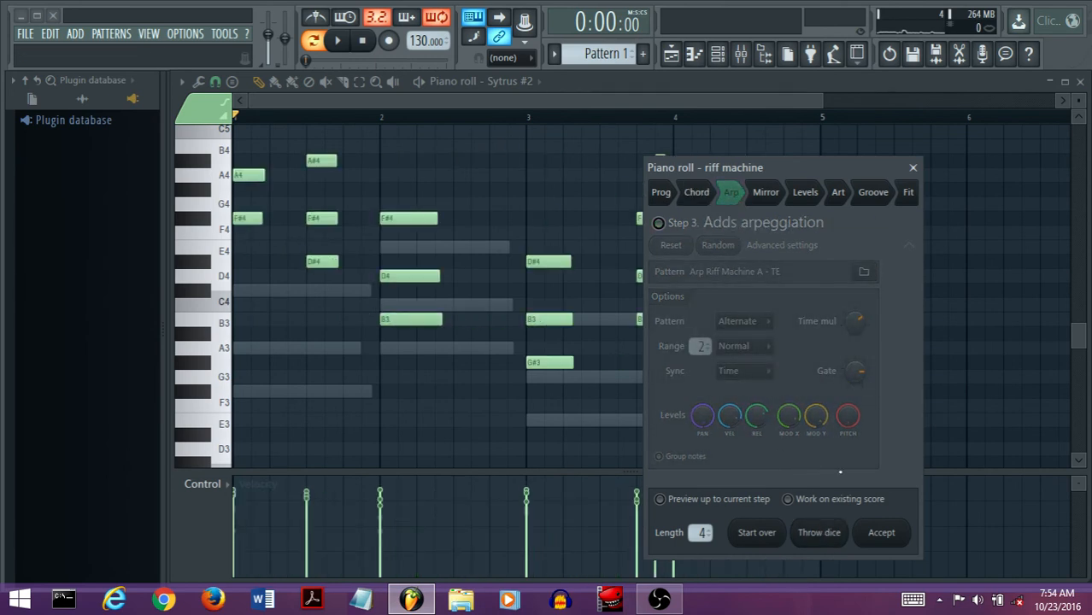
- Throw the dice twice more for a fresh riff, return to the progression stage and browse its pattern files
{"action": "left_click", "coordinate": [819, 532]}
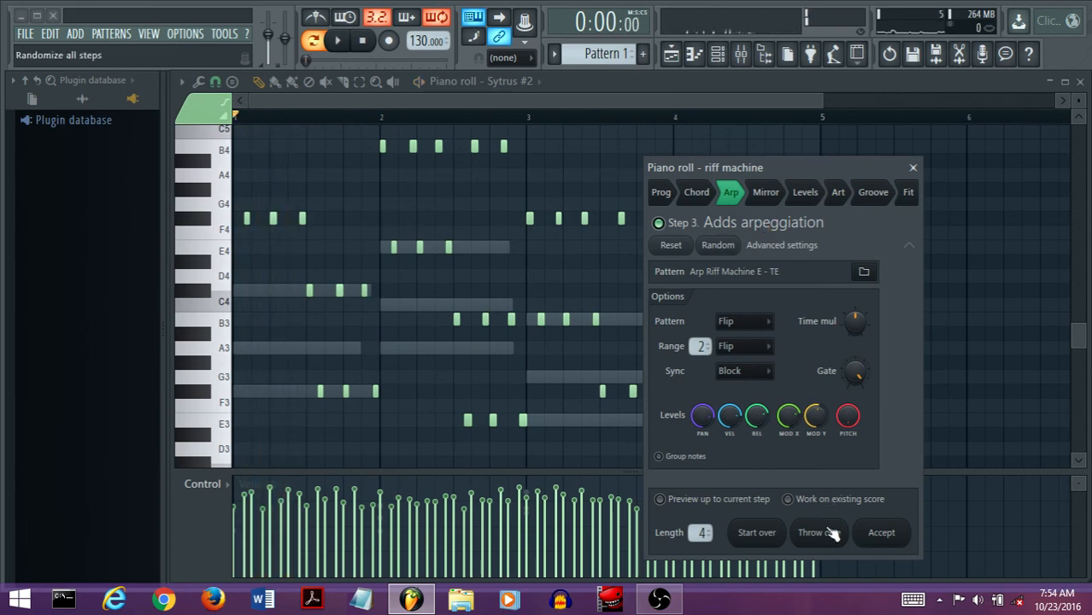
{"action": "left_click", "coordinate": [819, 533]}
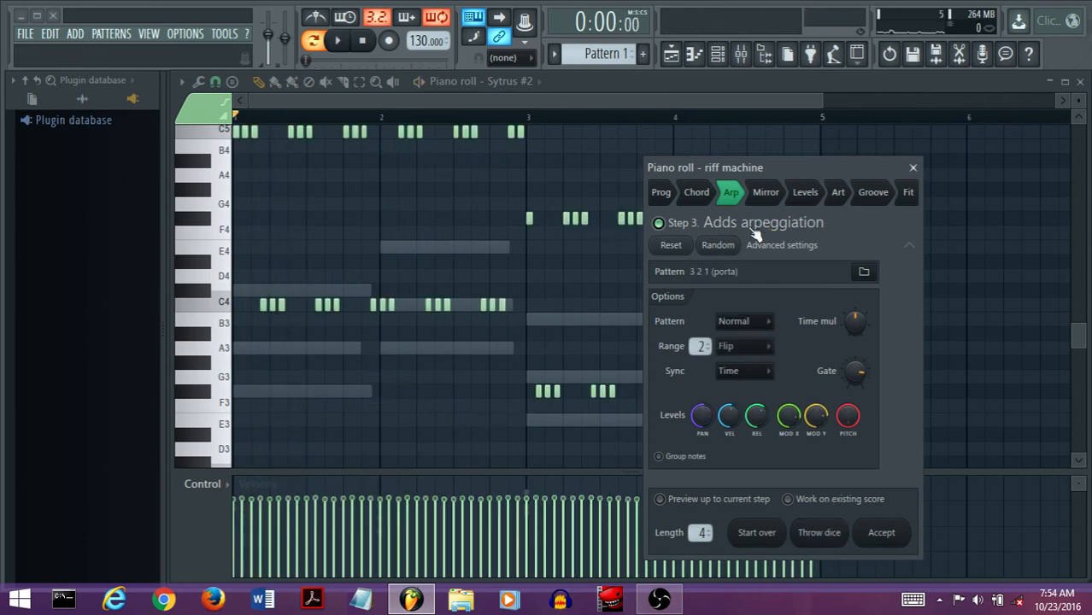
{"action": "left_click", "coordinate": [717, 245]}
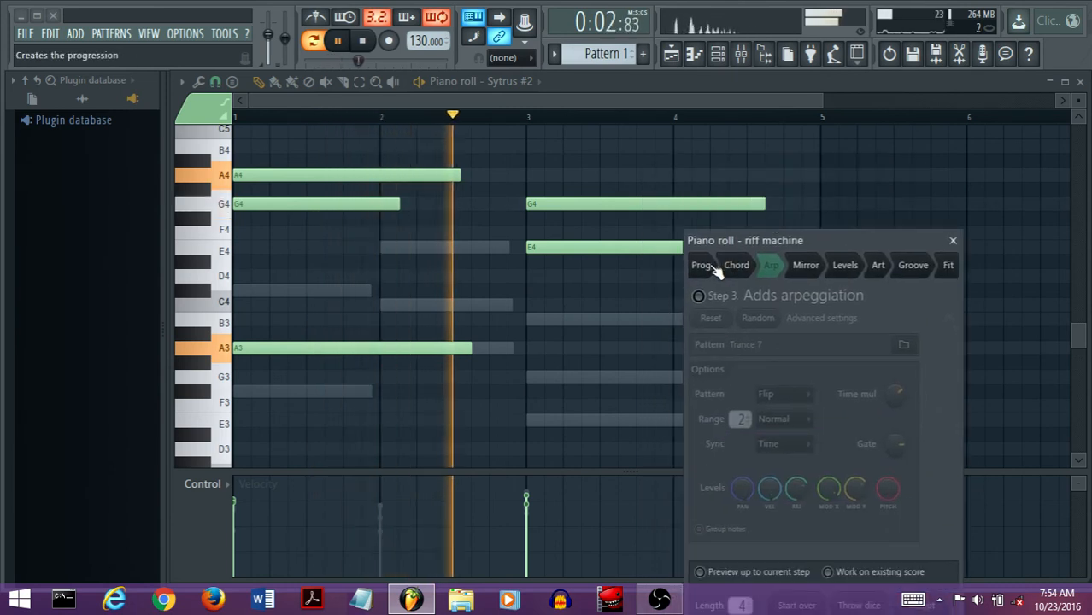
{"action": "left_click", "coordinate": [701, 265]}
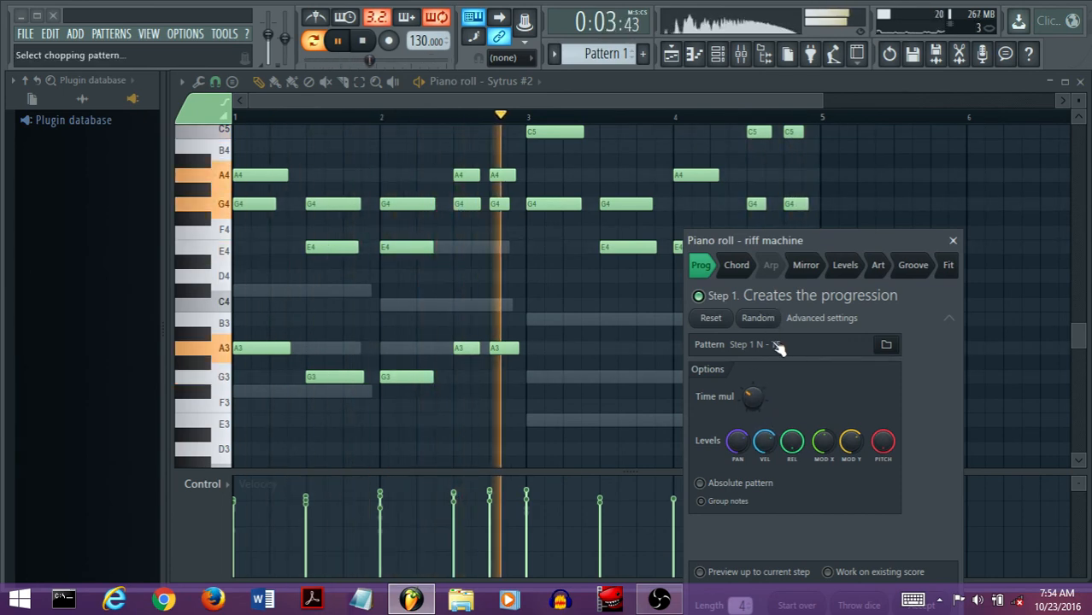
{"action": "left_click", "coordinate": [886, 344]}
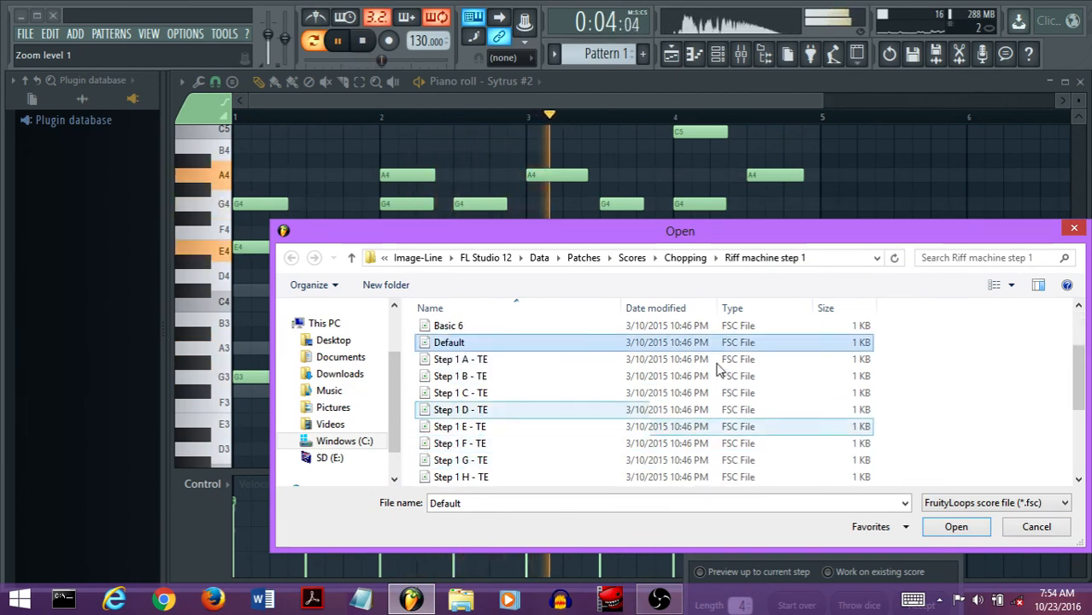
- Select the Step 1 G - TE pattern file, then leave the browser without loading it
{"action": "left_click", "coordinate": [460, 460]}
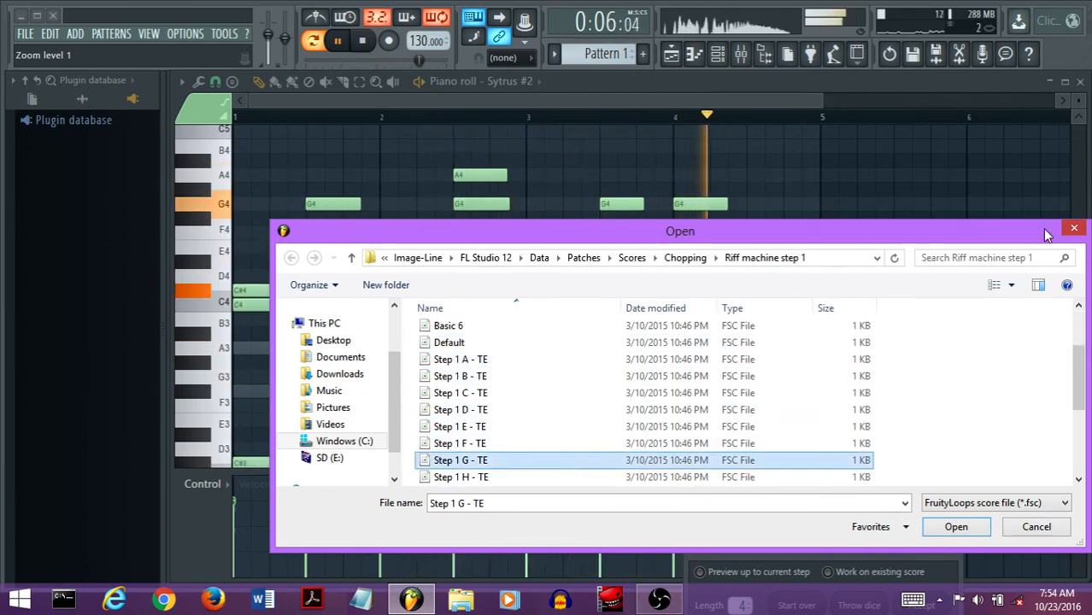
{"action": "left_click", "coordinate": [956, 527]}
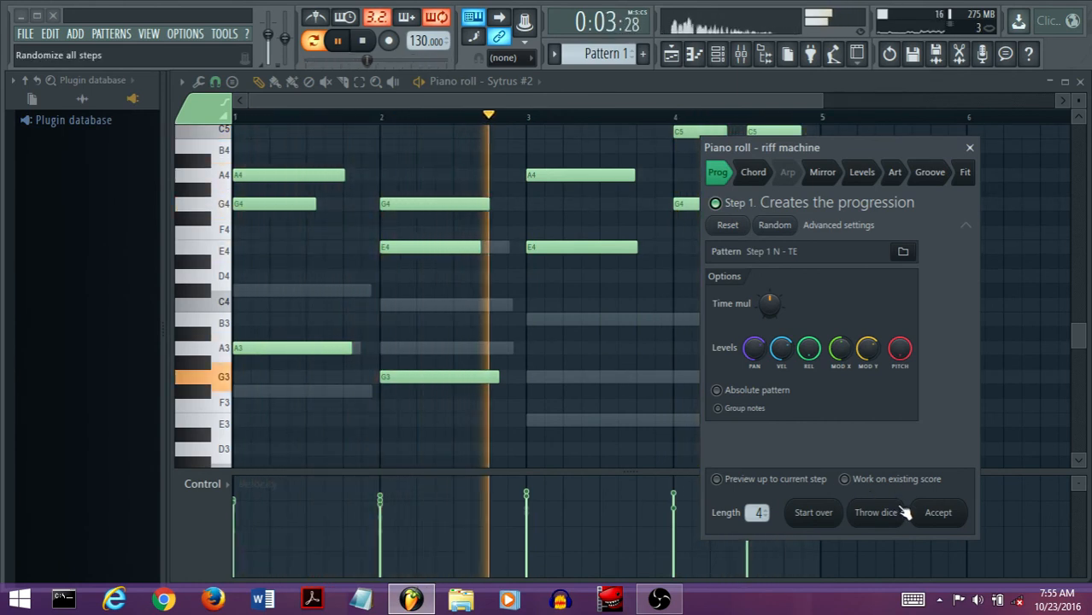
- Accept the riff into the Sytrus #2 piano roll, stop playback and close the editor to the Channel rack
{"action": "left_click", "coordinate": [939, 512]}
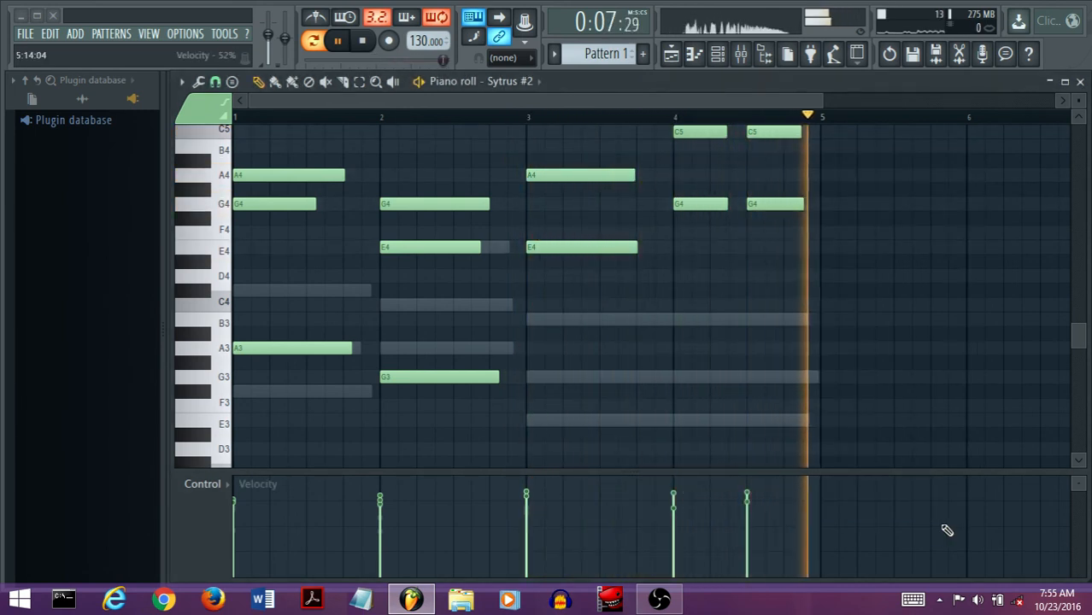
{"action": "left_click", "coordinate": [356, 42]}
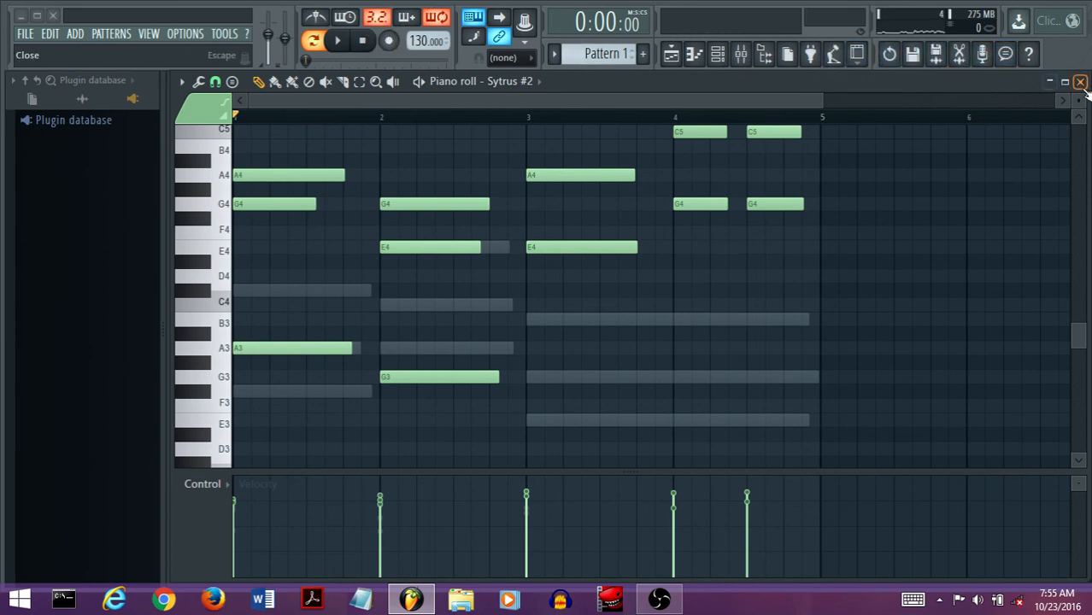
{"action": "left_click", "coordinate": [1081, 83]}
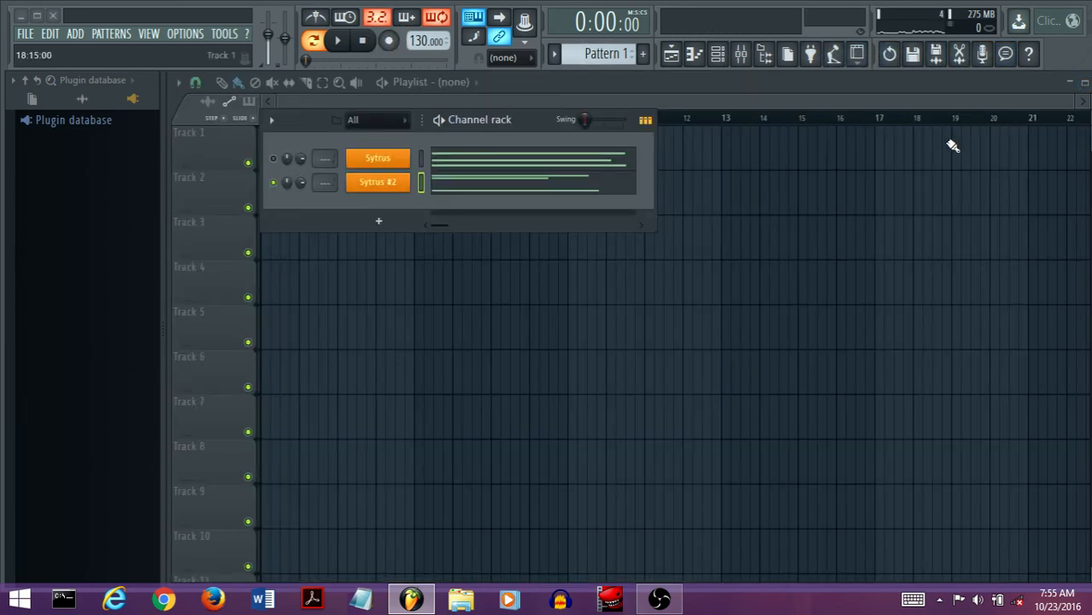